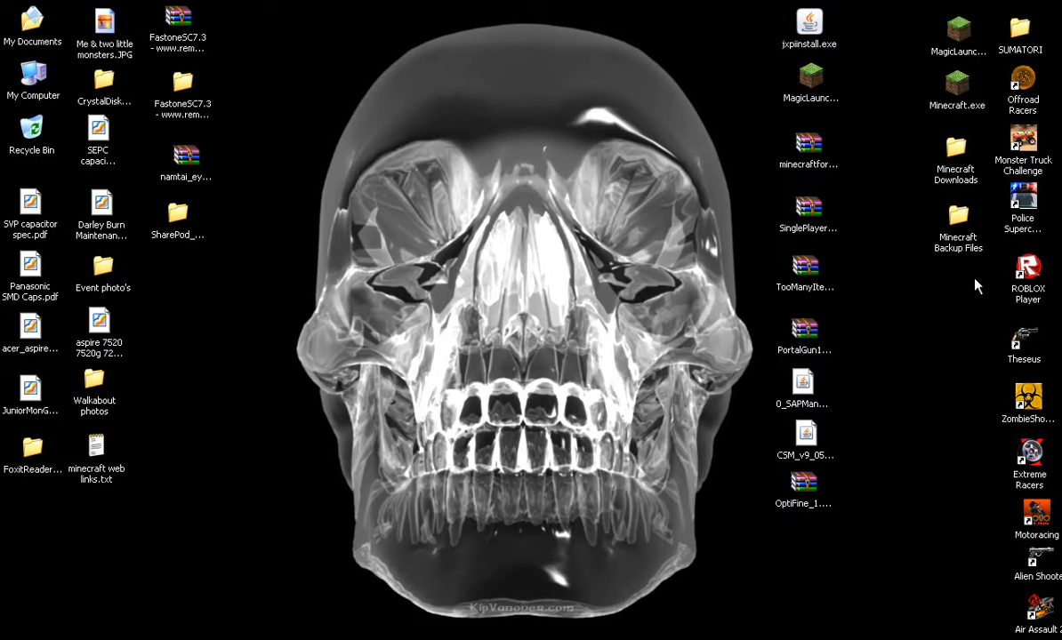
mouse_move(684, 277)
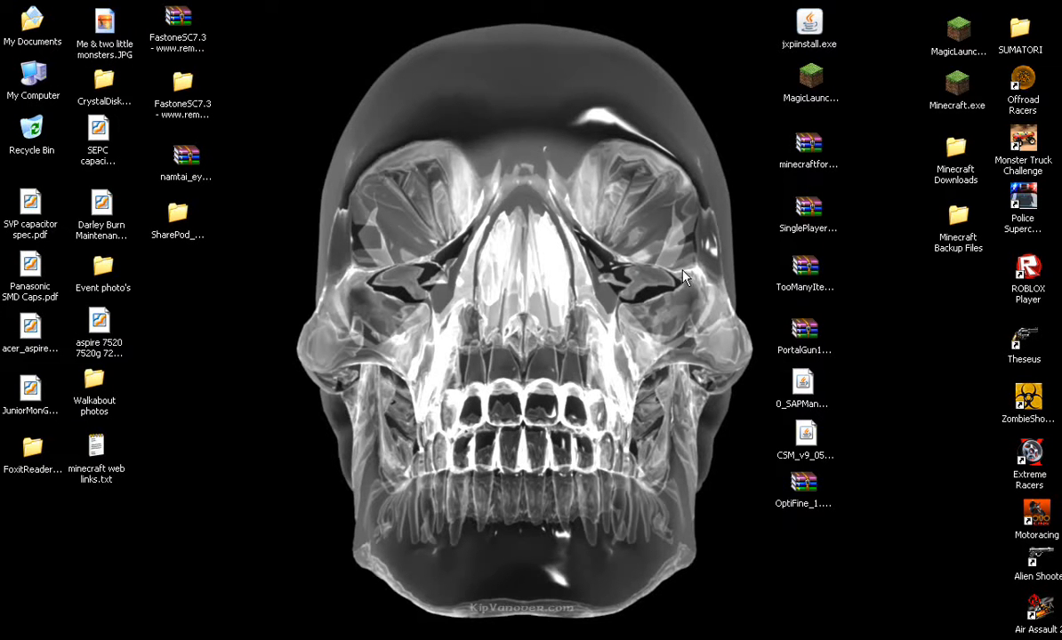
mouse_move(498, 178)
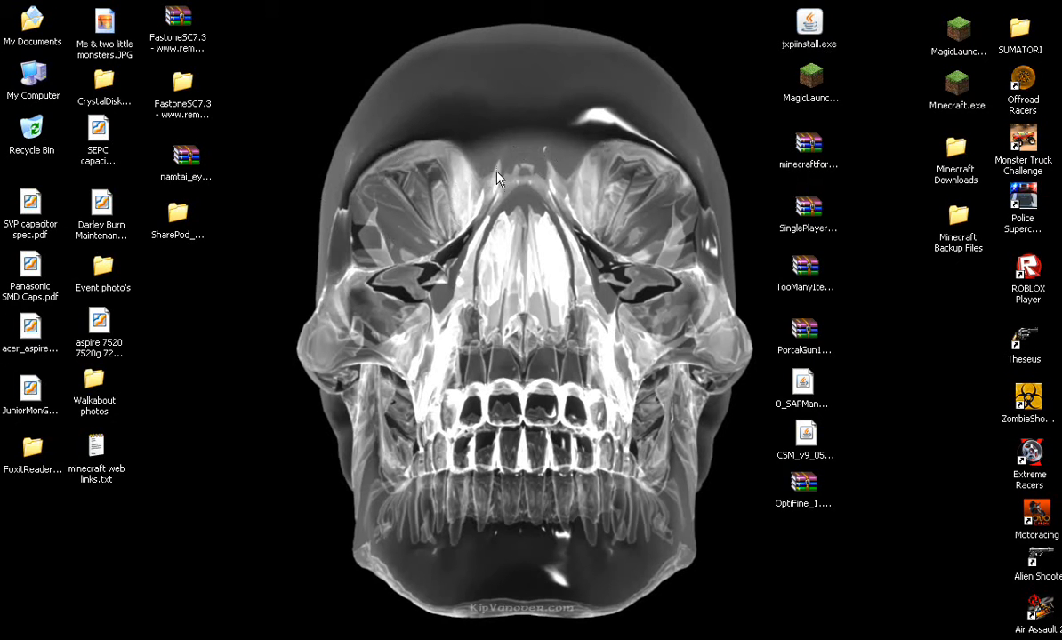
mouse_move(503, 175)
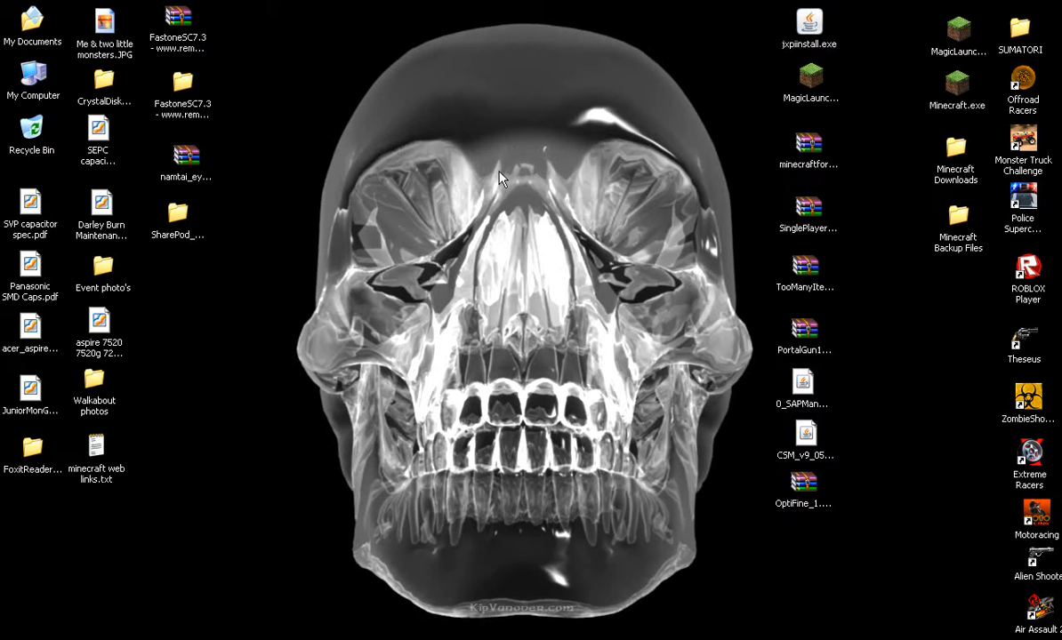
mouse_move(477, 167)
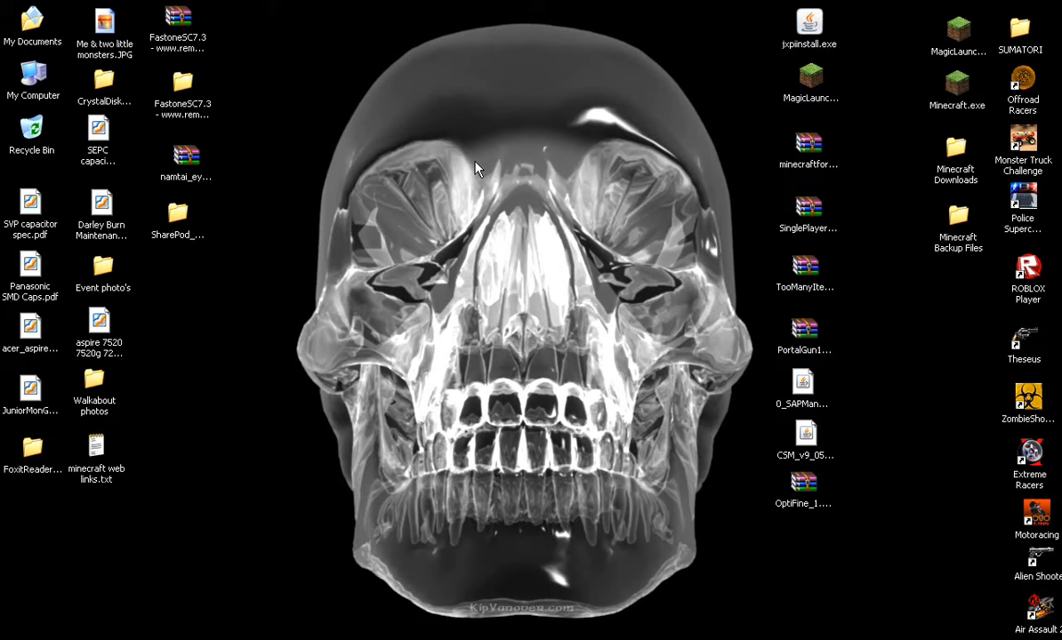
mouse_move(580, 360)
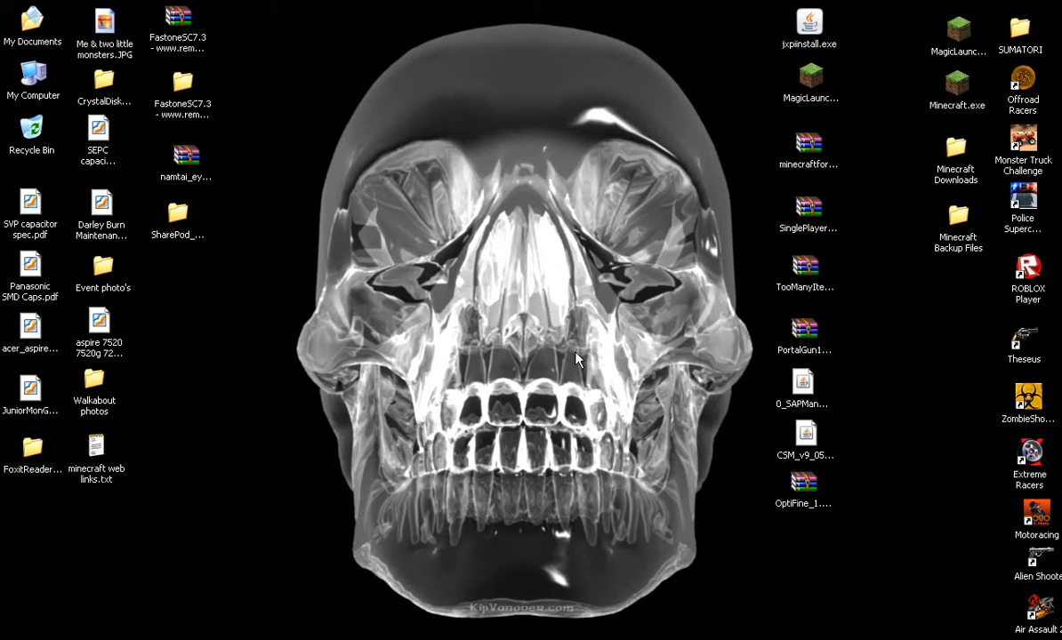
mouse_move(629, 277)
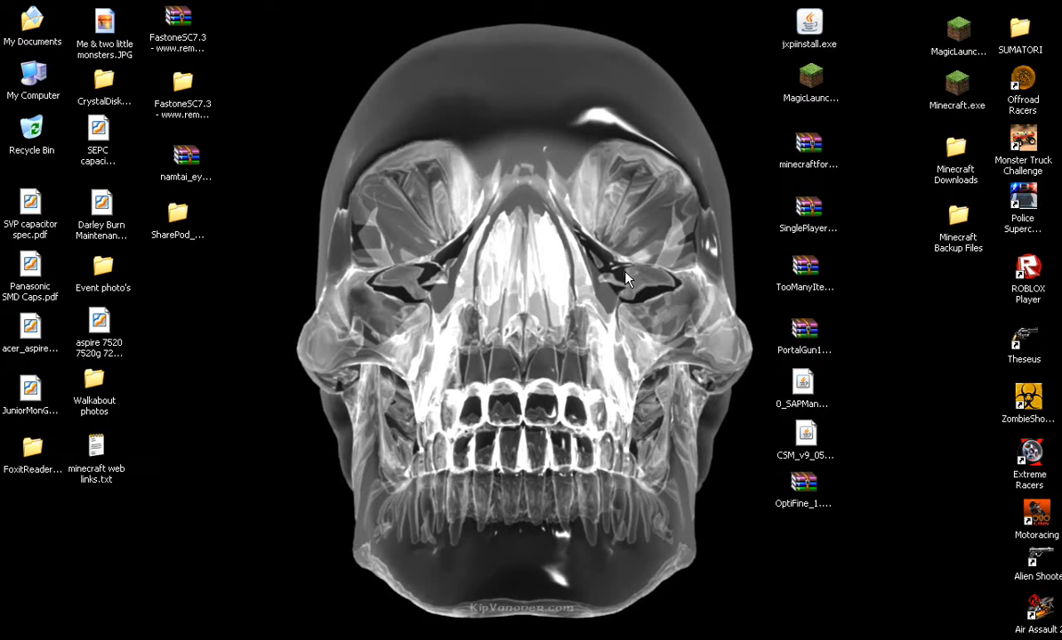
mouse_move(597, 274)
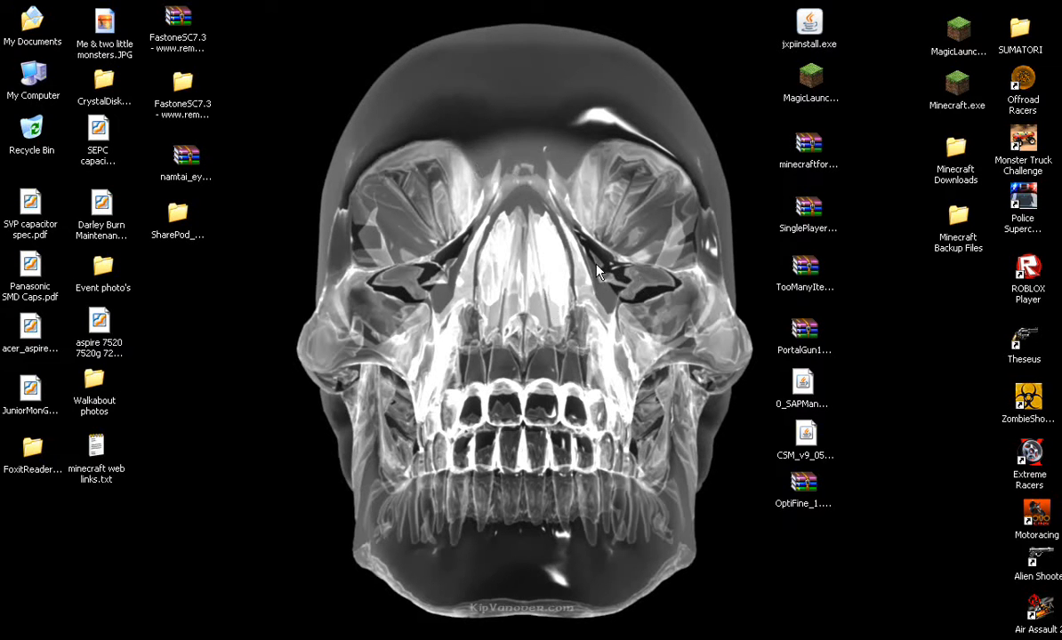
mouse_move(662, 301)
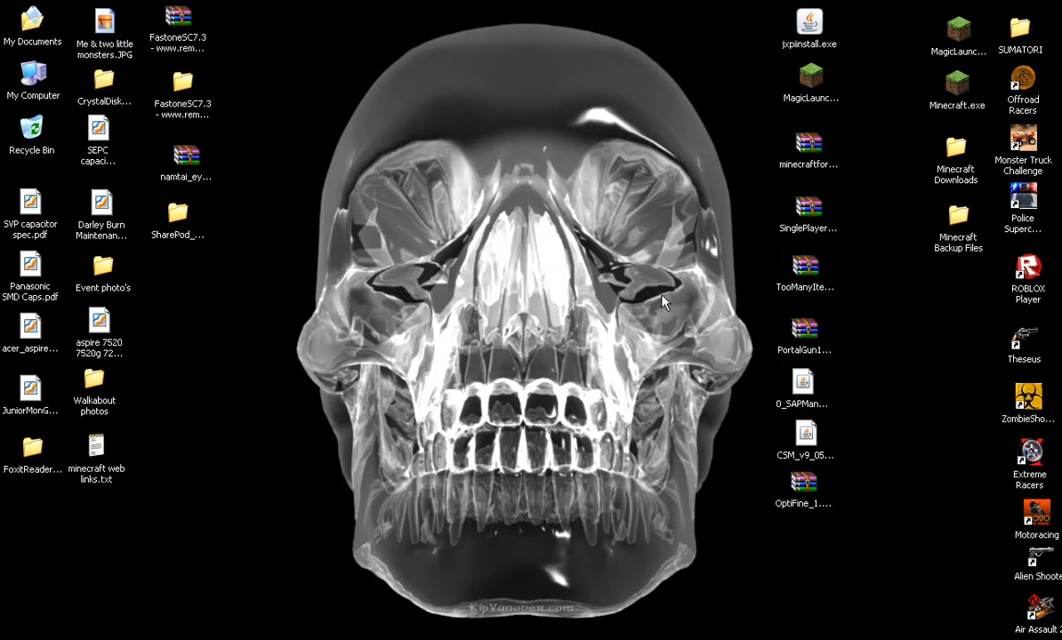
mouse_move(736, 262)
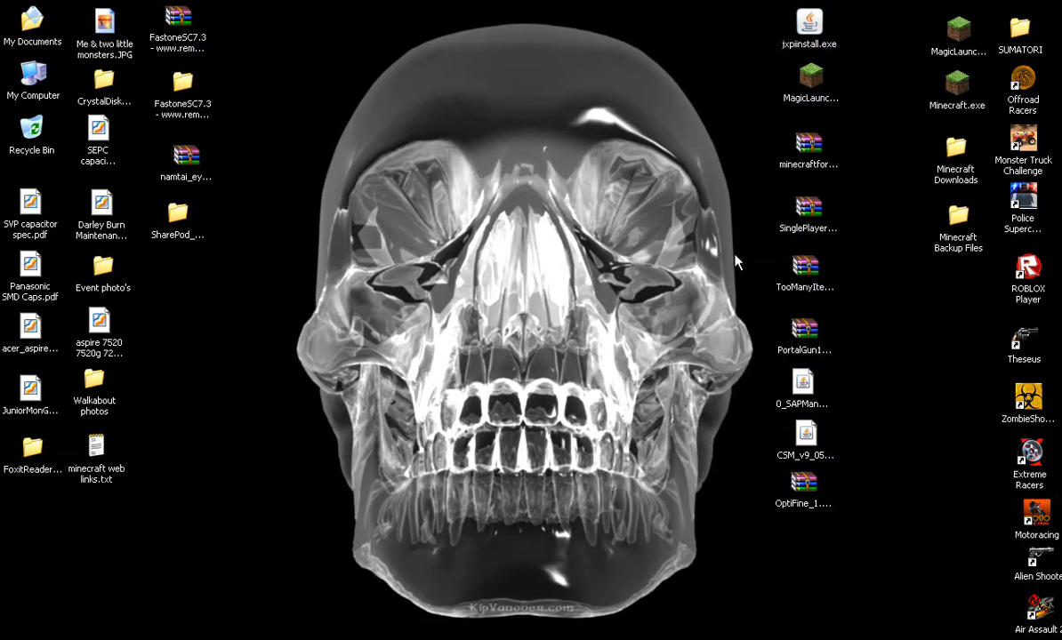
mouse_move(754, 197)
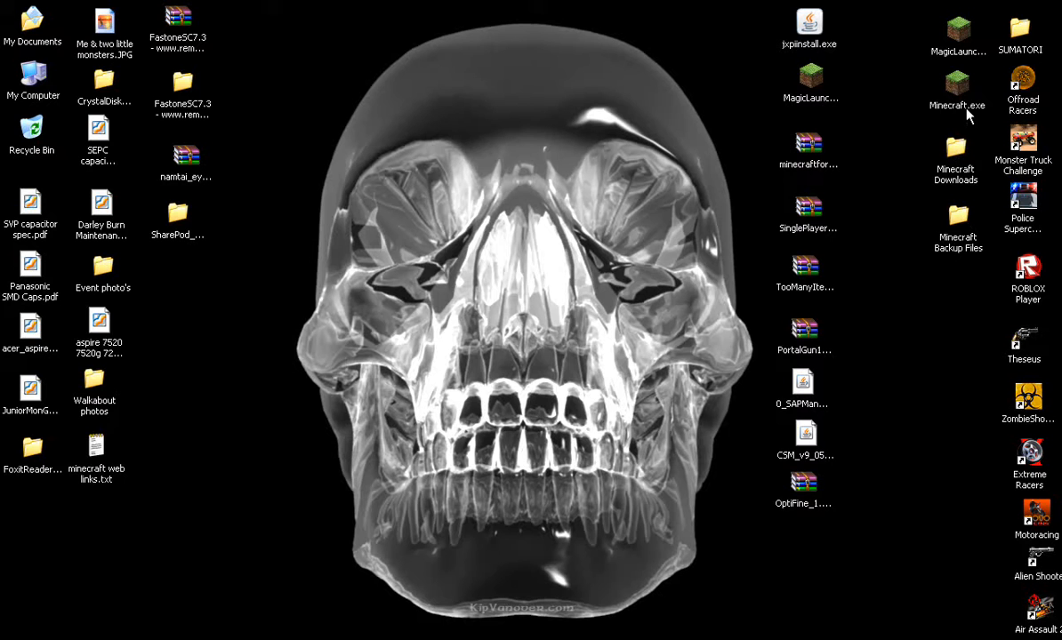
mouse_move(949, 131)
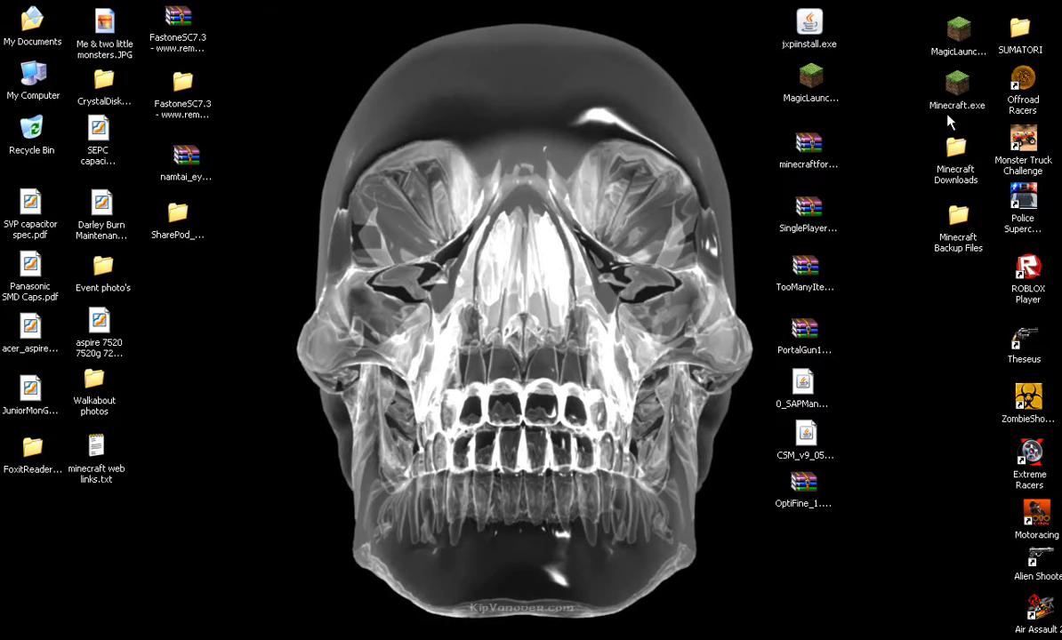
Step: Run Minecraft.exe past the security warning so the launcher logs in and tries to start the game
double_click(946, 86)
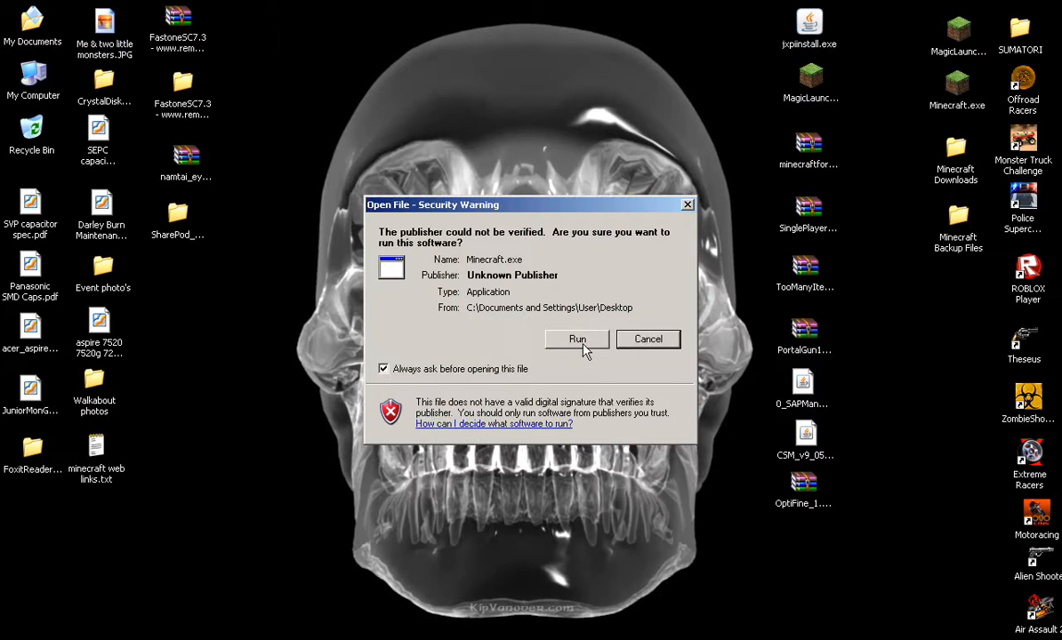
click(576, 339)
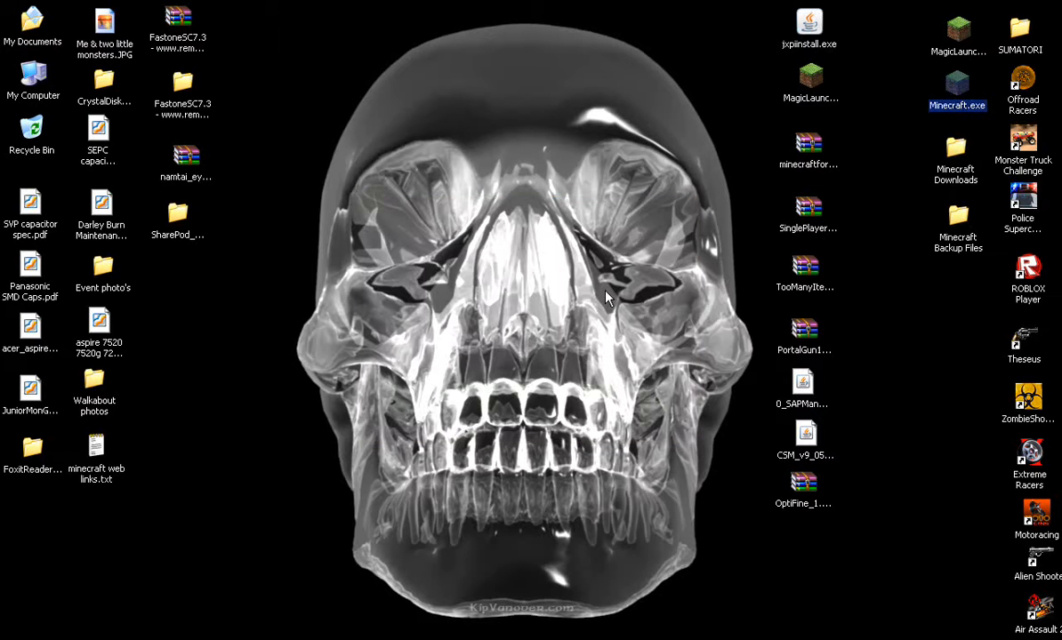
double_click(955, 80)
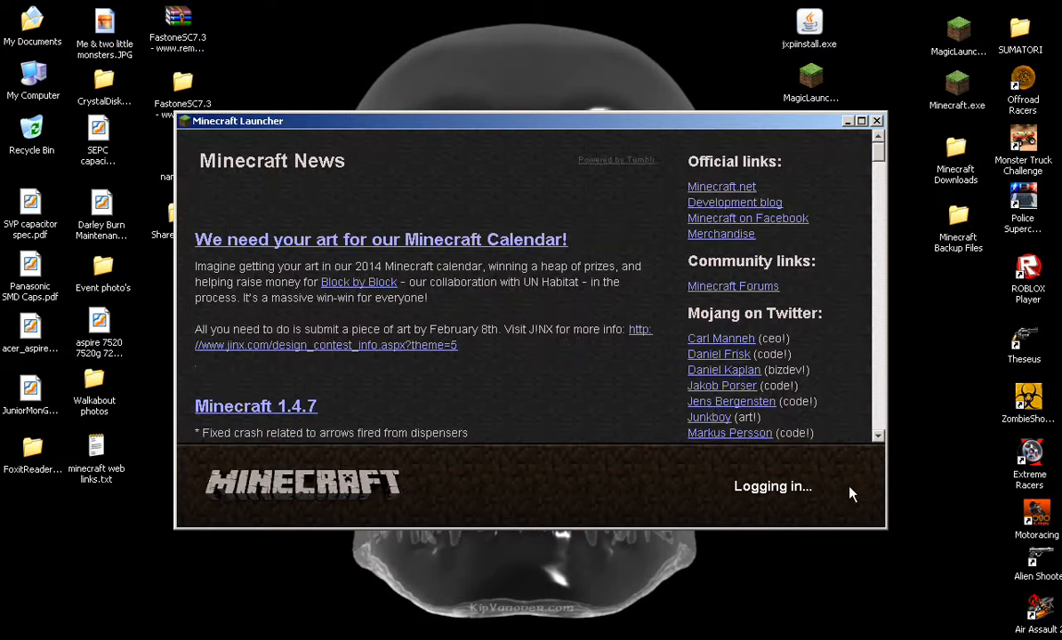
mouse_move(424, 351)
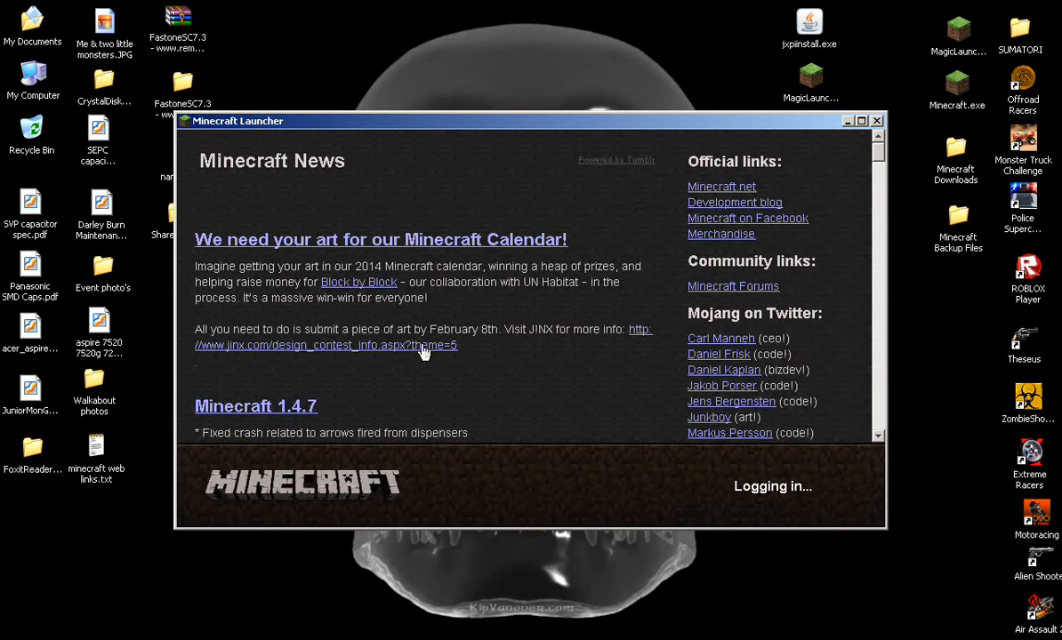
mouse_move(416, 347)
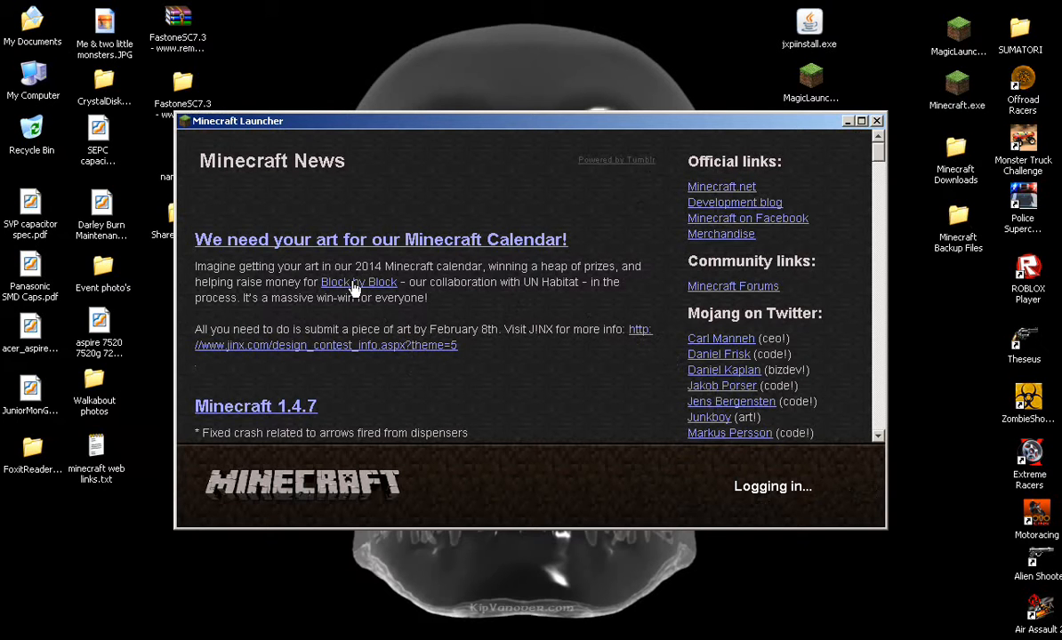
mouse_move(231, 445)
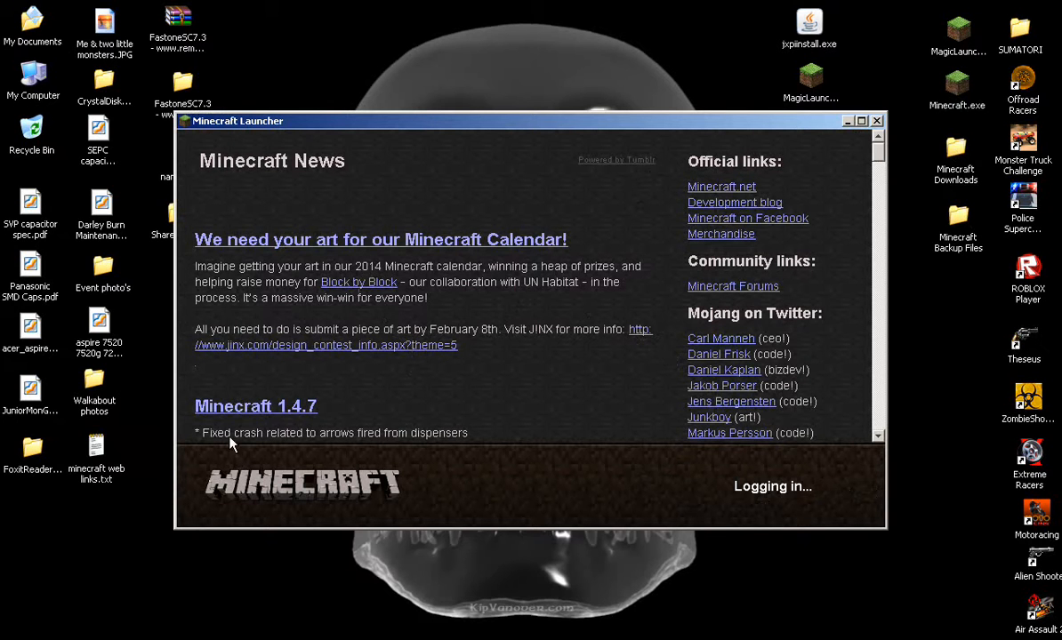
mouse_move(811, 202)
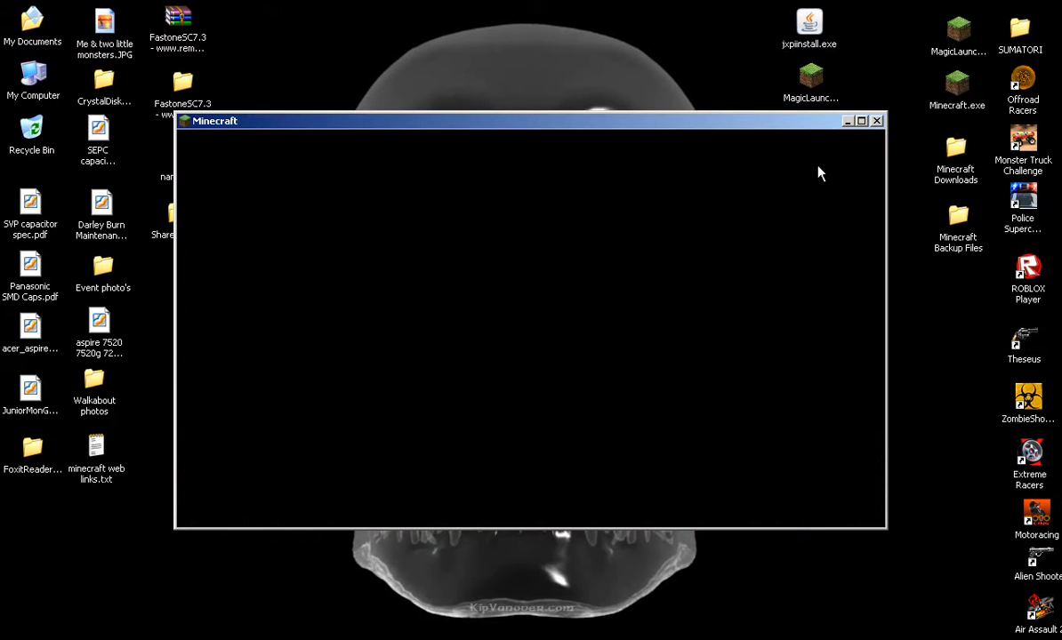
mouse_move(860, 80)
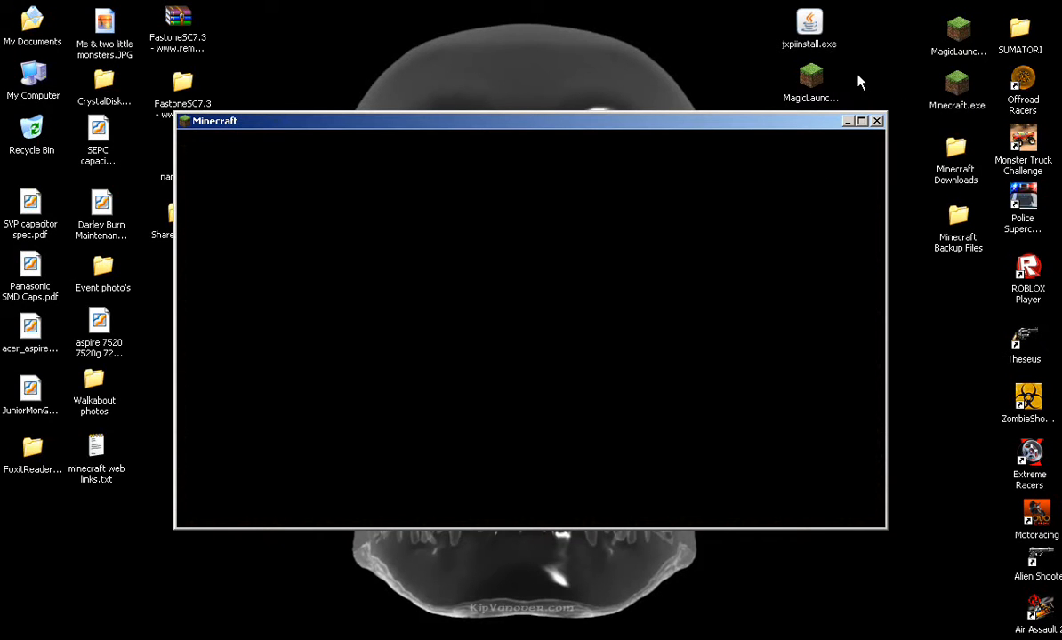
mouse_move(926, 78)
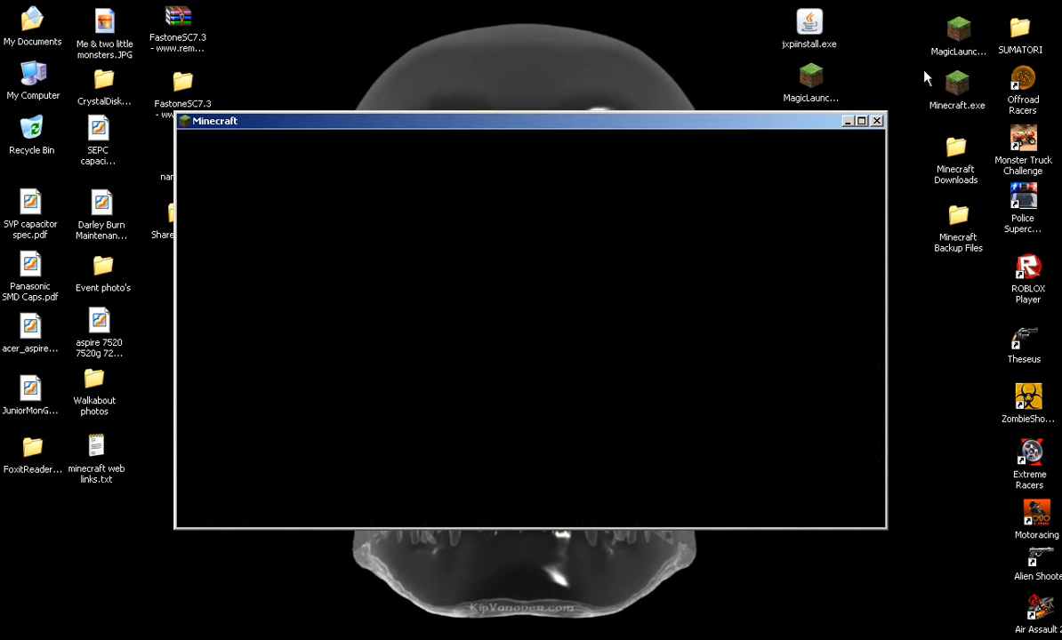
mouse_move(708, 340)
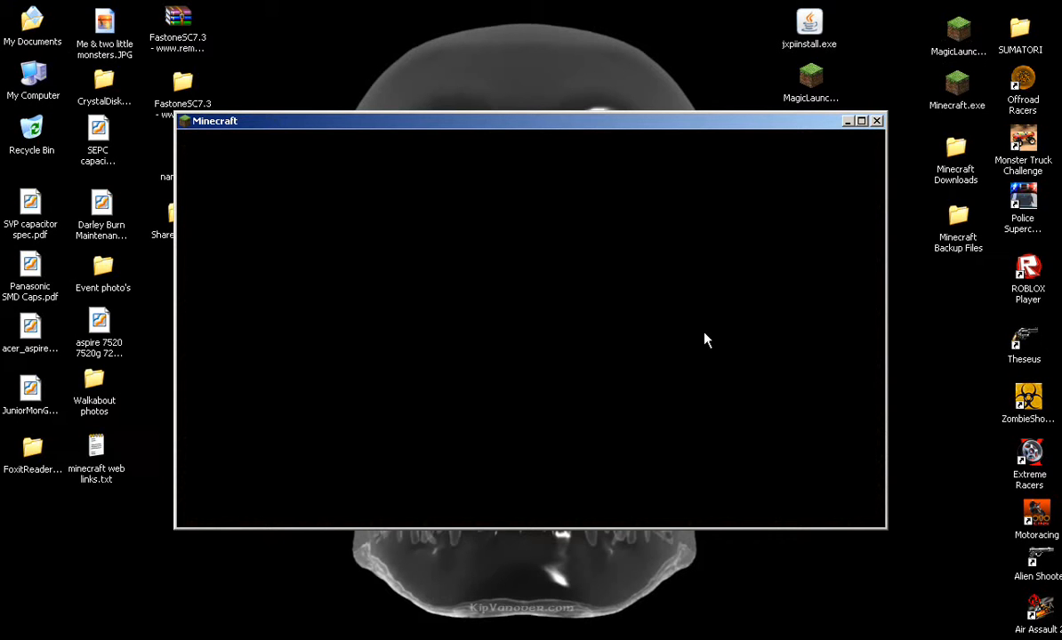
mouse_move(520, 366)
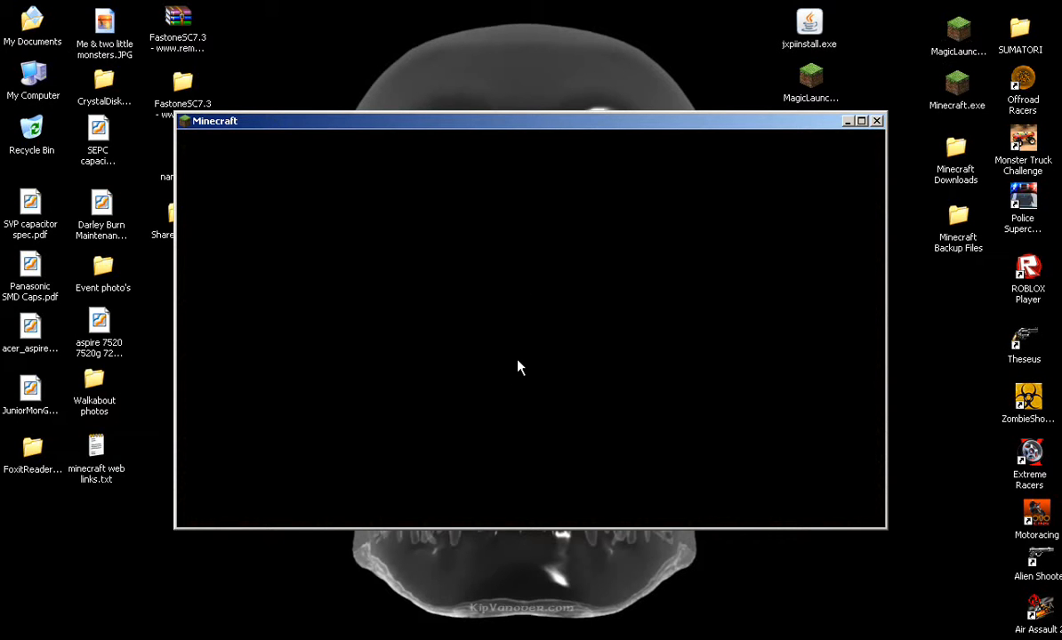
mouse_move(489, 370)
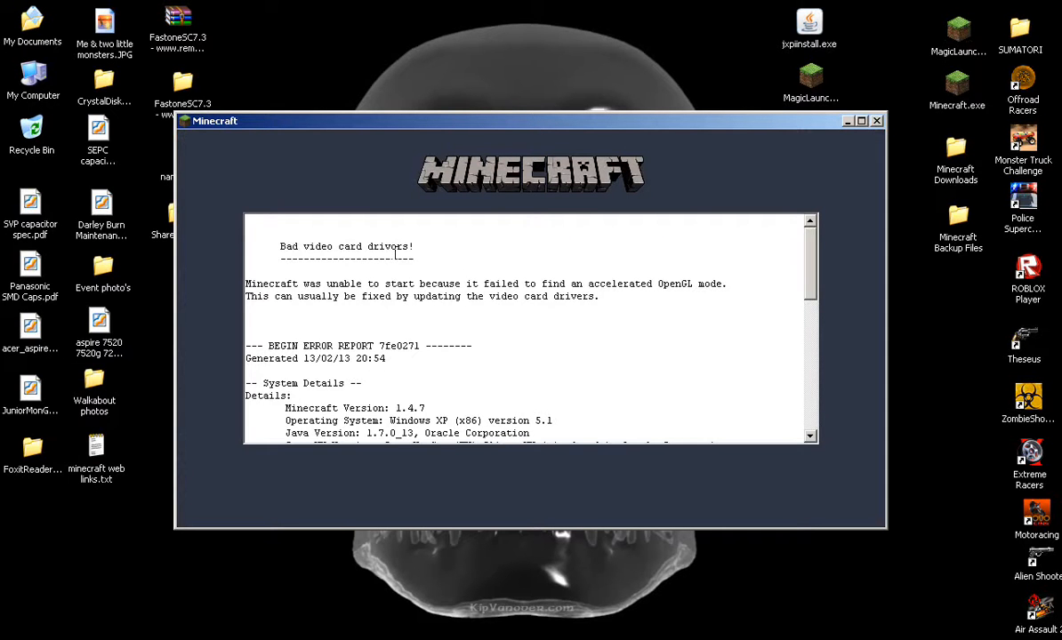
mouse_move(789, 182)
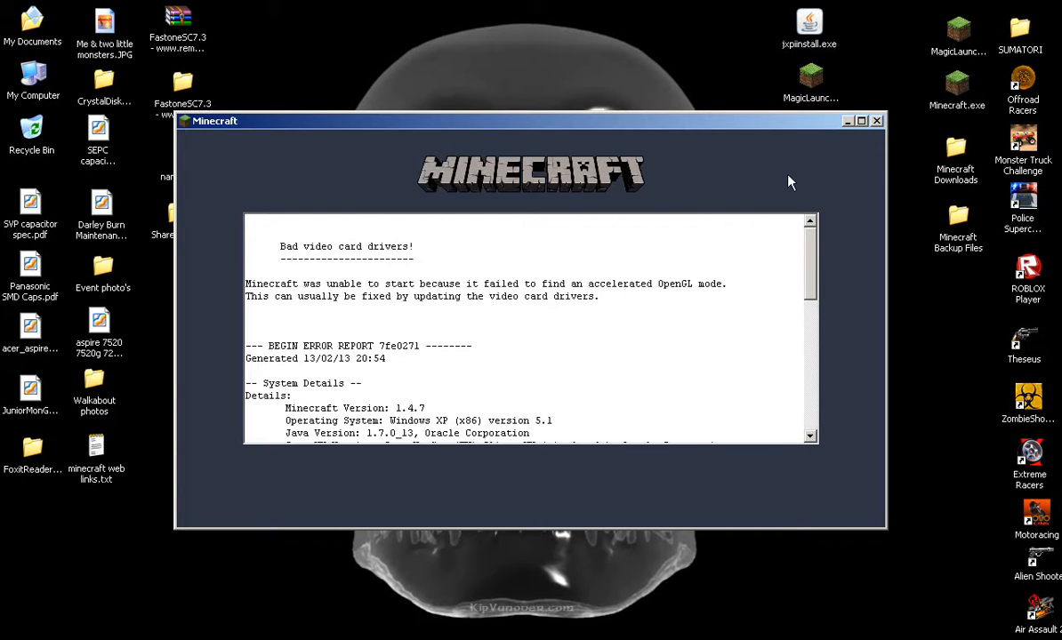
Step: Dismiss the error window, run MagicLauncher_1.0.0.exe and log in to start Minecraft
click(878, 121)
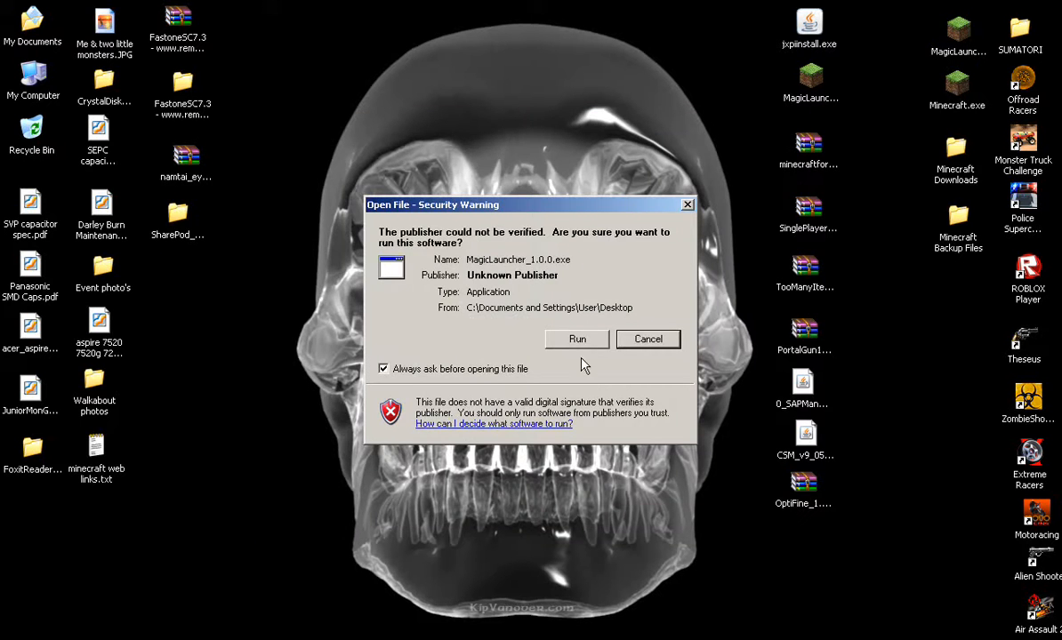
click(576, 338)
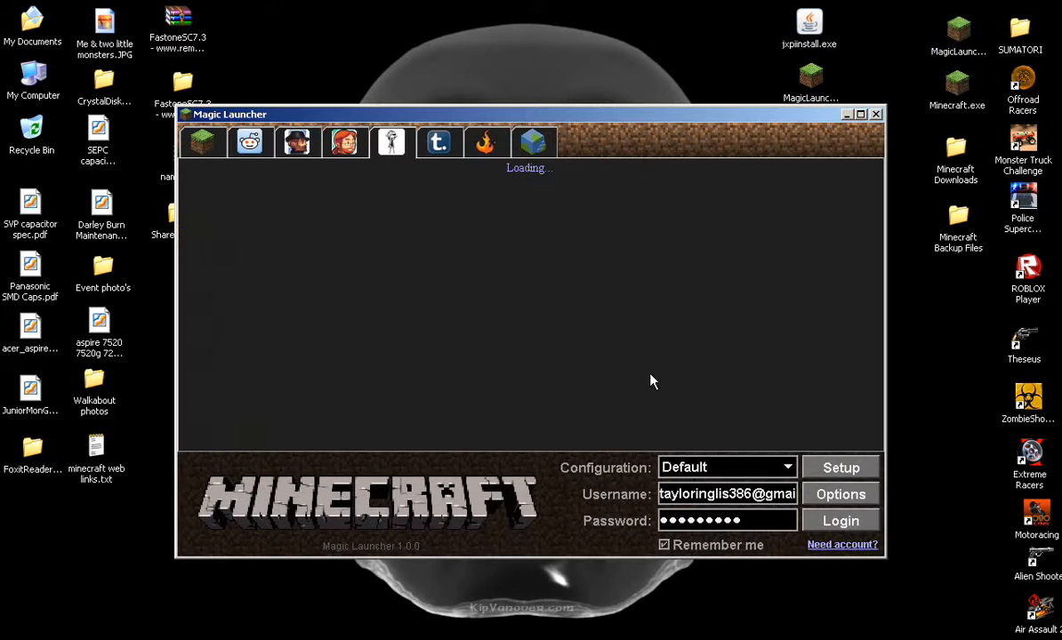
click(839, 519)
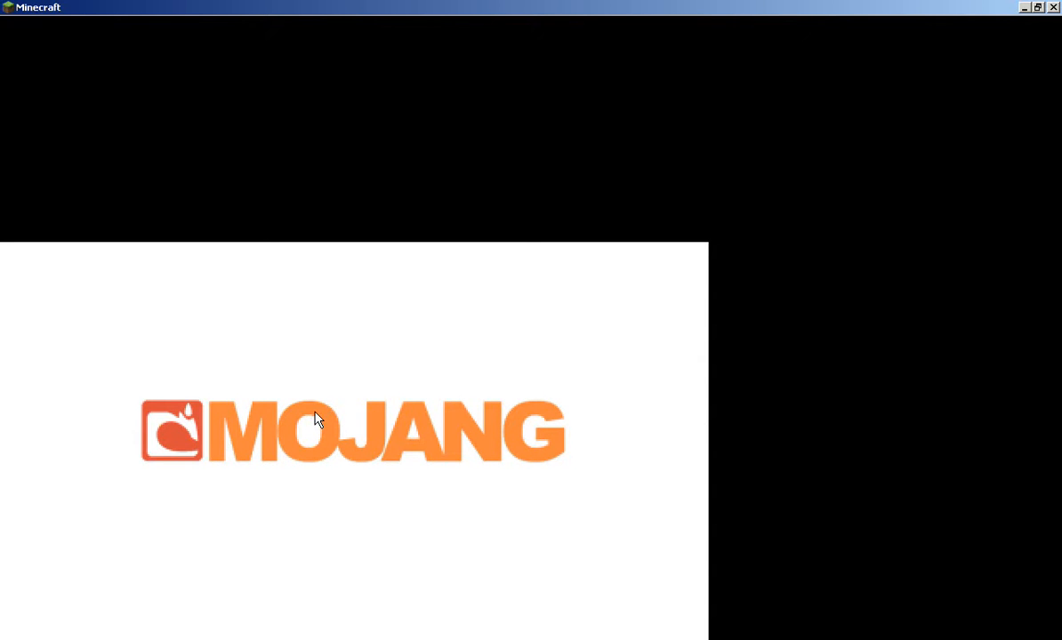
mouse_move(399, 437)
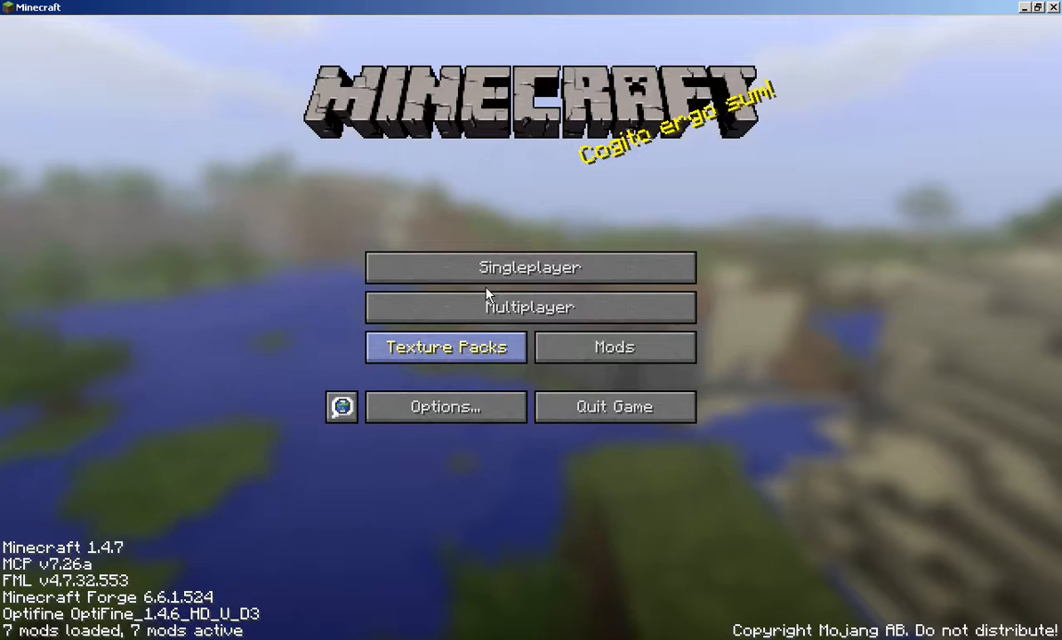
Step: Start a singleplayer game to load a modded world
click(530, 266)
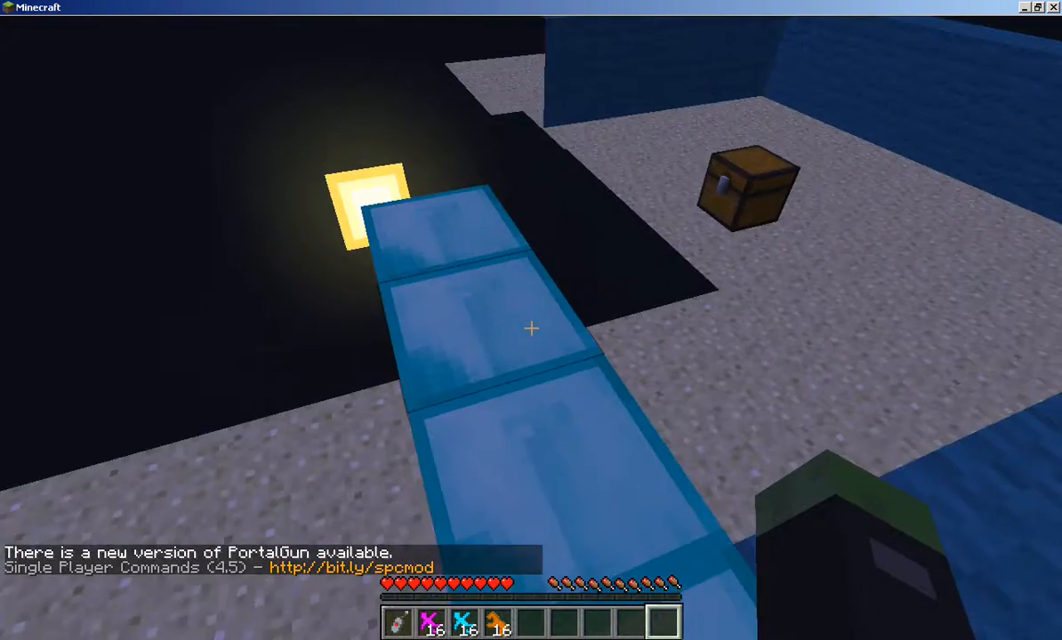
mouse_move(530, 329)
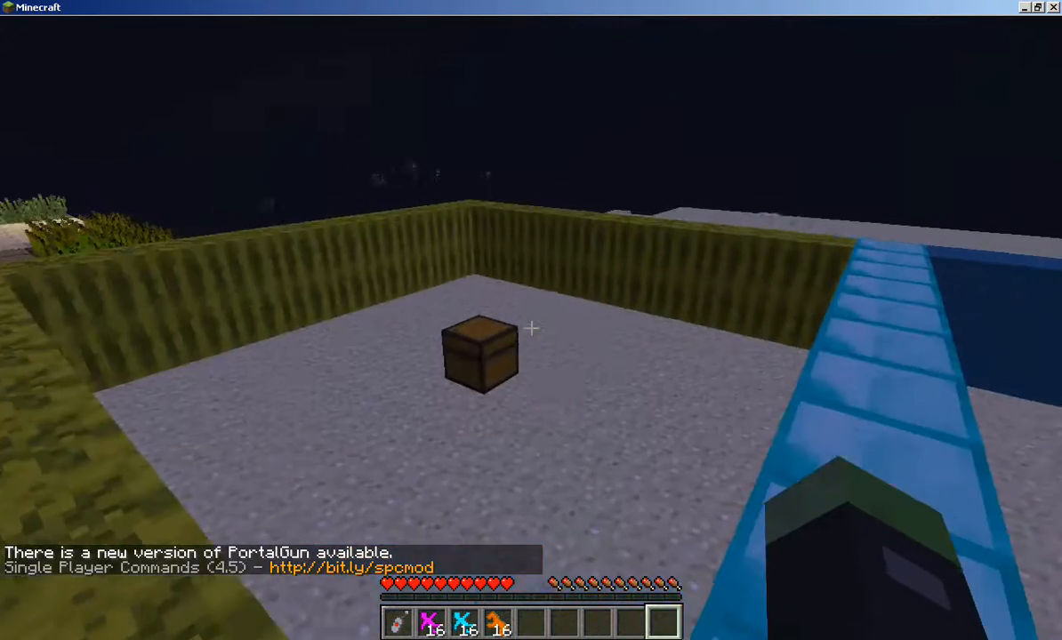
mouse_move(534, 329)
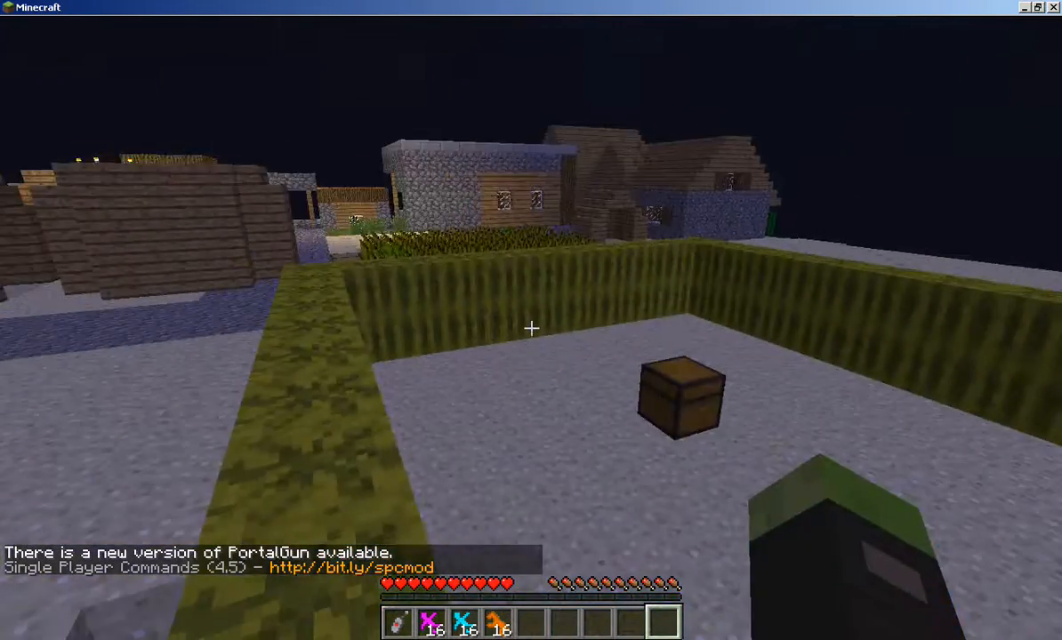
mouse_move(530, 327)
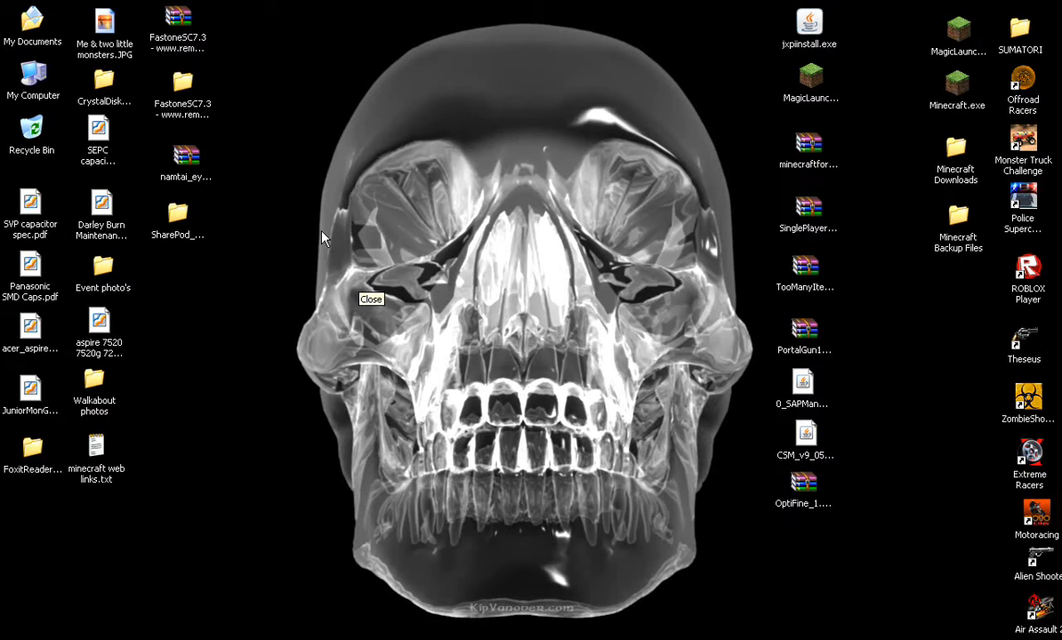
mouse_move(992, 36)
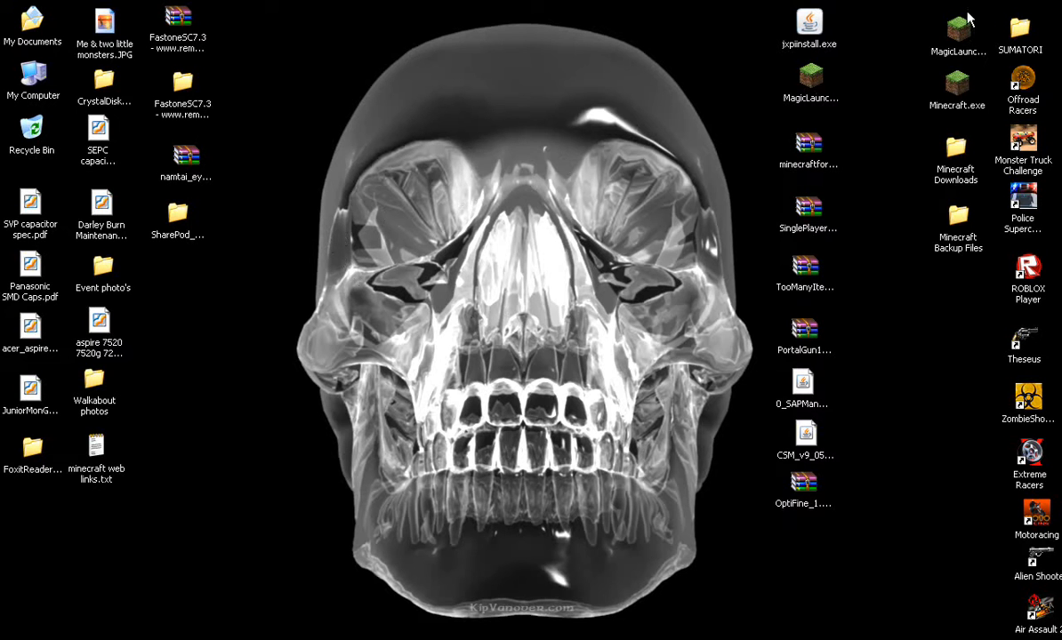
mouse_move(1013, 7)
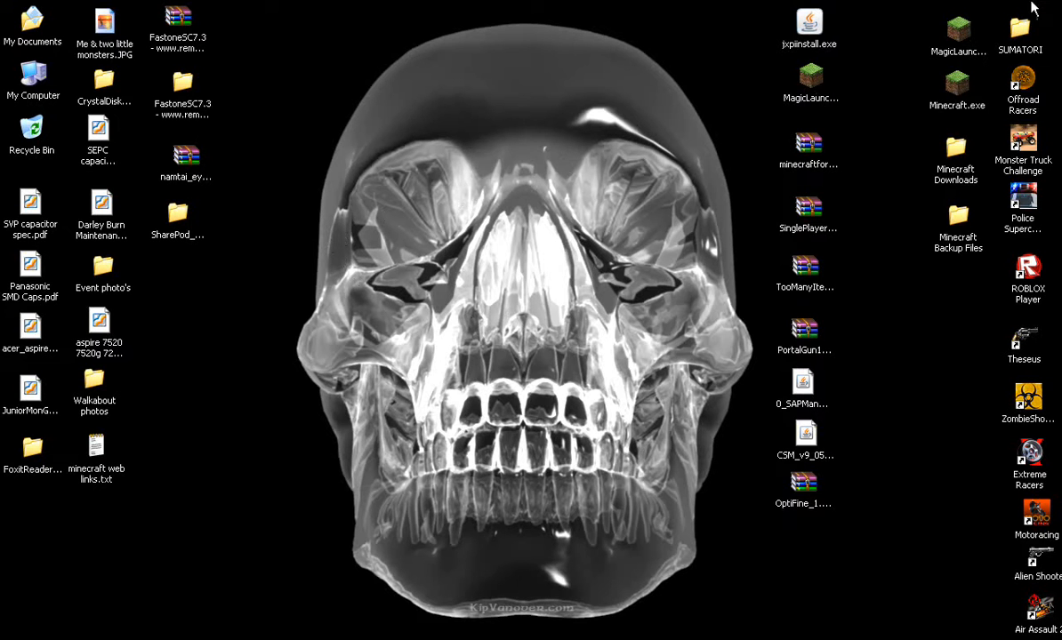
click(957, 26)
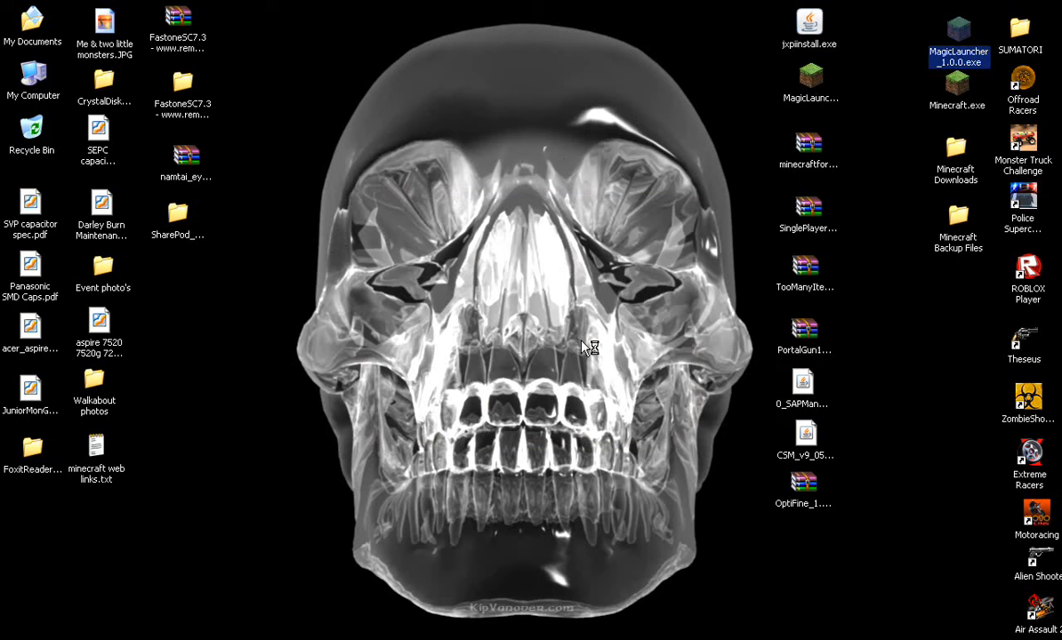
Step: Relaunch Magic Launcher and bring up the Default configuration's mod setup for 1.4.7
double_click(946, 32)
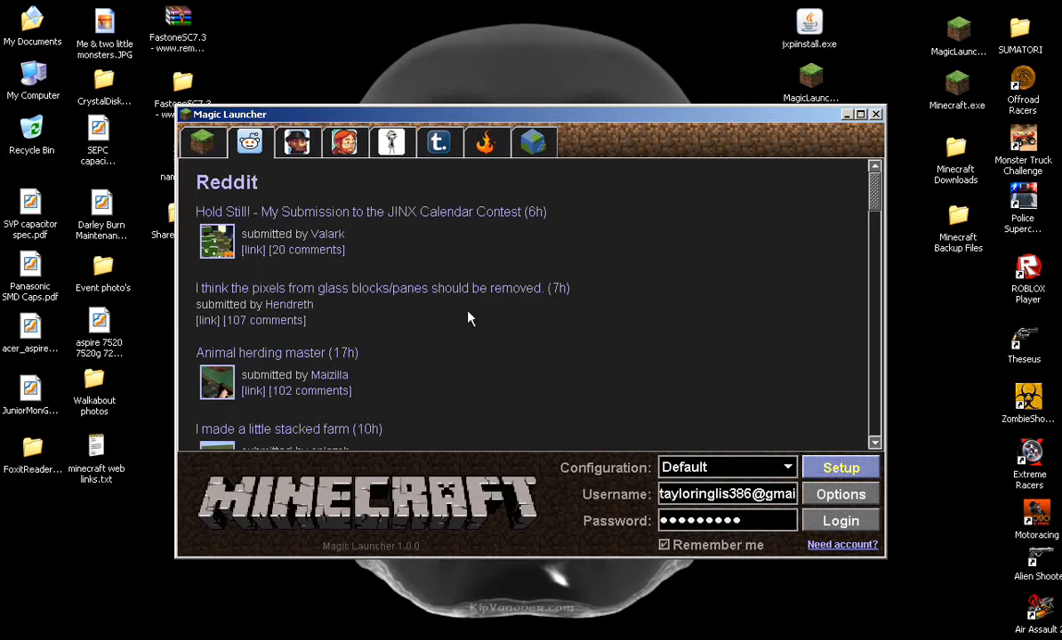
click(840, 465)
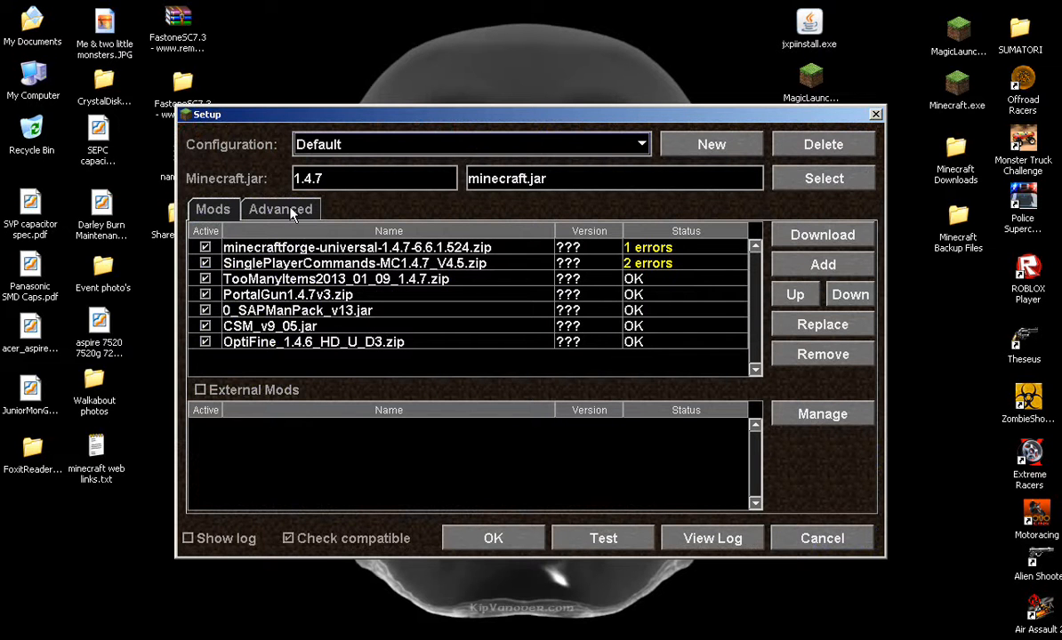
Step: Review the Advanced settings: maximized 1280×800 window and 256 MB memory
click(281, 210)
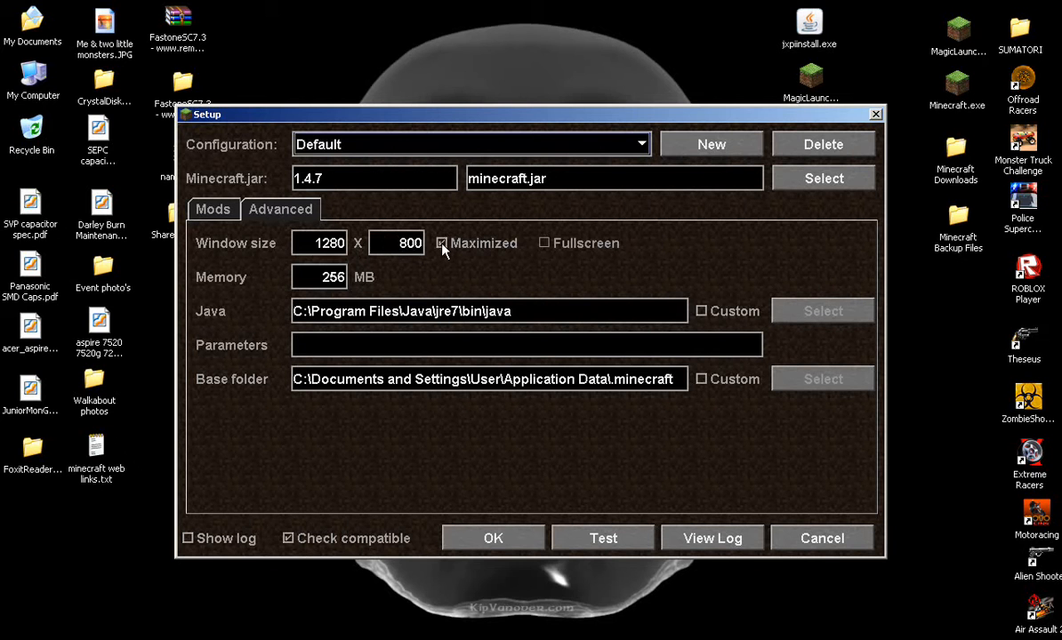
click(441, 242)
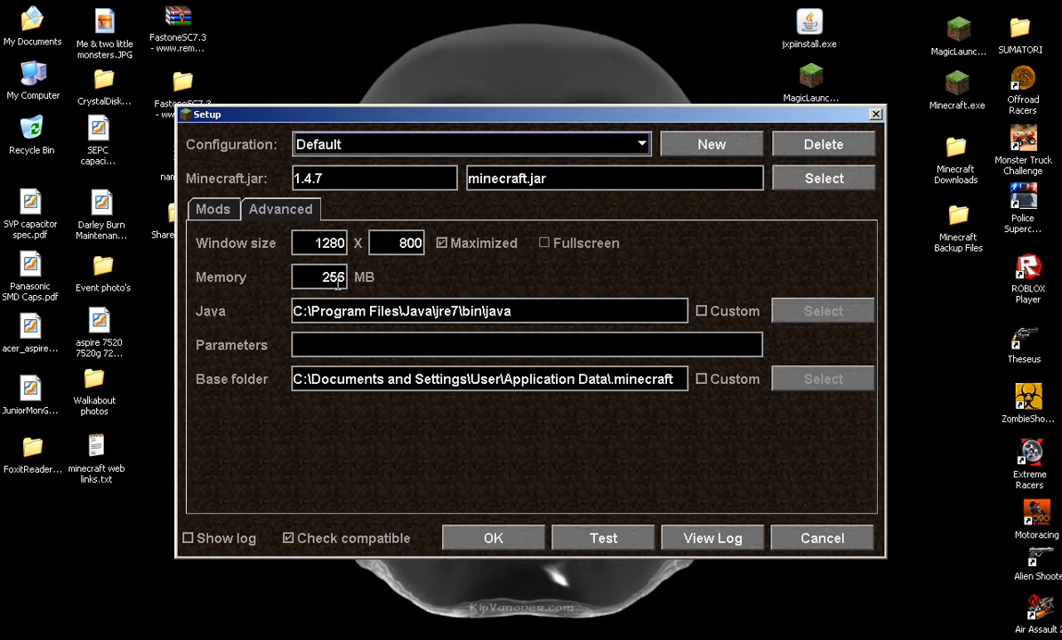
mouse_move(875, 113)
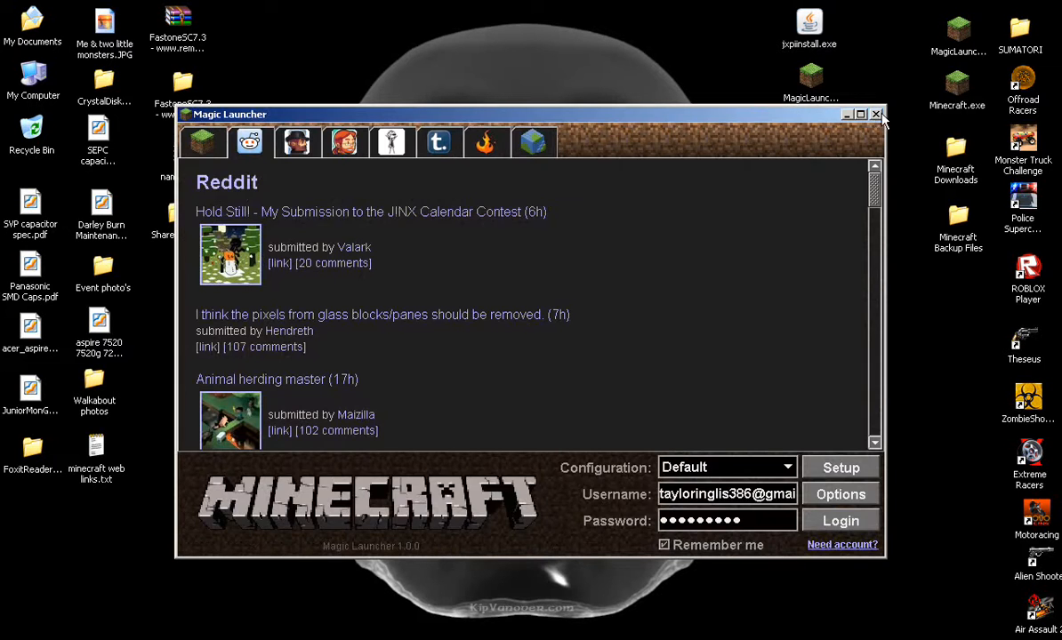
Step: Close Magic Launcher, returning to the Windows XP desktop
click(878, 113)
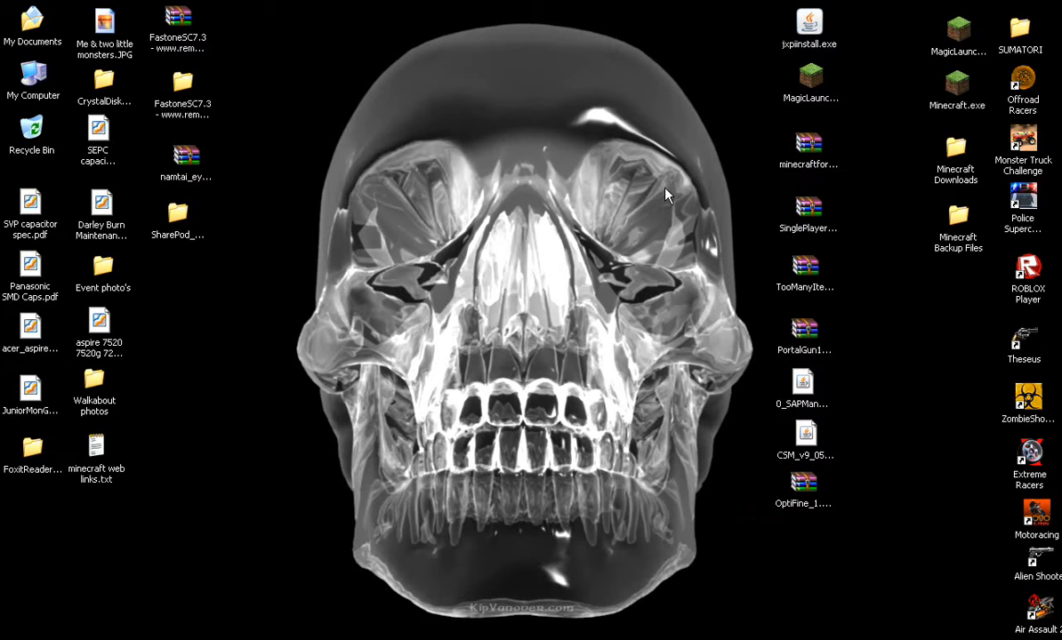
mouse_move(715, 176)
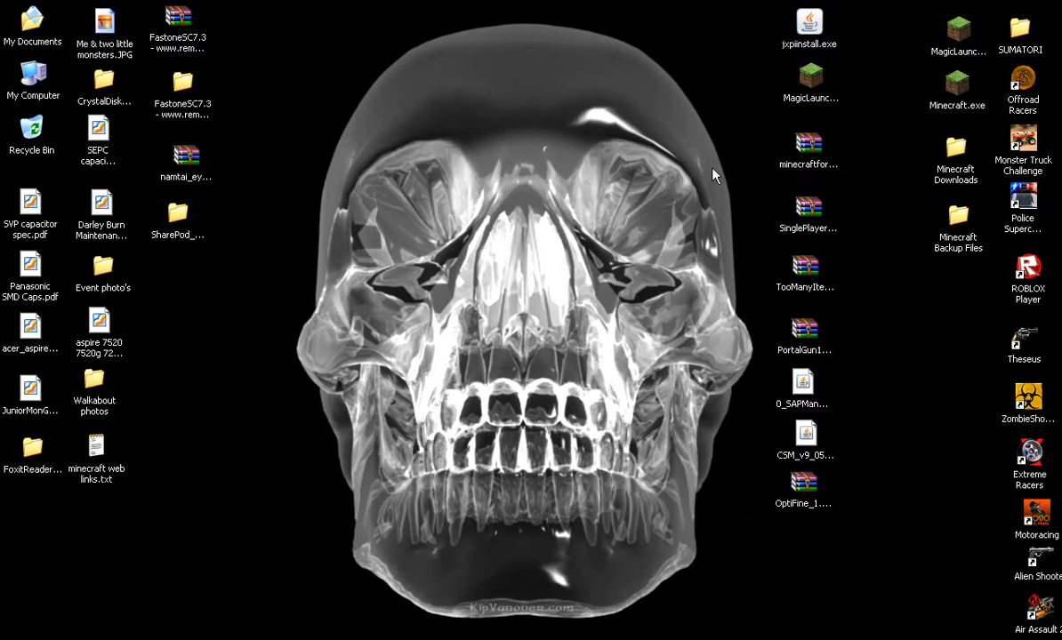
mouse_move(793, 105)
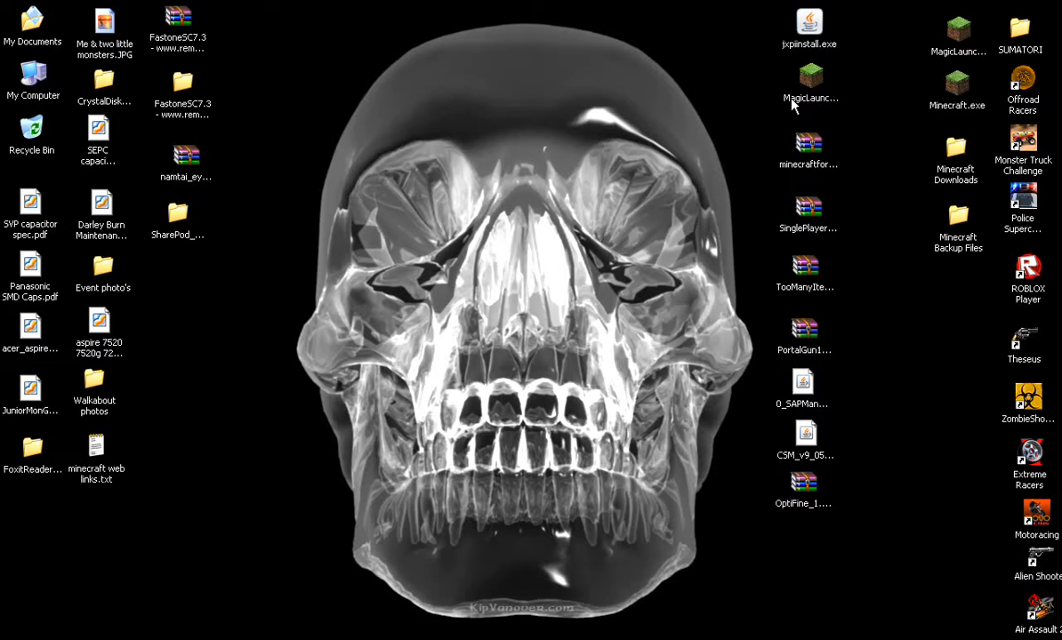
mouse_move(783, 100)
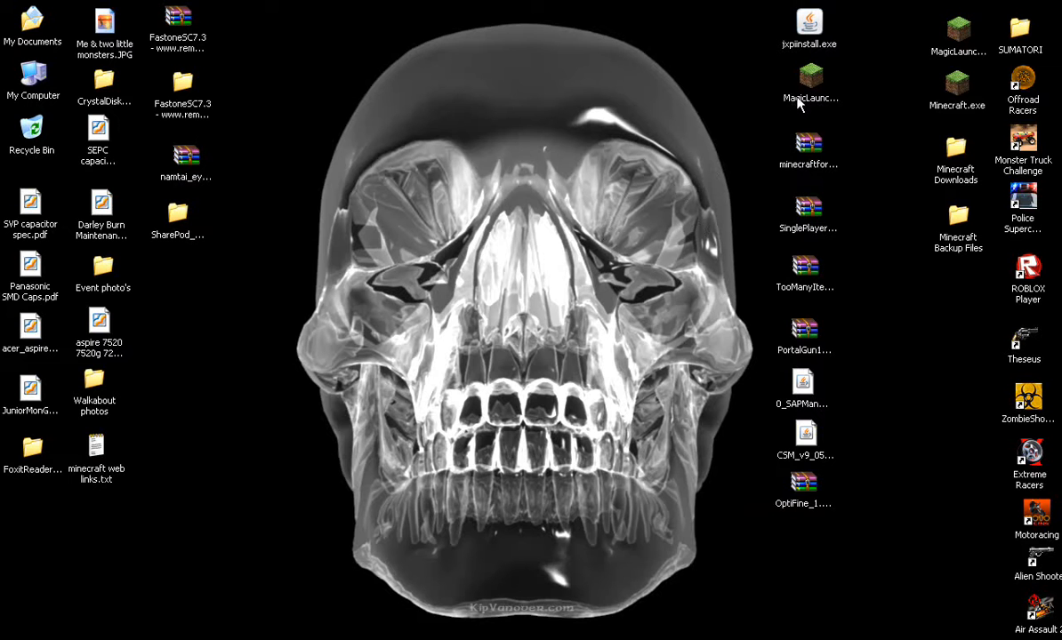
mouse_move(786, 93)
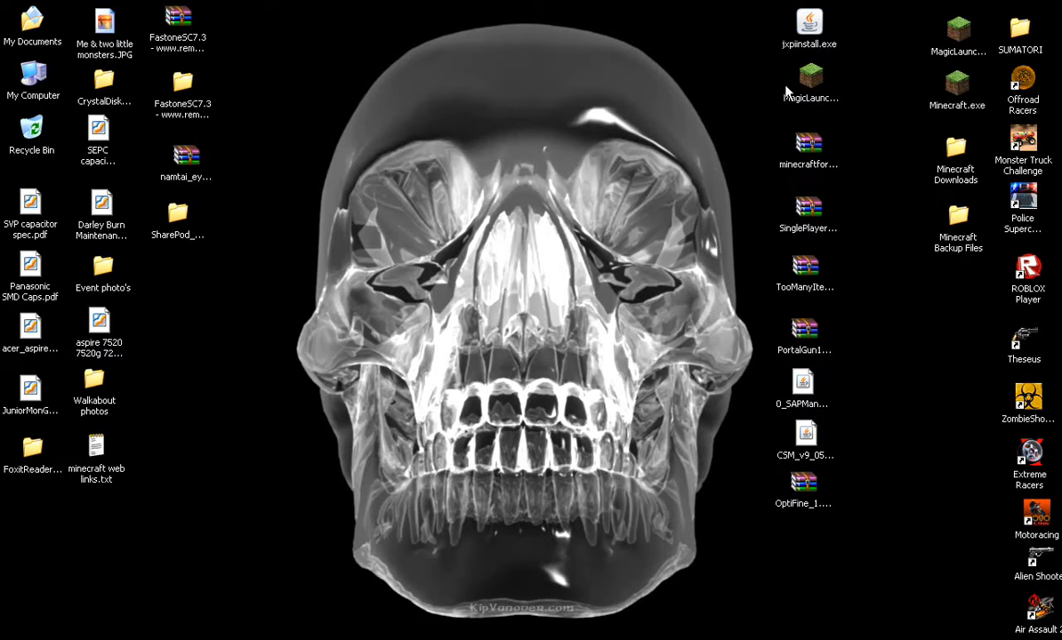
mouse_move(830, 85)
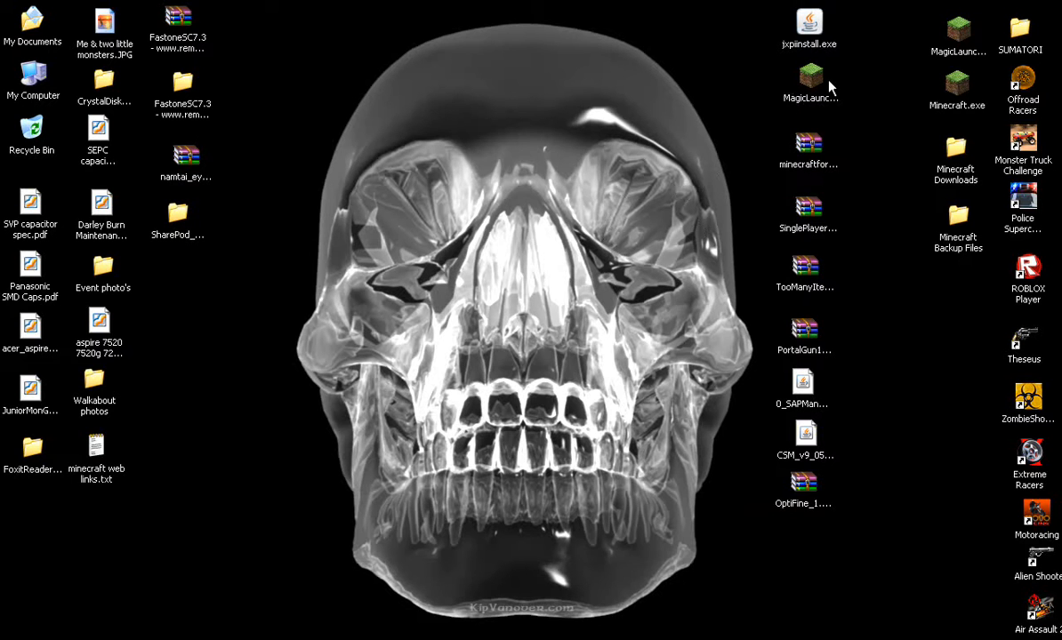
mouse_move(850, 78)
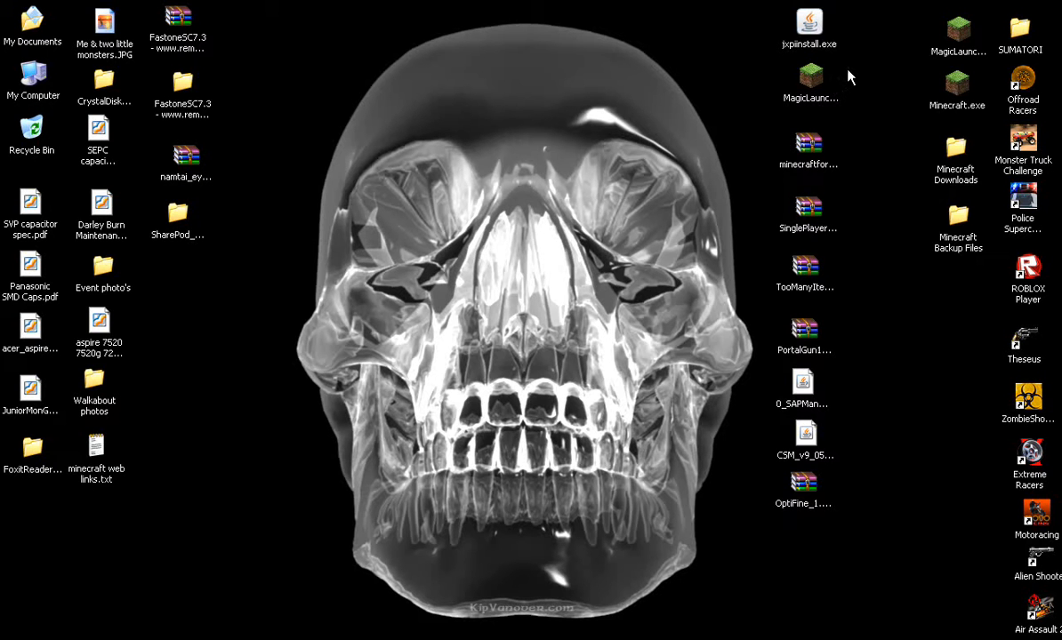
mouse_move(836, 86)
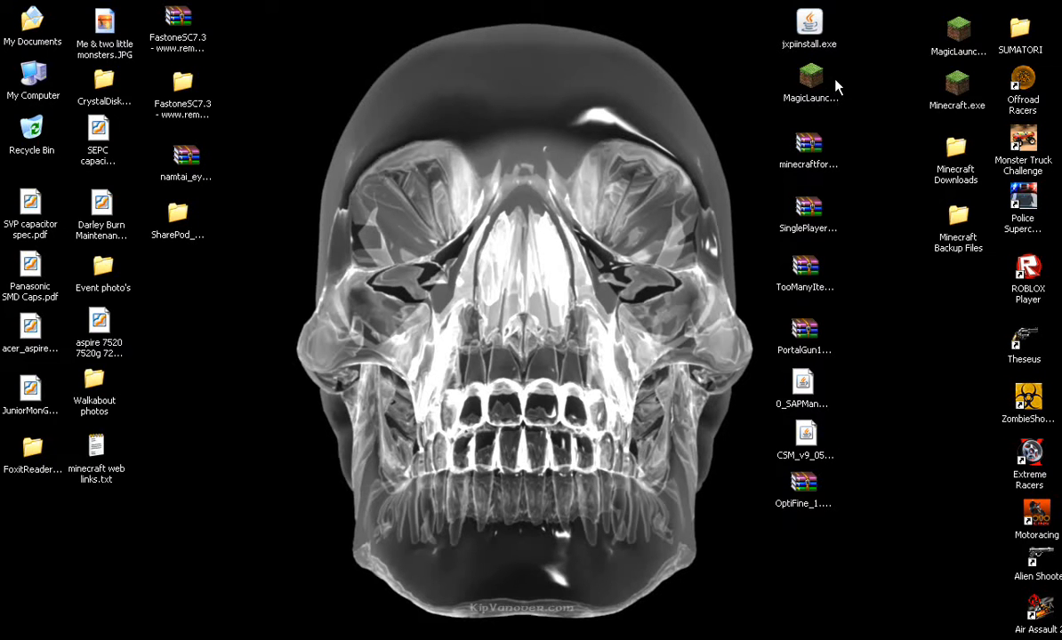
mouse_move(893, 73)
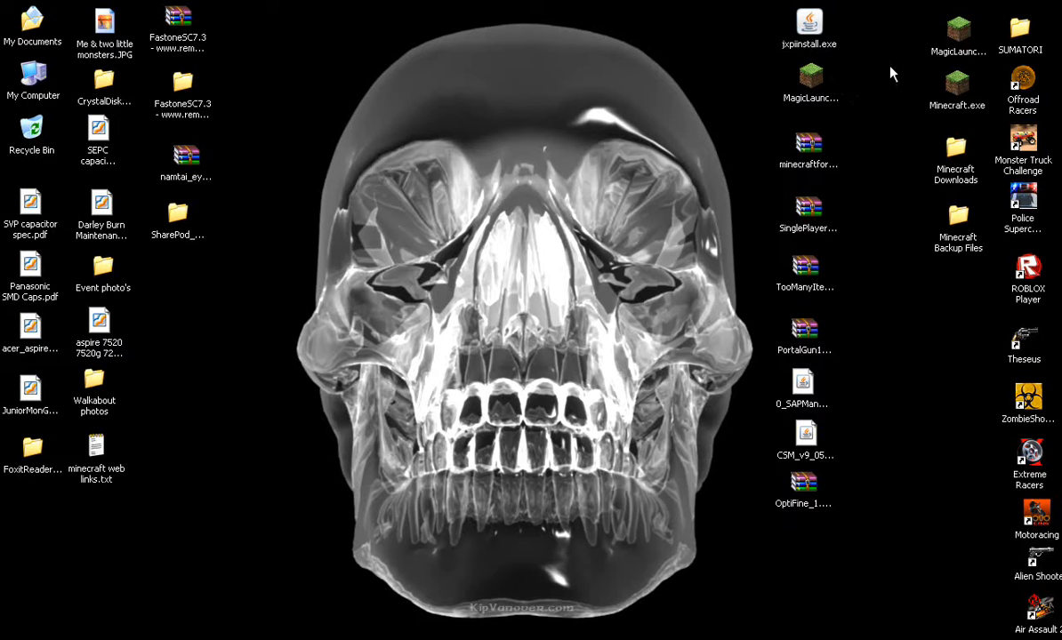
mouse_move(98, 477)
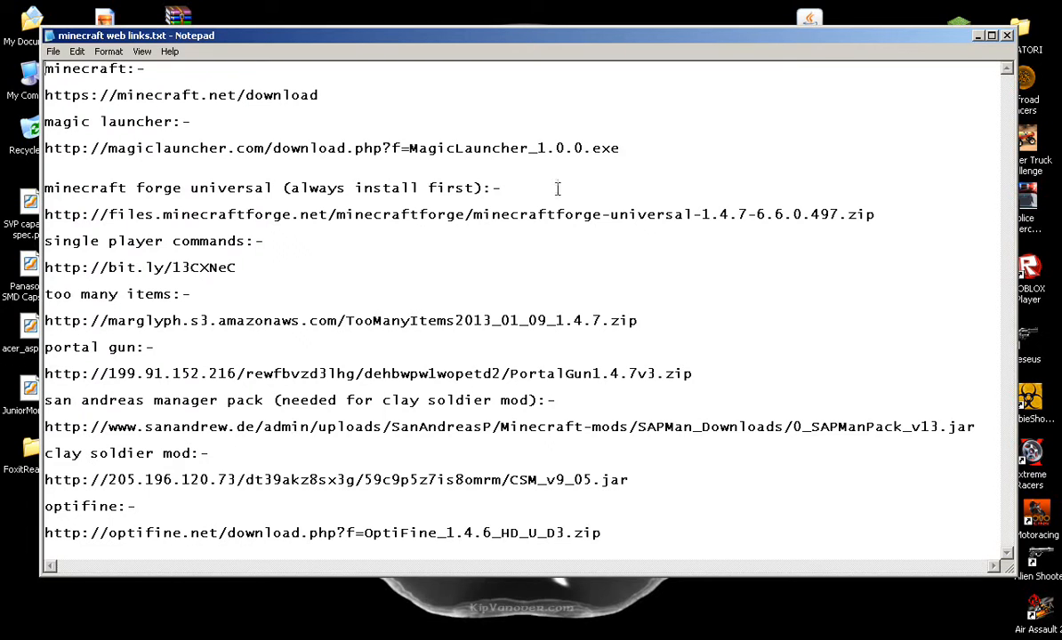
mouse_move(569, 262)
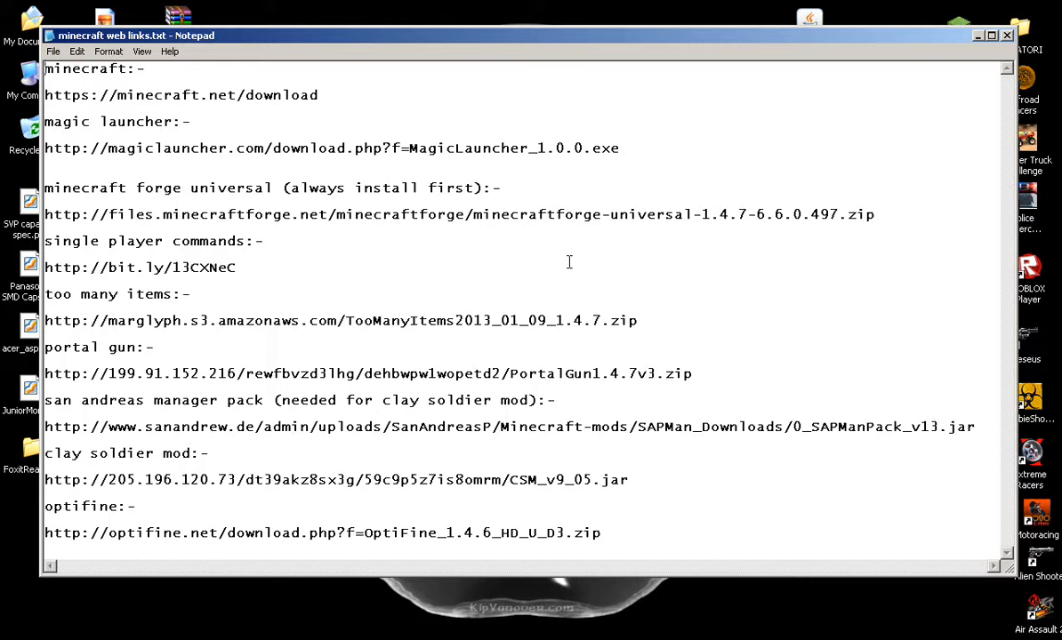
mouse_move(599, 263)
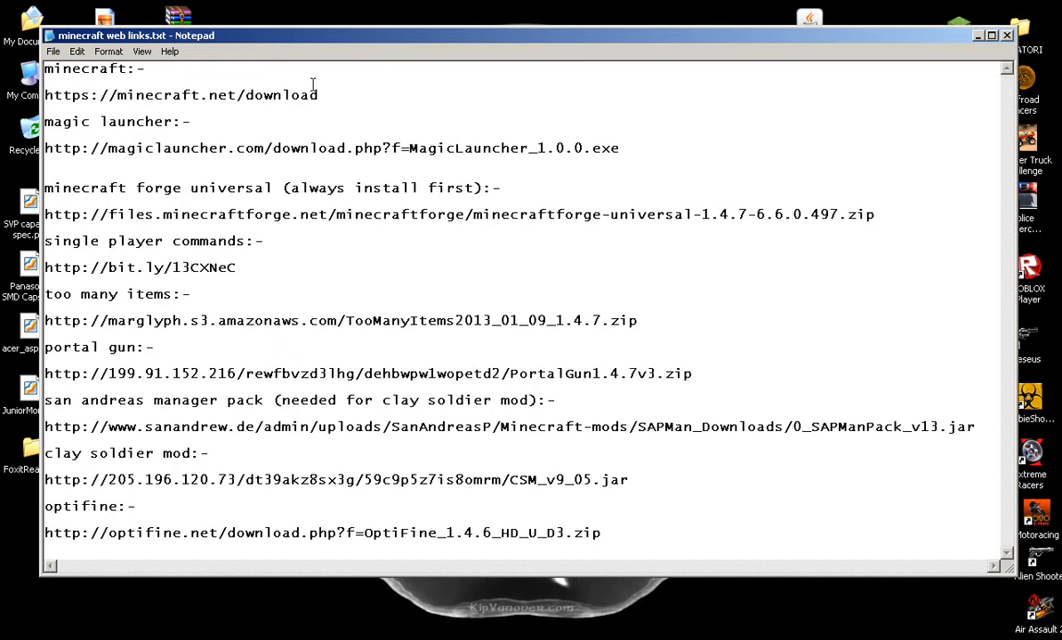
mouse_move(517, 109)
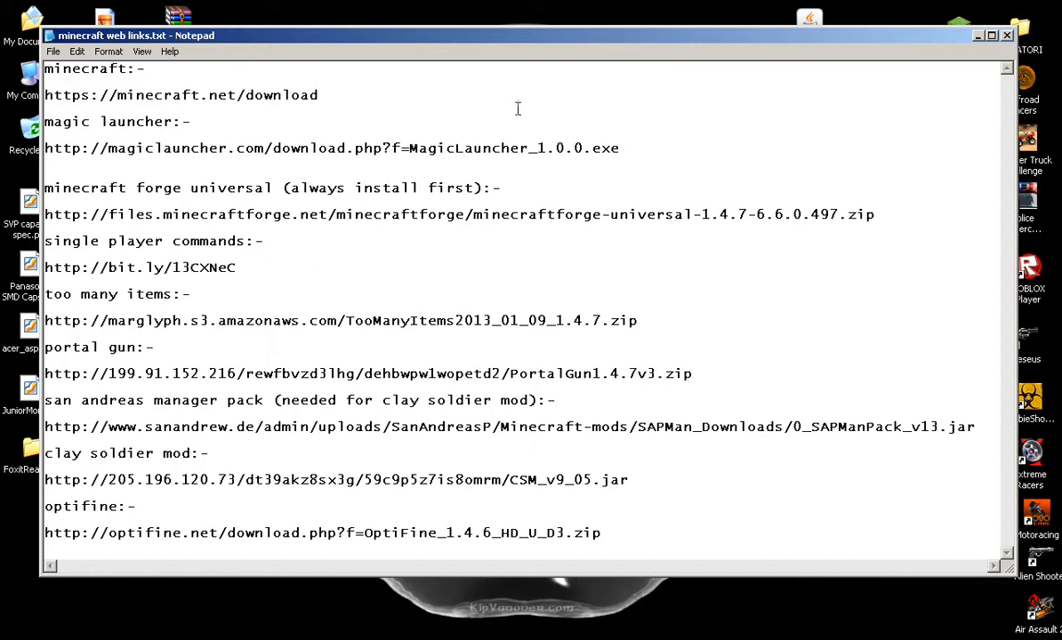
click(987, 36)
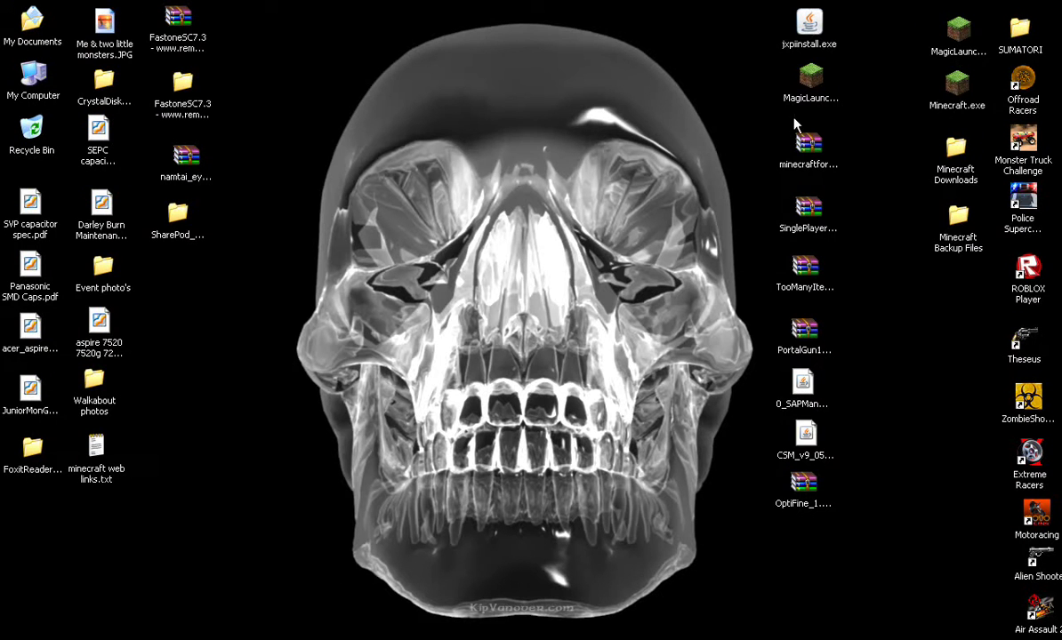
mouse_move(805, 434)
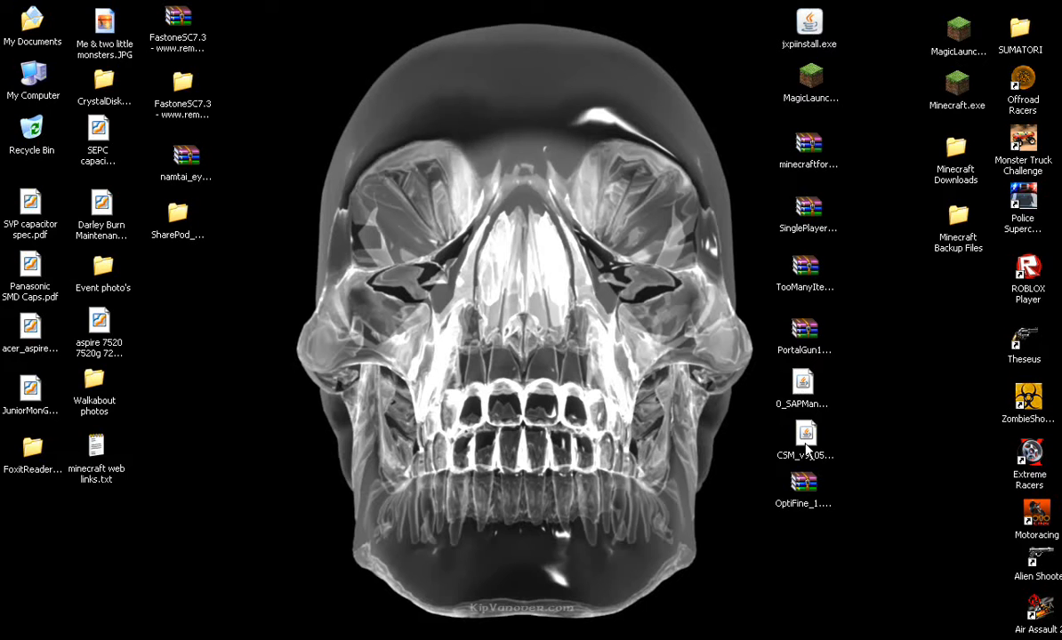
mouse_move(808, 336)
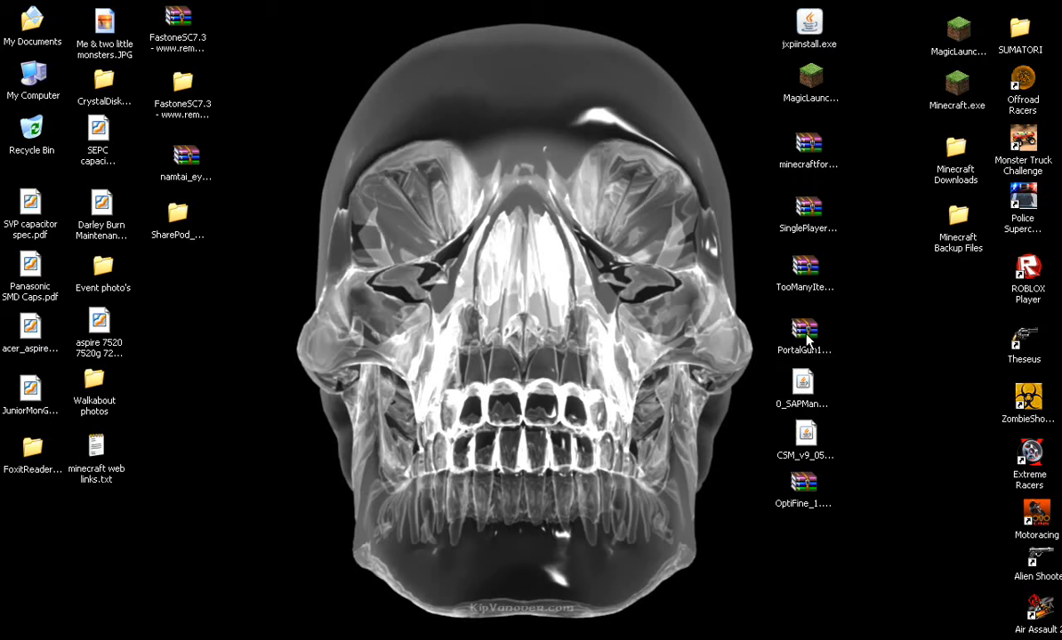
mouse_move(809, 142)
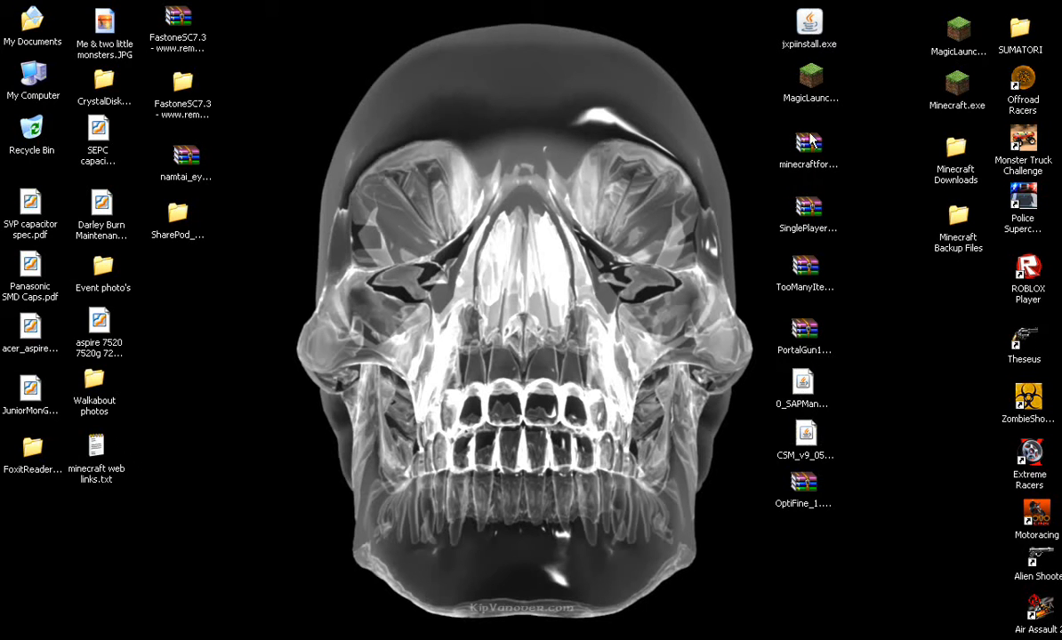
mouse_move(804, 332)
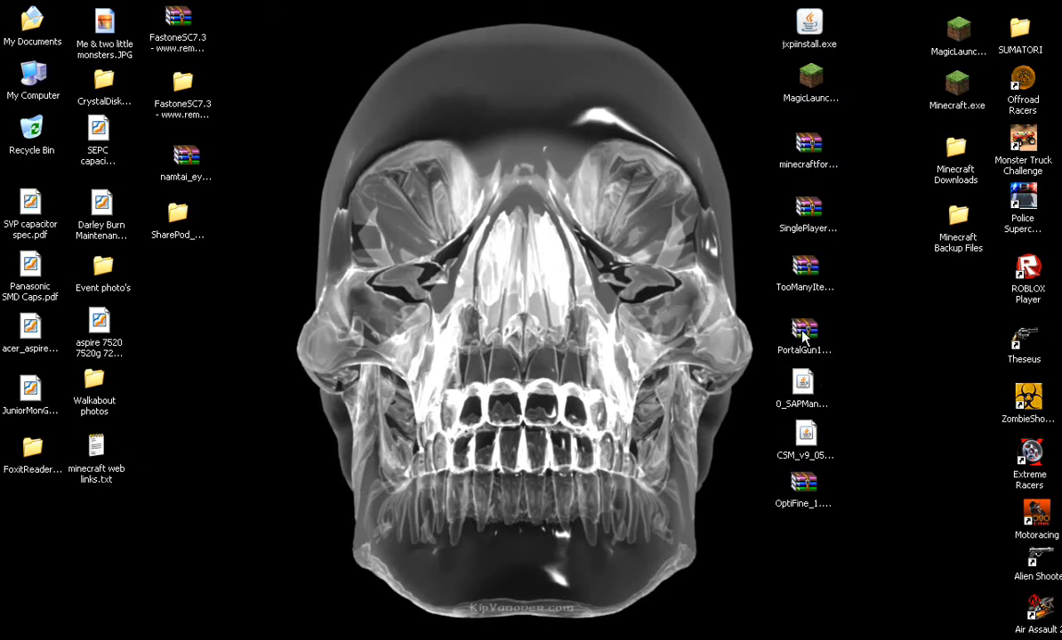
mouse_move(804, 384)
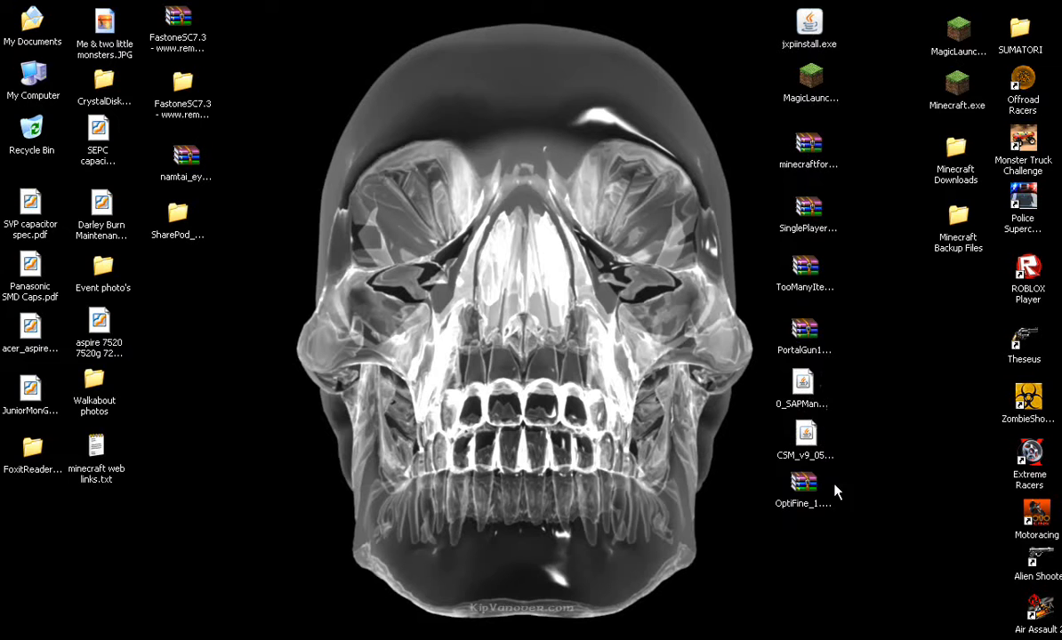
mouse_move(763, 86)
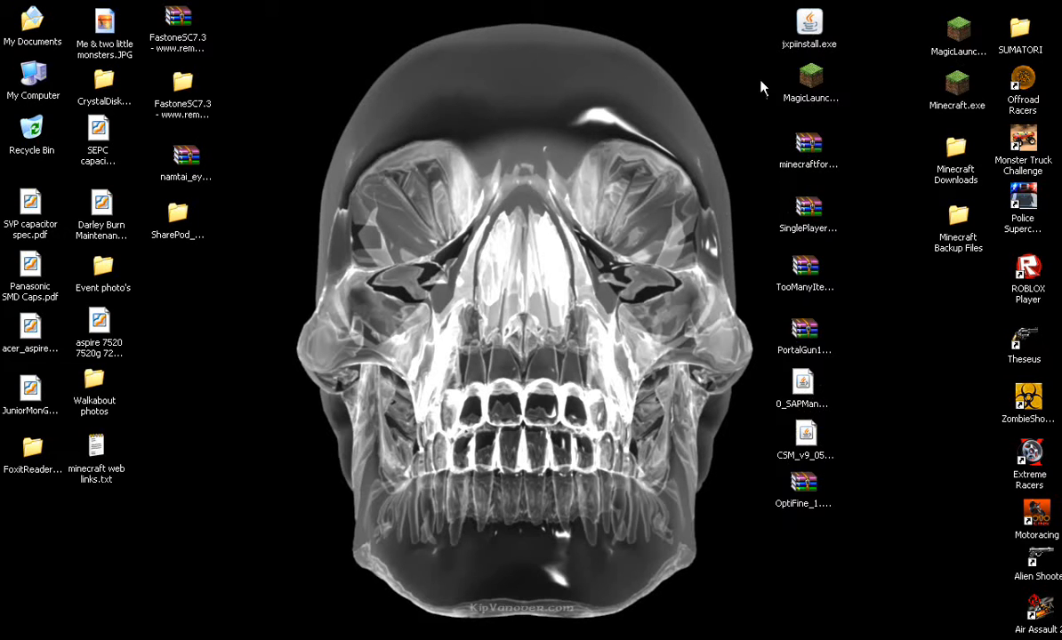
mouse_move(804, 27)
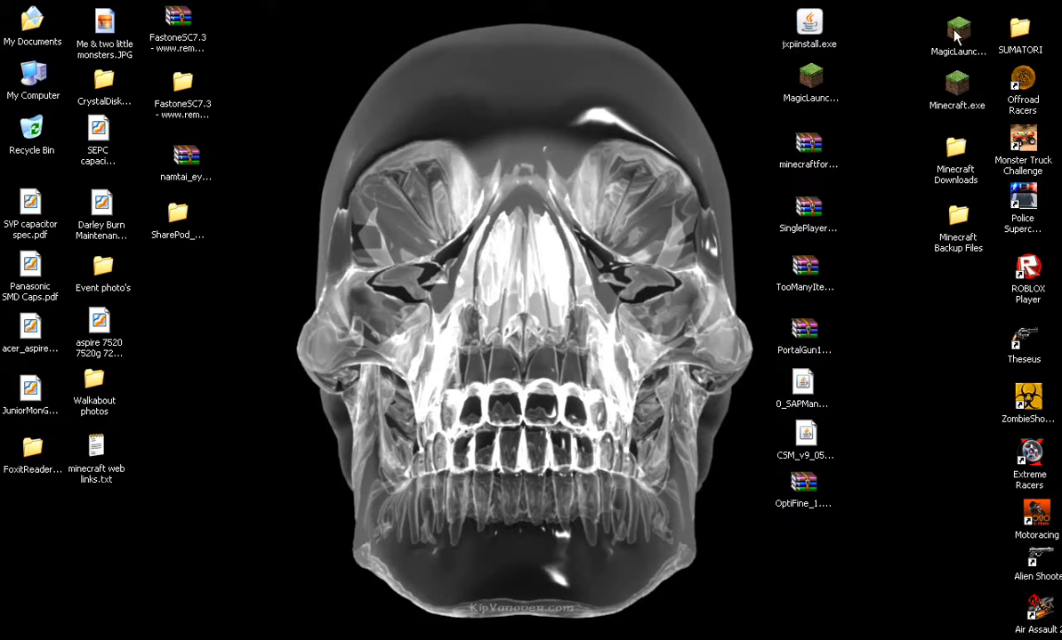
mouse_move(956, 226)
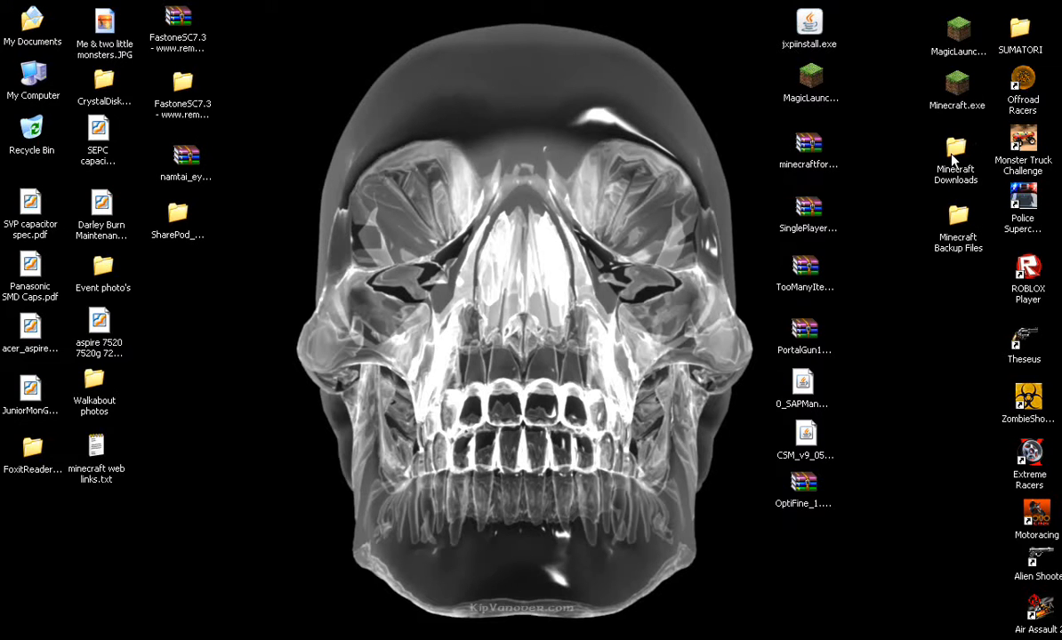
mouse_move(957, 155)
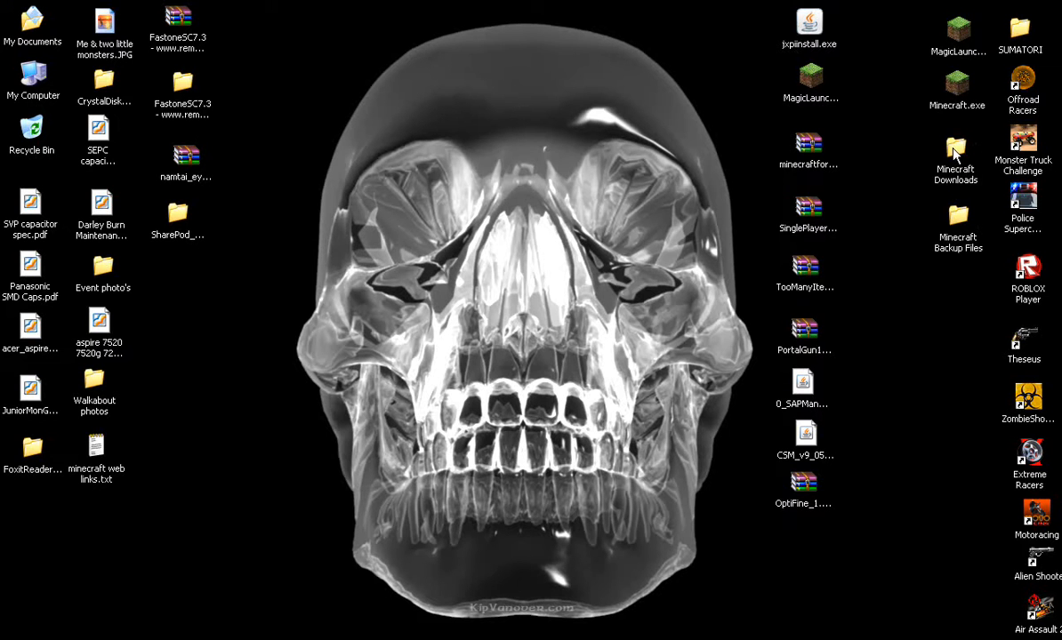
Step: Check the Minecraft Downloads folder contents and close it again
double_click(956, 146)
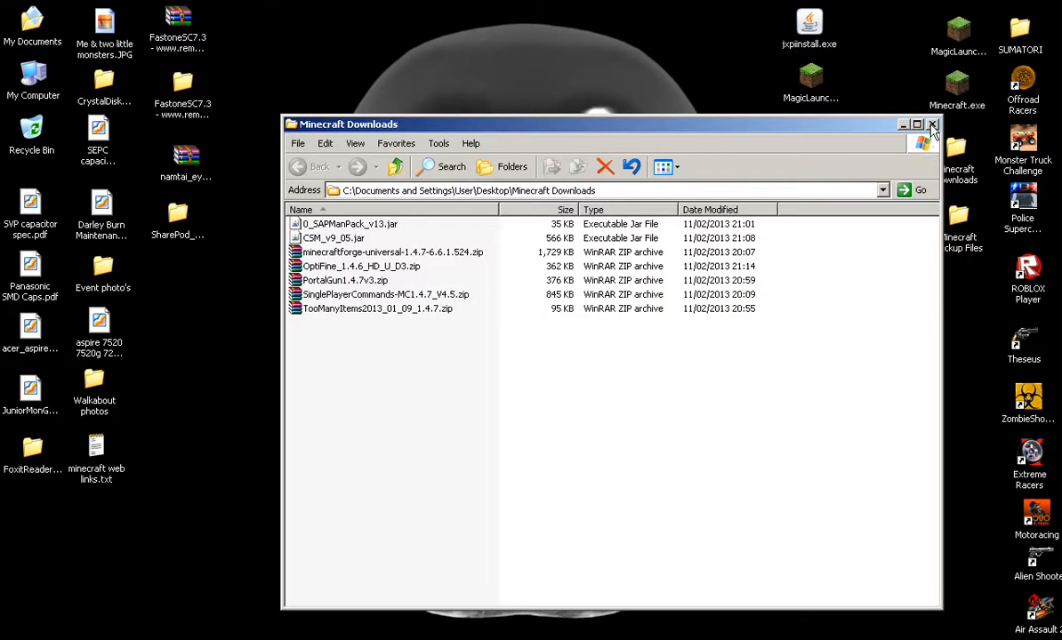
click(931, 125)
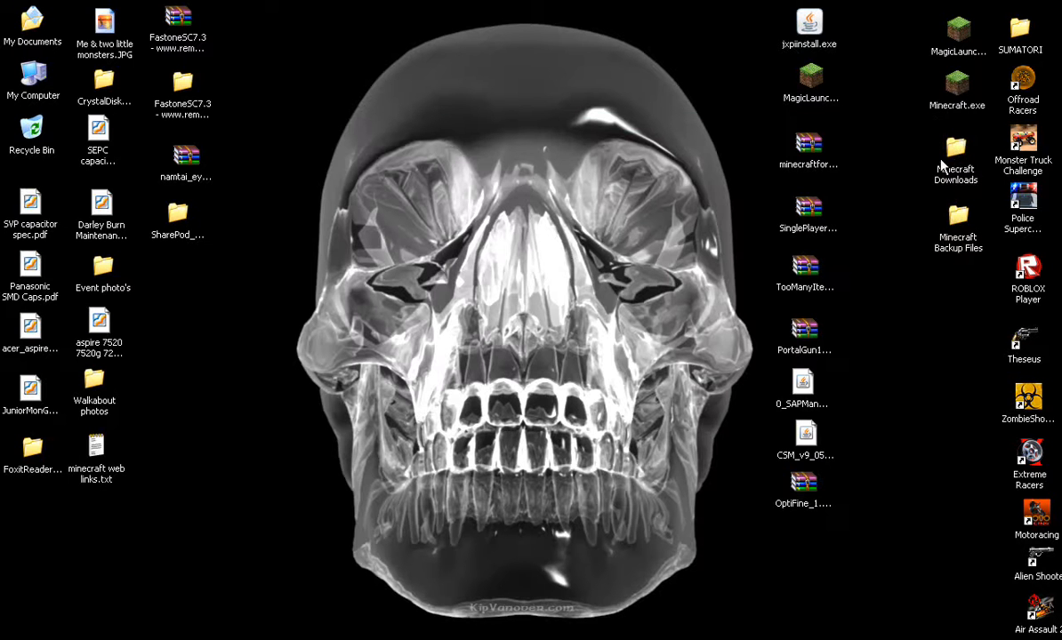
mouse_move(956, 217)
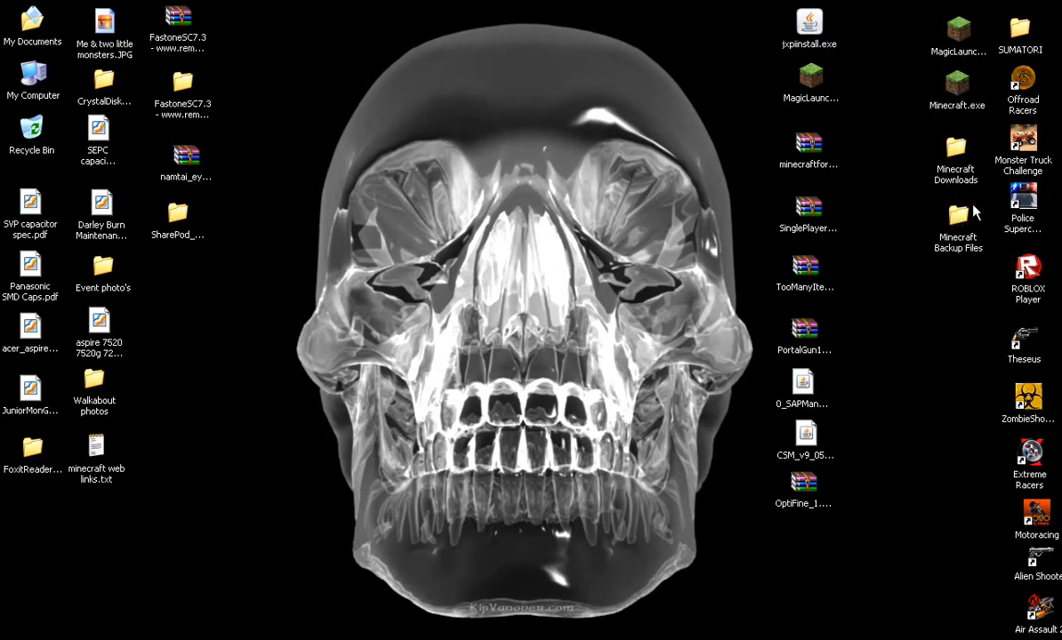
mouse_move(975, 176)
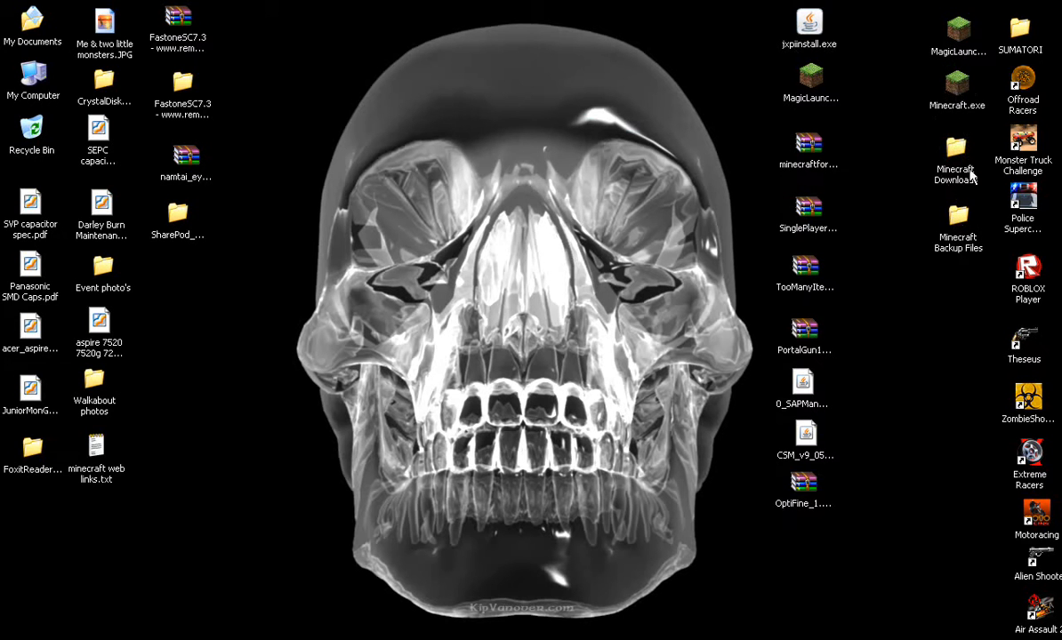
mouse_move(927, 213)
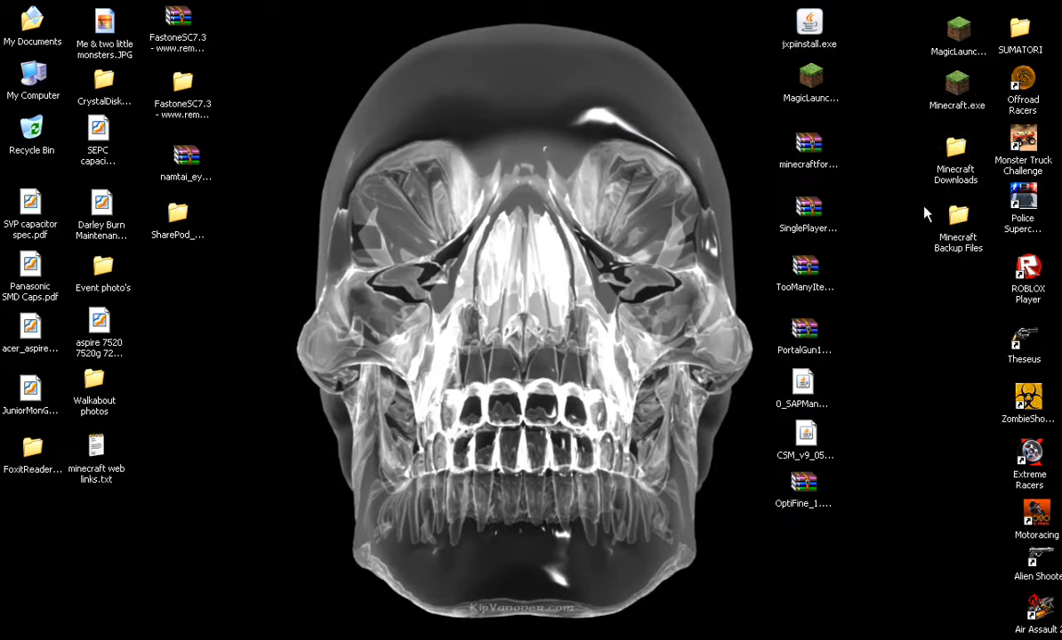
mouse_move(791, 60)
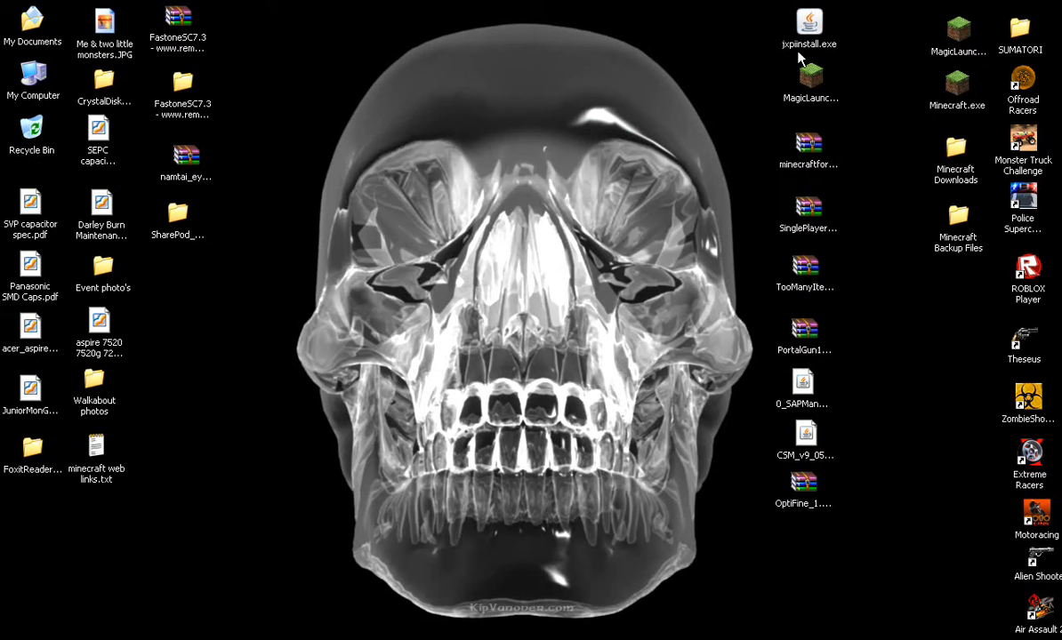
mouse_move(815, 83)
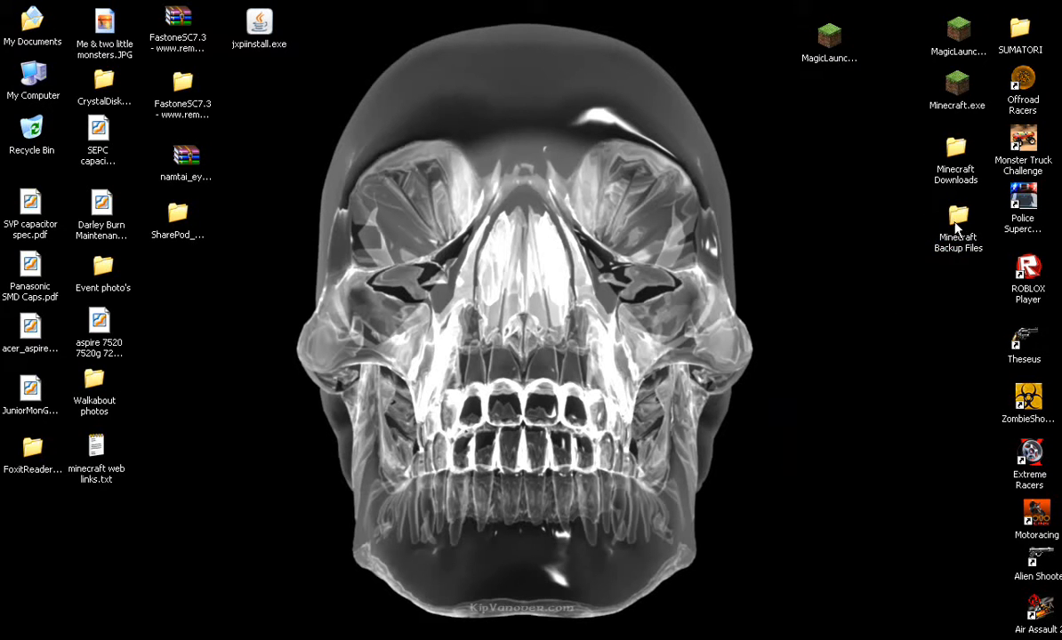
Step: Check the Minecraft Backup Files folder, close both folders and run Magic Launcher past the security warning
double_click(957, 217)
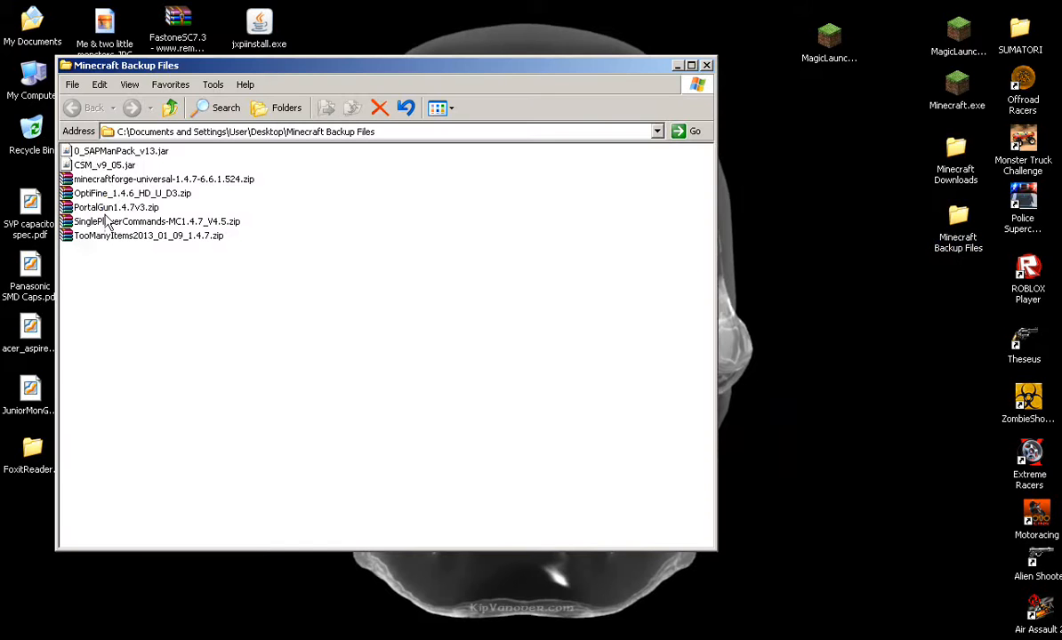
click(708, 64)
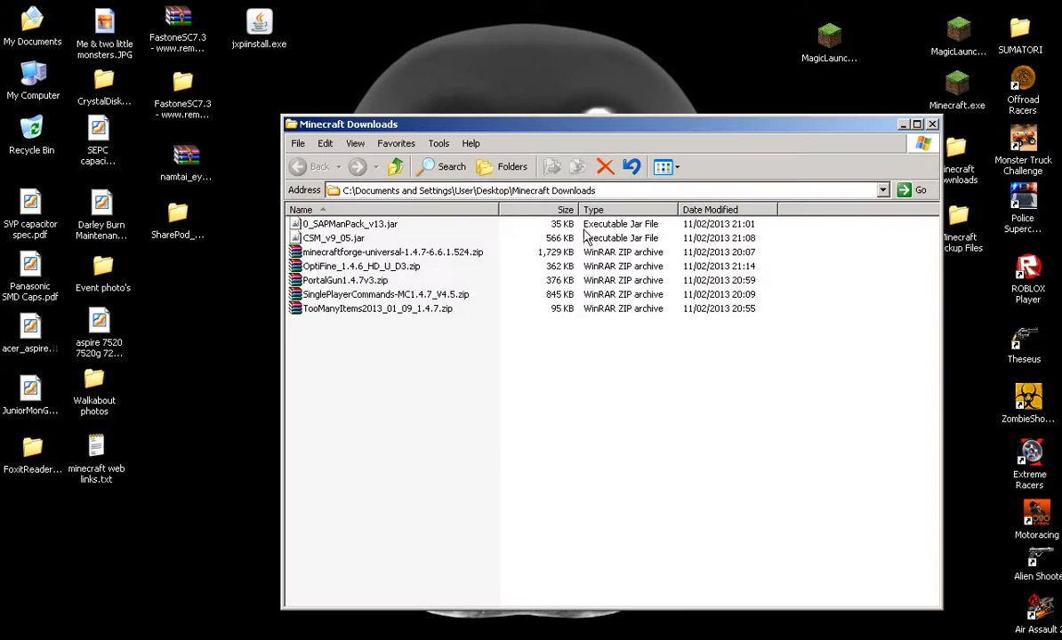
click(935, 123)
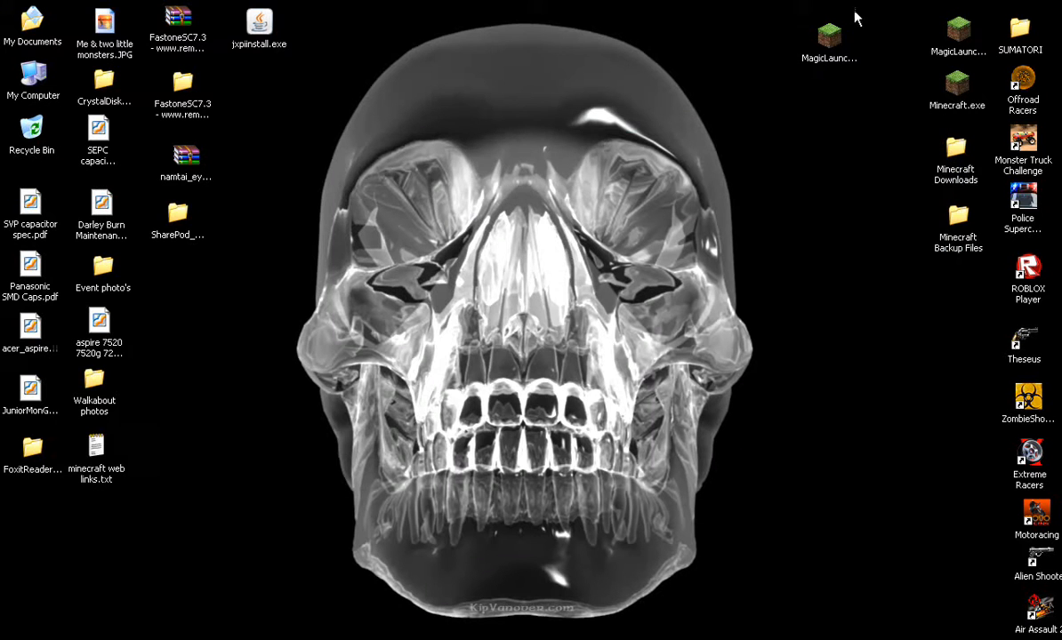
mouse_move(958, 152)
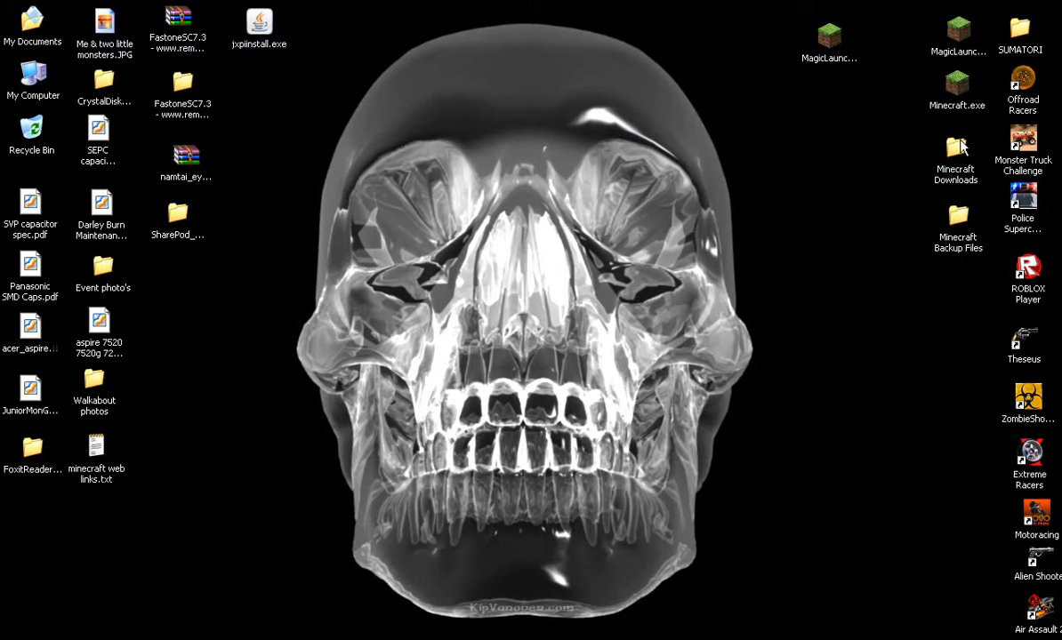
mouse_move(668, 377)
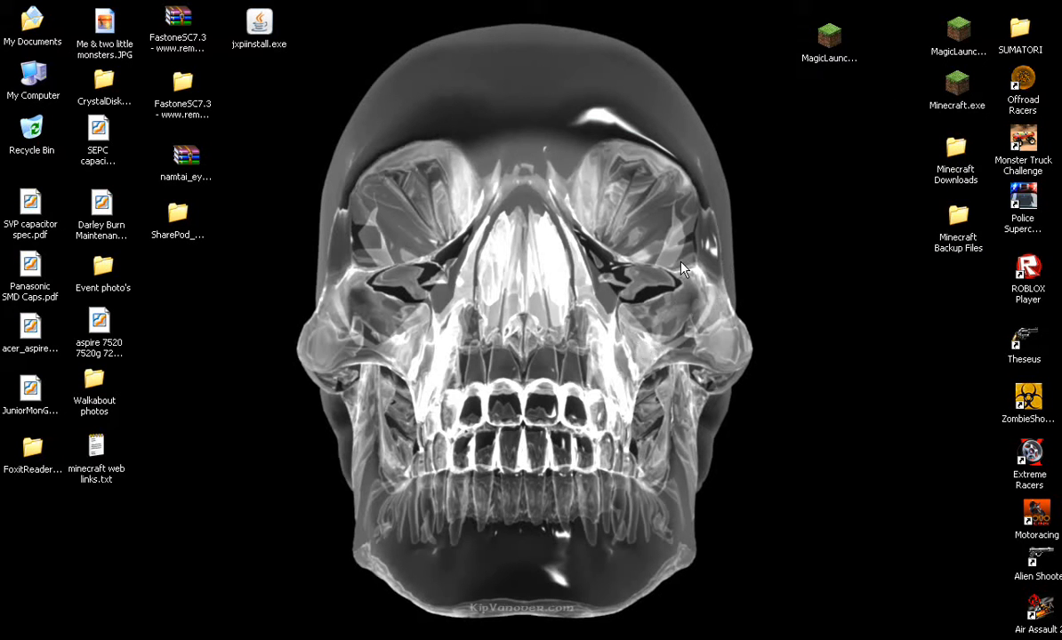
mouse_move(967, 96)
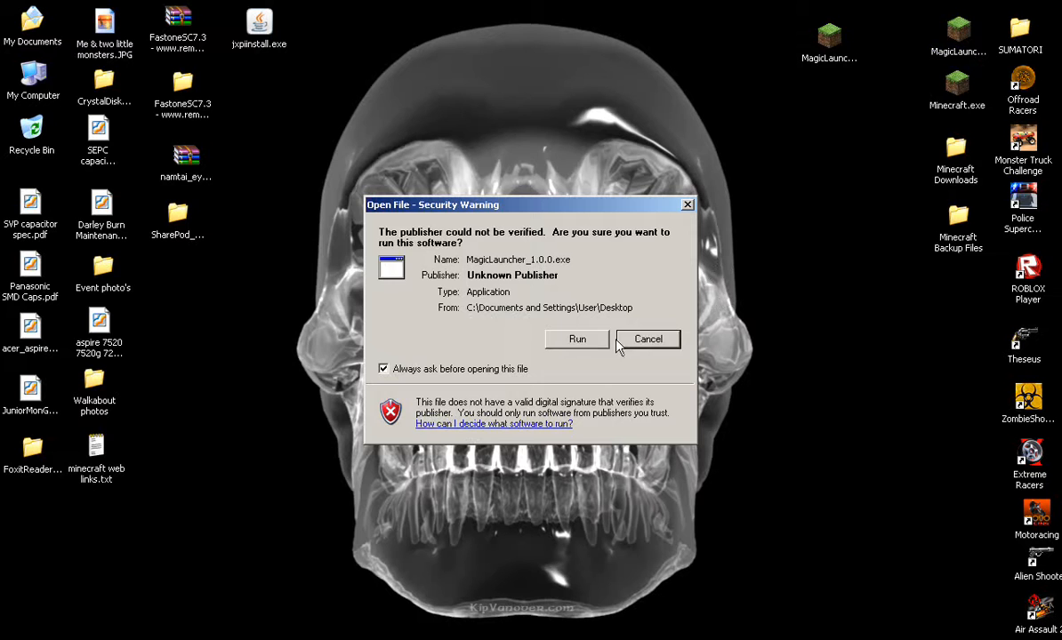
click(576, 338)
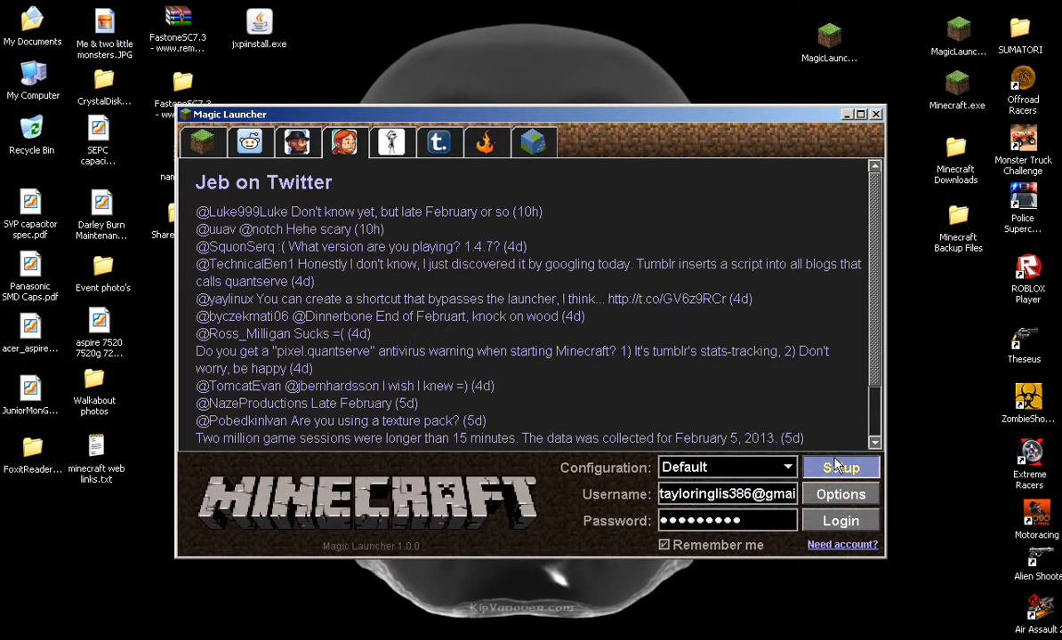
Step: Bring up the mod setup listing the seven 1.4.7 mods with Forge and SinglePlayerCommands errors
click(840, 466)
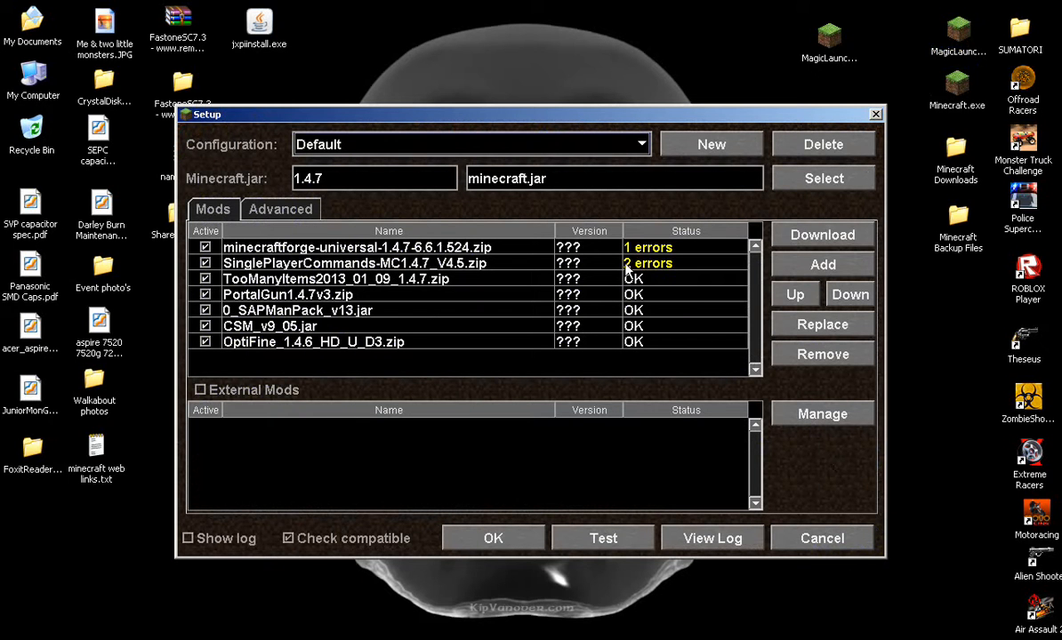
mouse_move(603, 242)
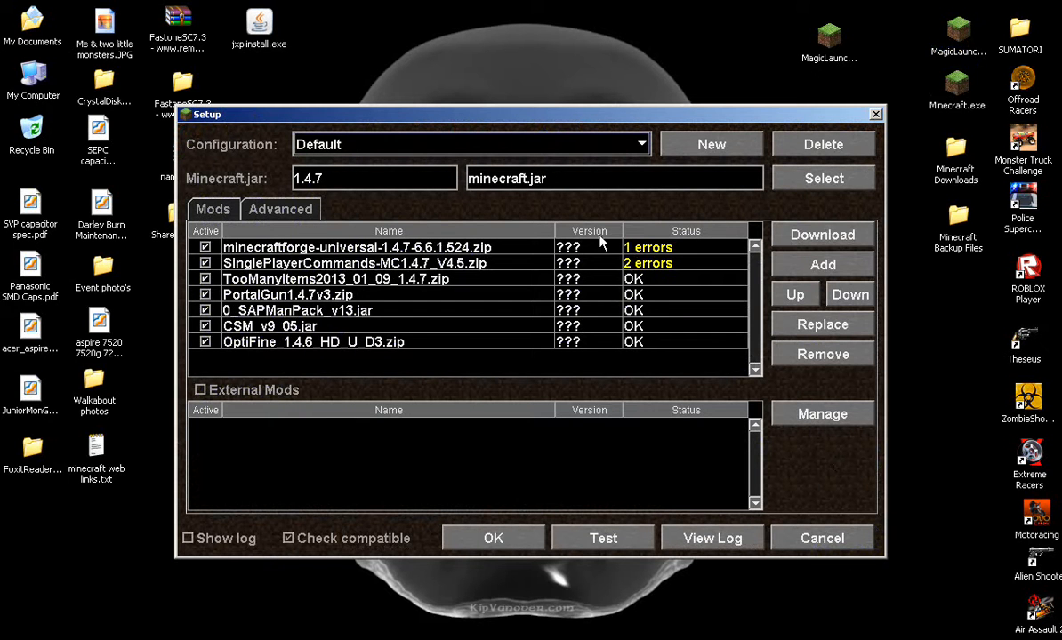
mouse_move(366, 255)
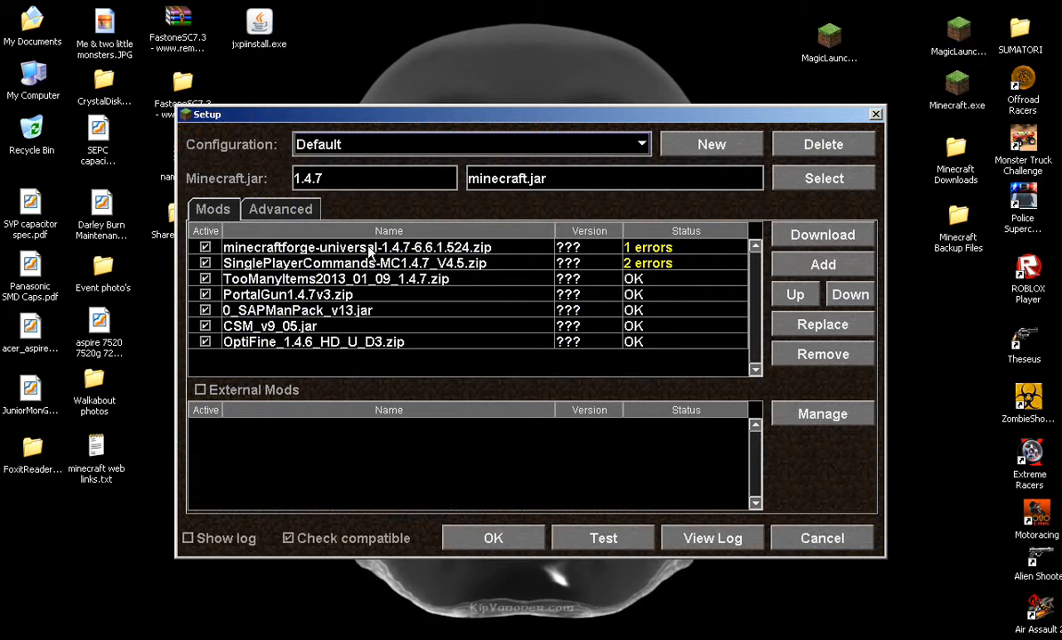
mouse_move(658, 254)
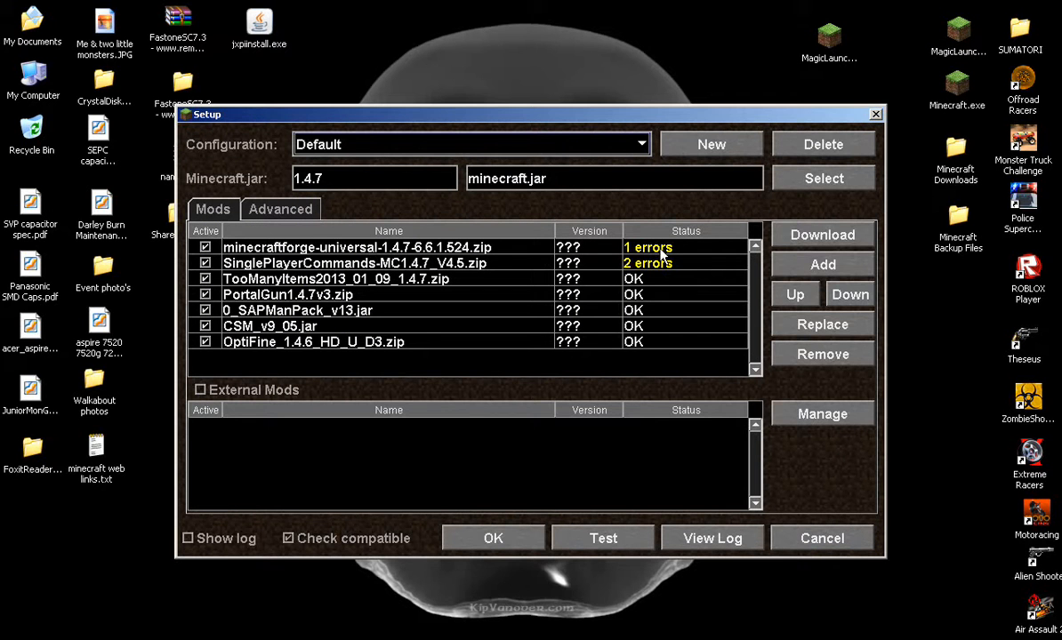
mouse_move(672, 263)
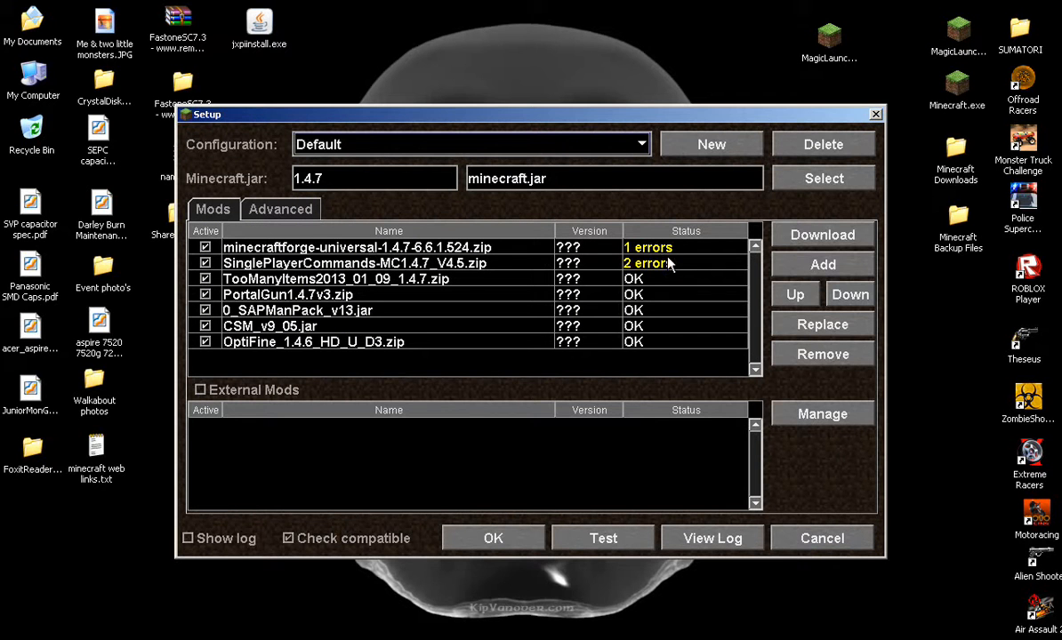
mouse_move(791, 266)
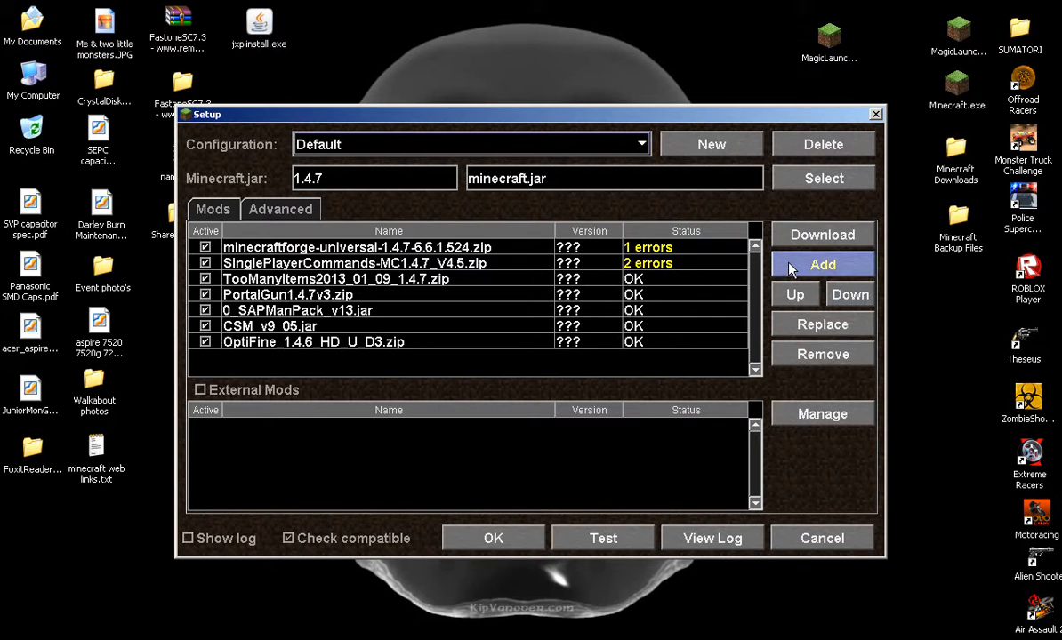
Step: Browse Minecraft Downloads for TooManyItems in the Add mod file picker, cancel, and reopen the picker
click(821, 263)
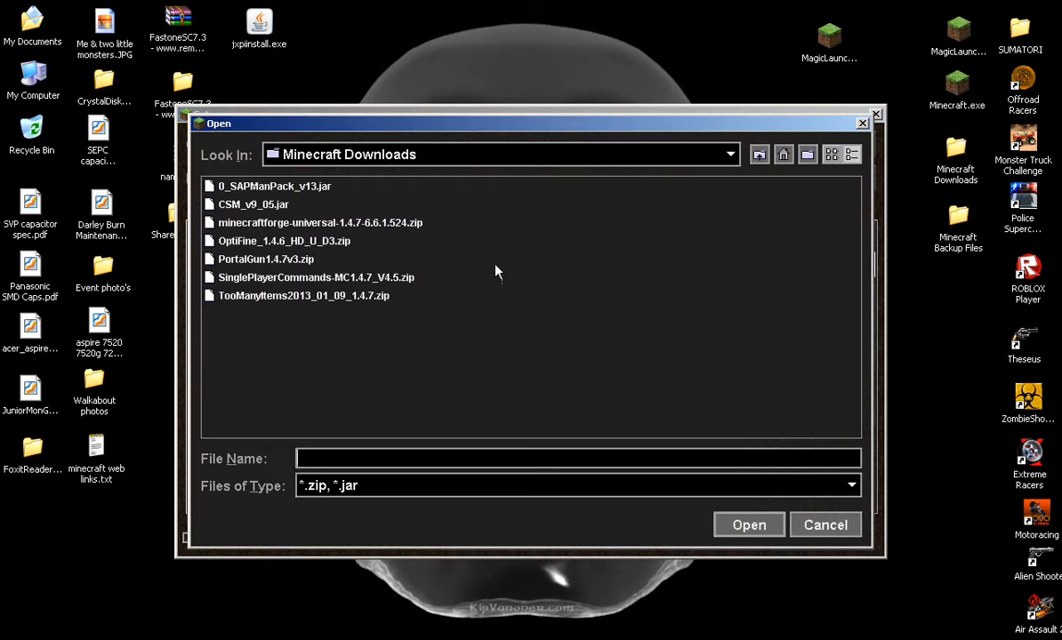
mouse_move(309, 203)
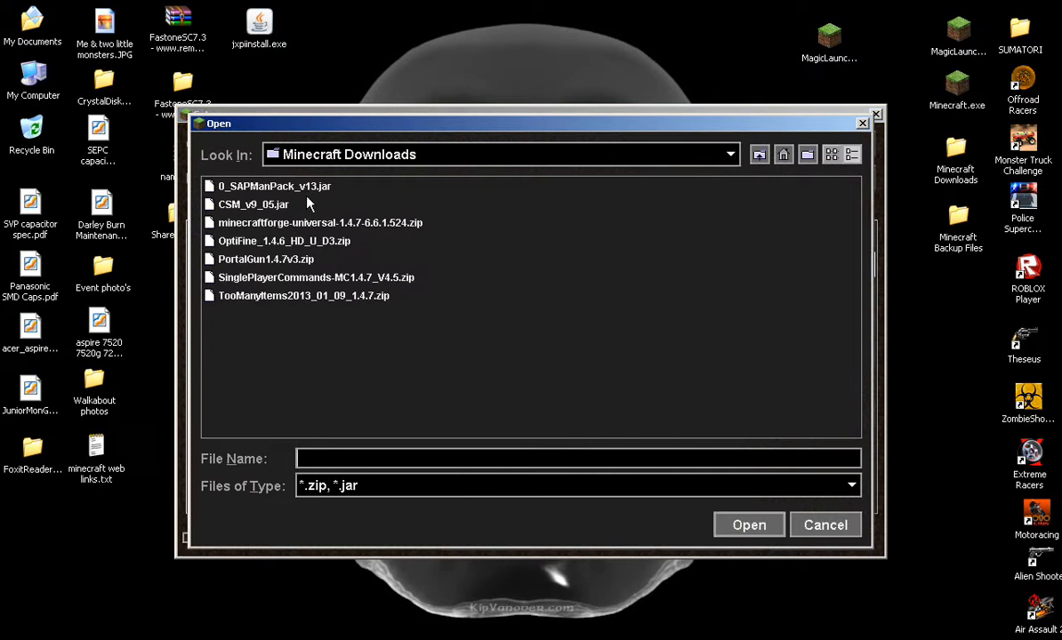
mouse_move(263, 182)
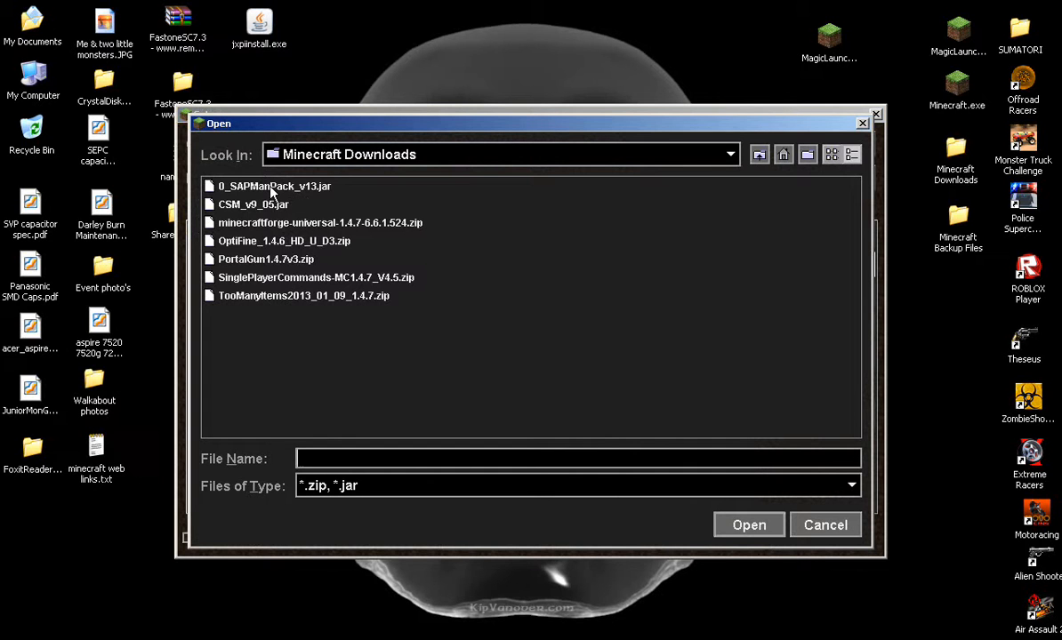
mouse_move(247, 298)
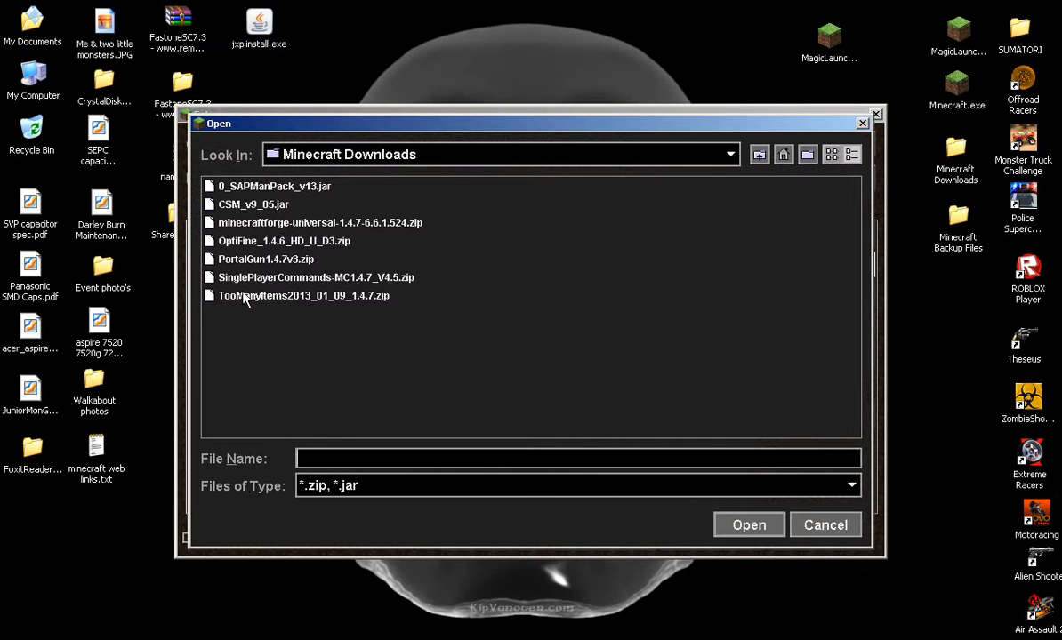
click(302, 296)
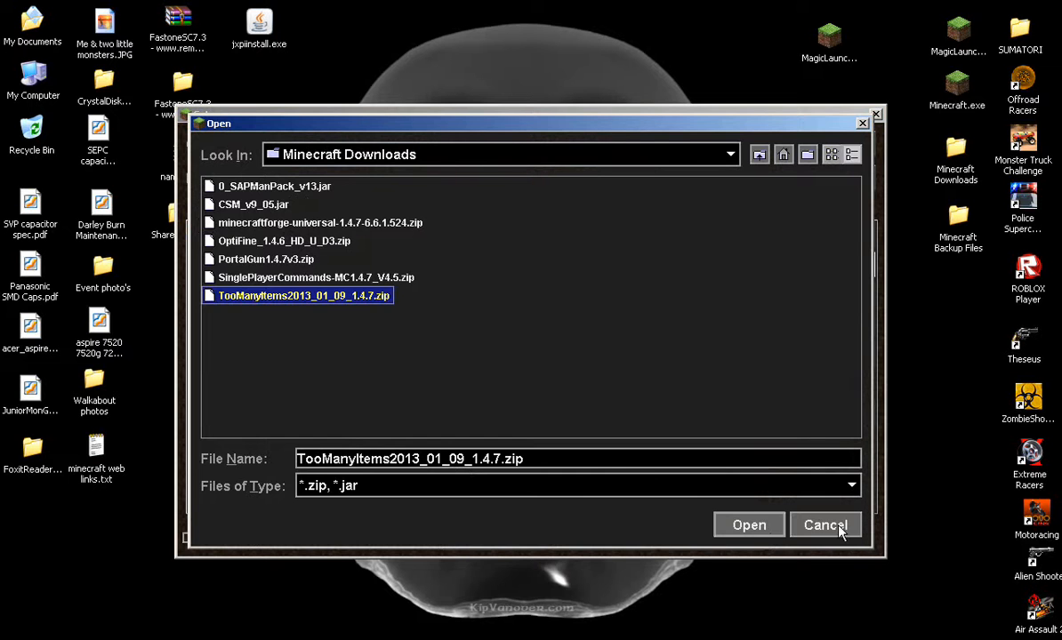
click(750, 524)
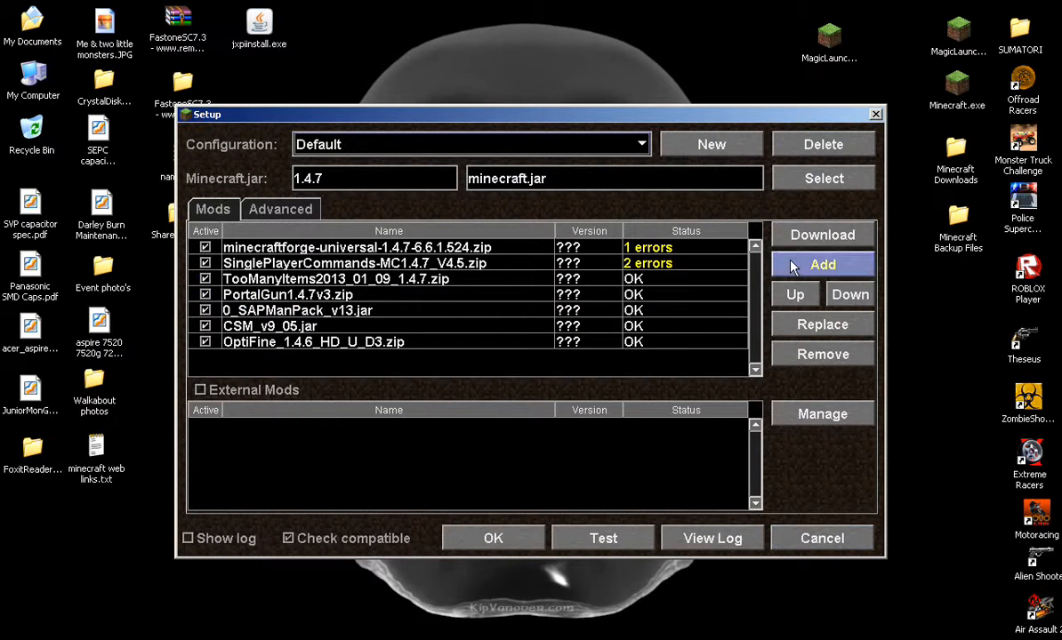
click(821, 264)
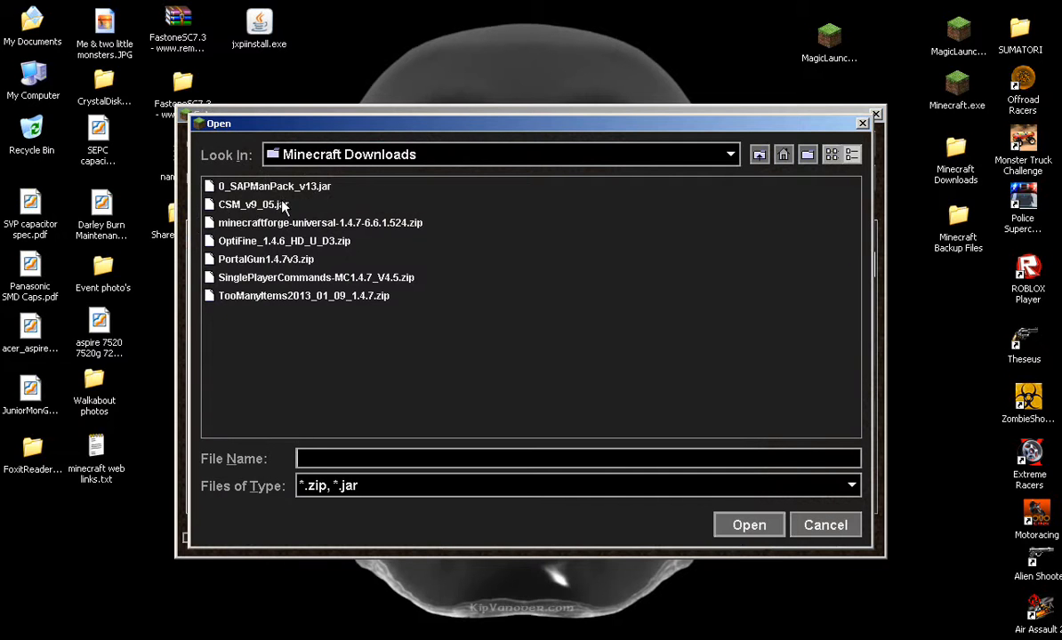
mouse_move(630, 200)
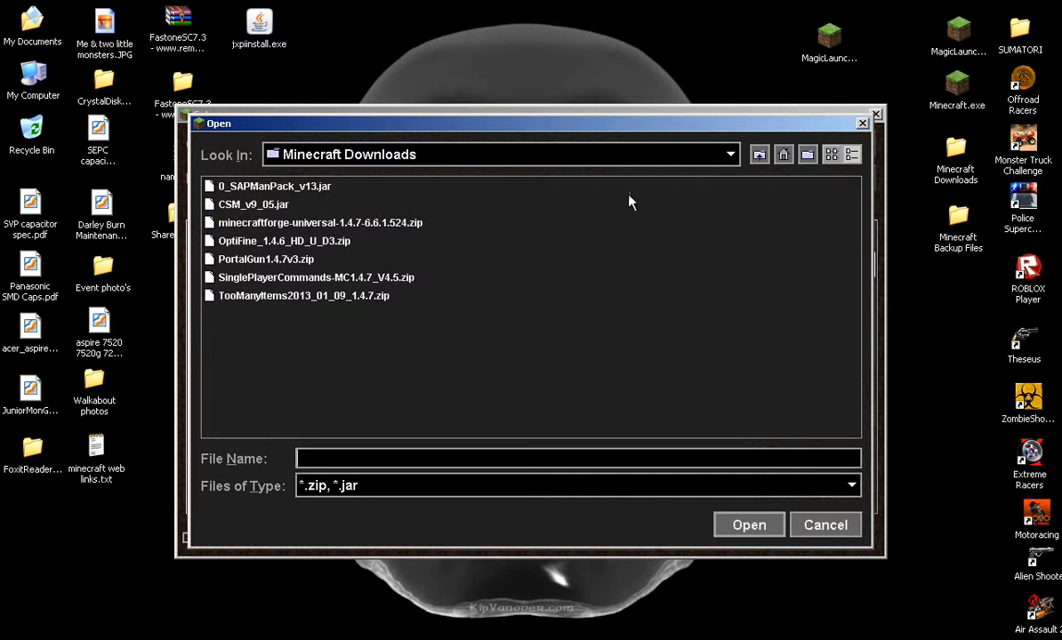
mouse_move(874, 116)
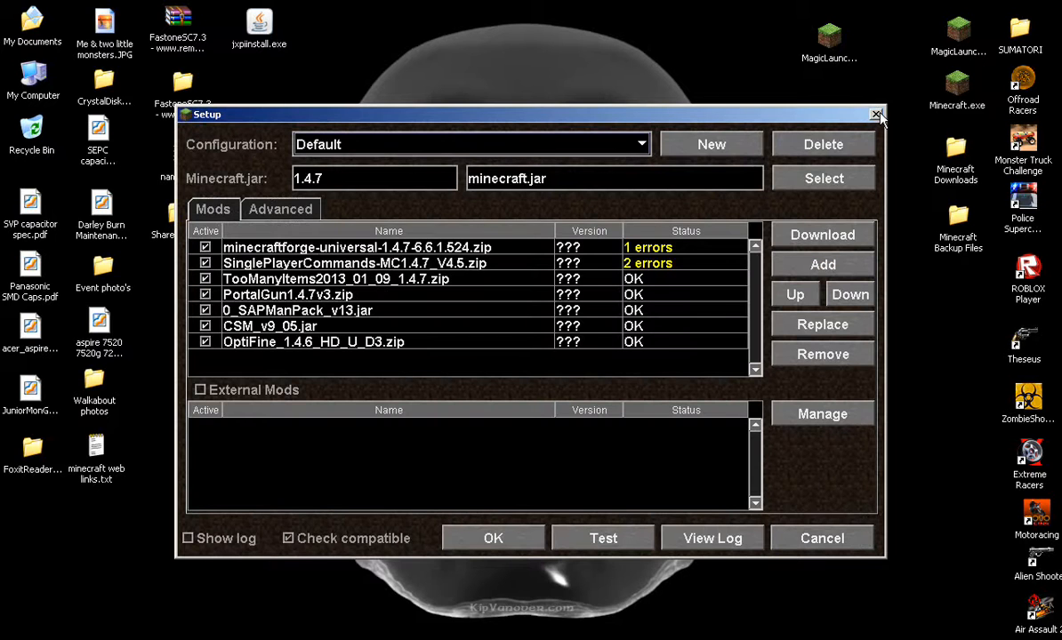
mouse_move(875, 110)
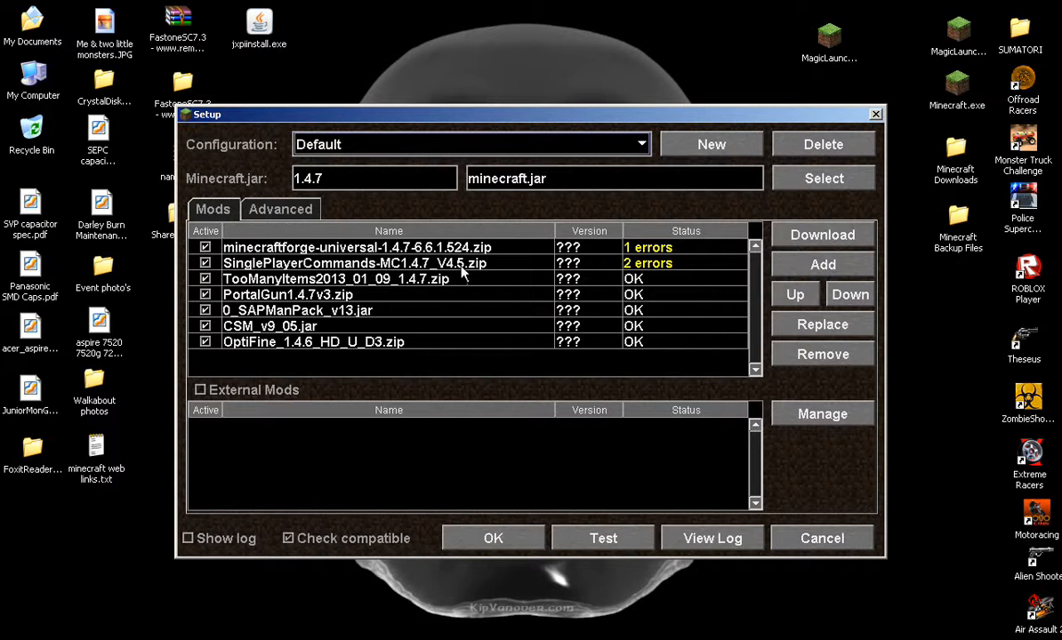
mouse_move(425, 301)
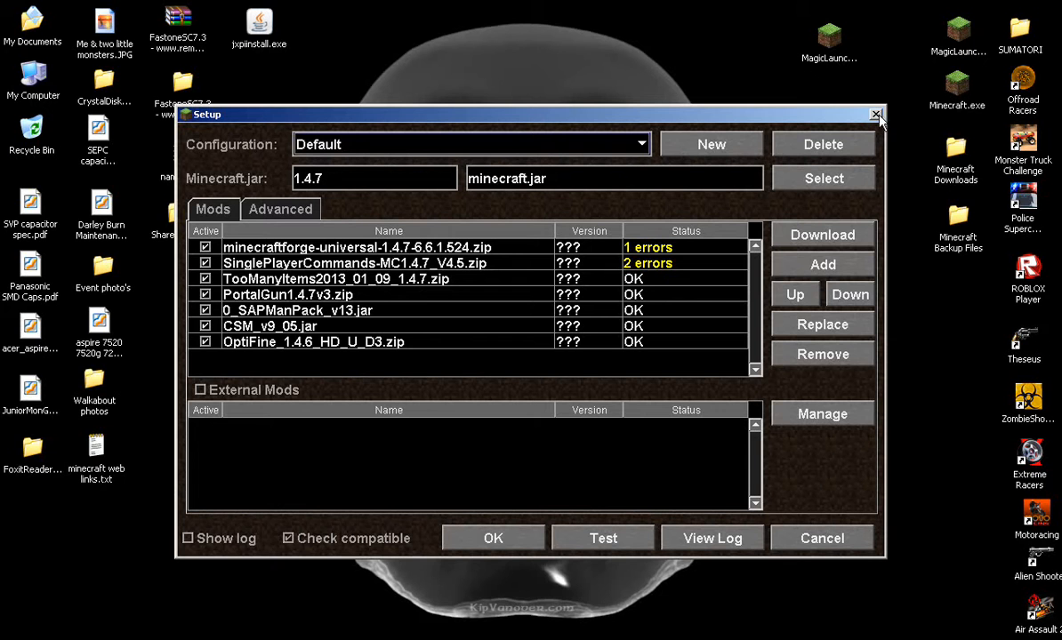
mouse_move(875, 115)
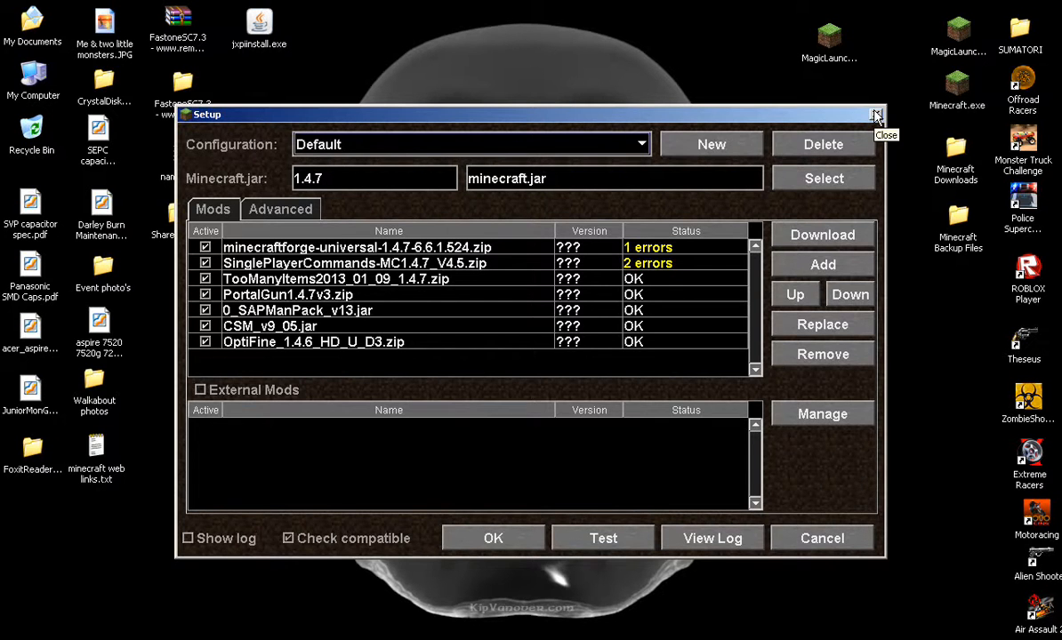
Step: Close the Magic Launcher Setup window listing the seven mods, returning to the desktop
click(875, 110)
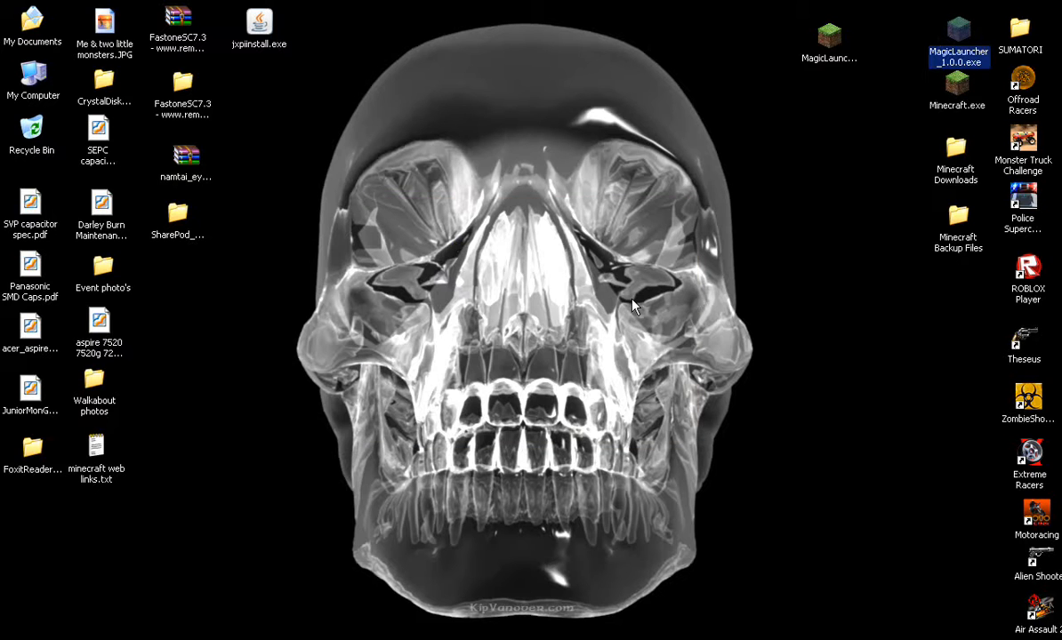
Step: Relaunch Magic Launcher, confirm the Default configuration's Setup, and log in to start modded Minecraft
double_click(946, 35)
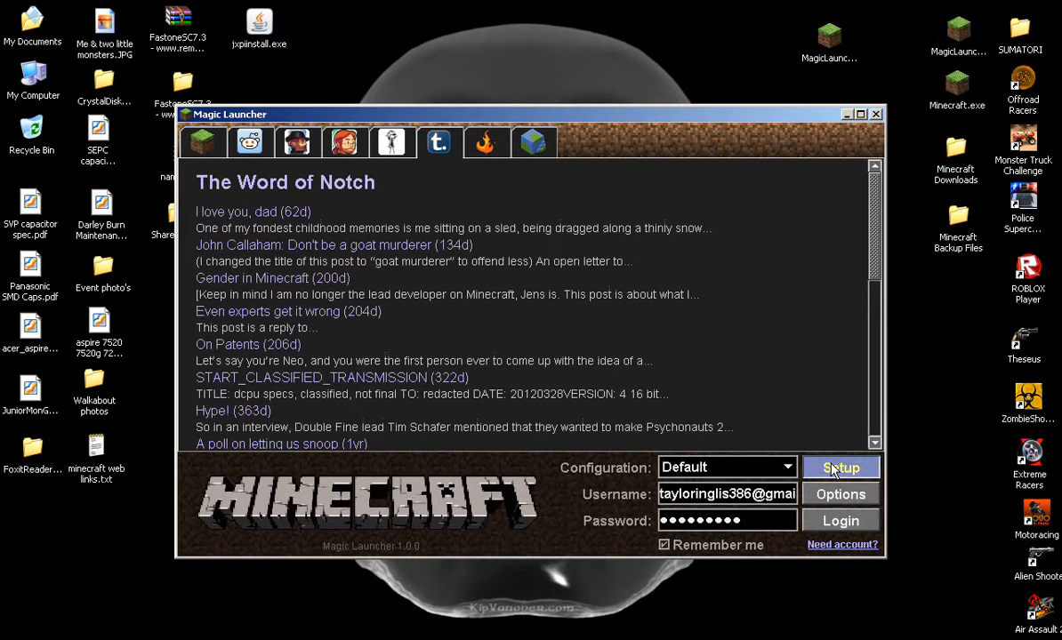
mouse_move(812, 460)
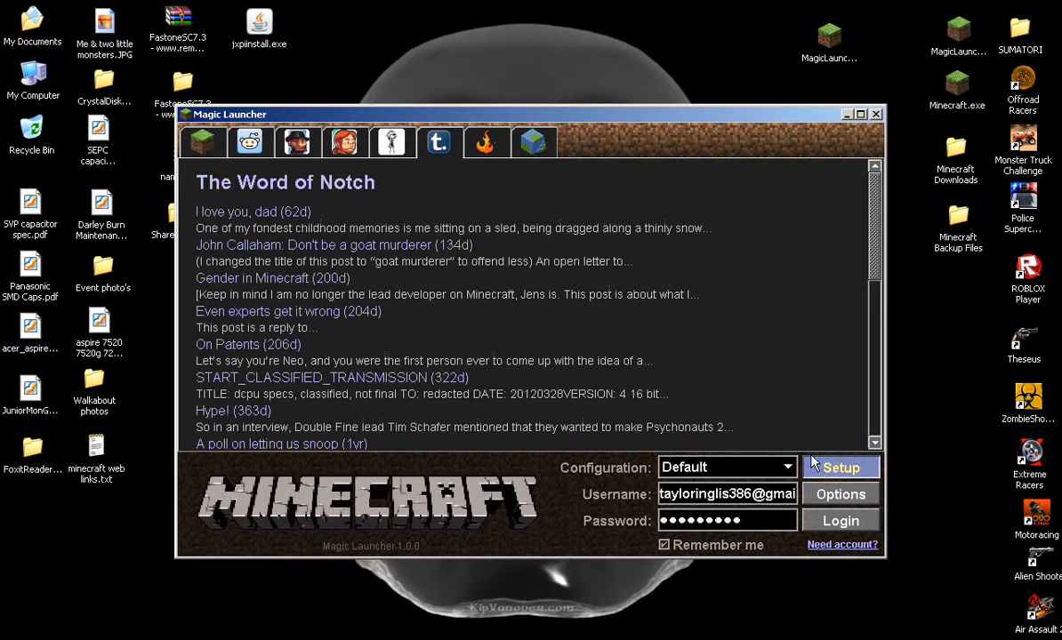
click(841, 466)
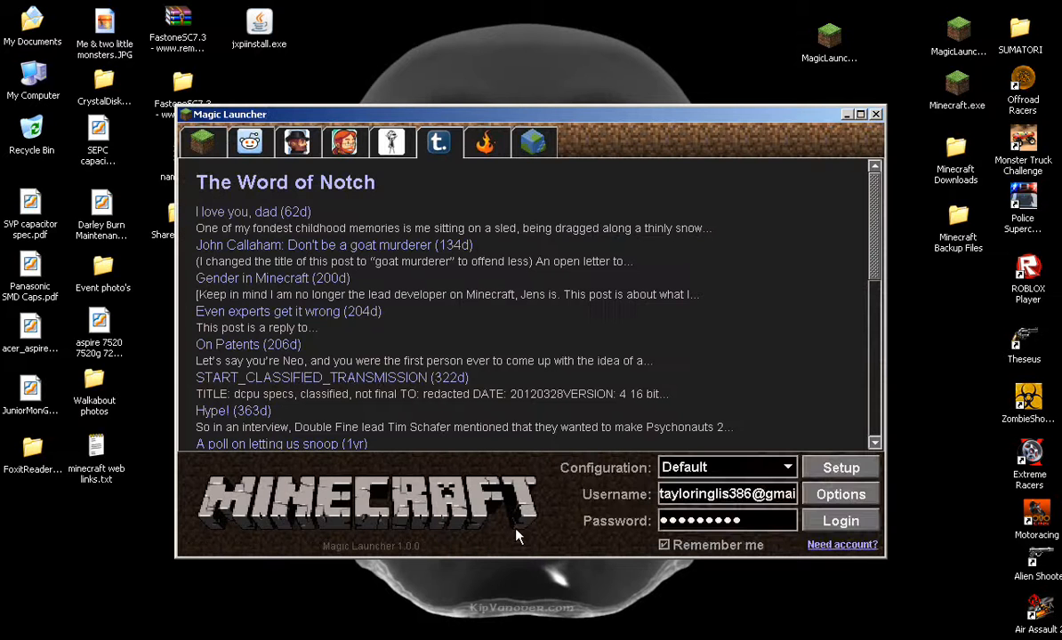
click(839, 519)
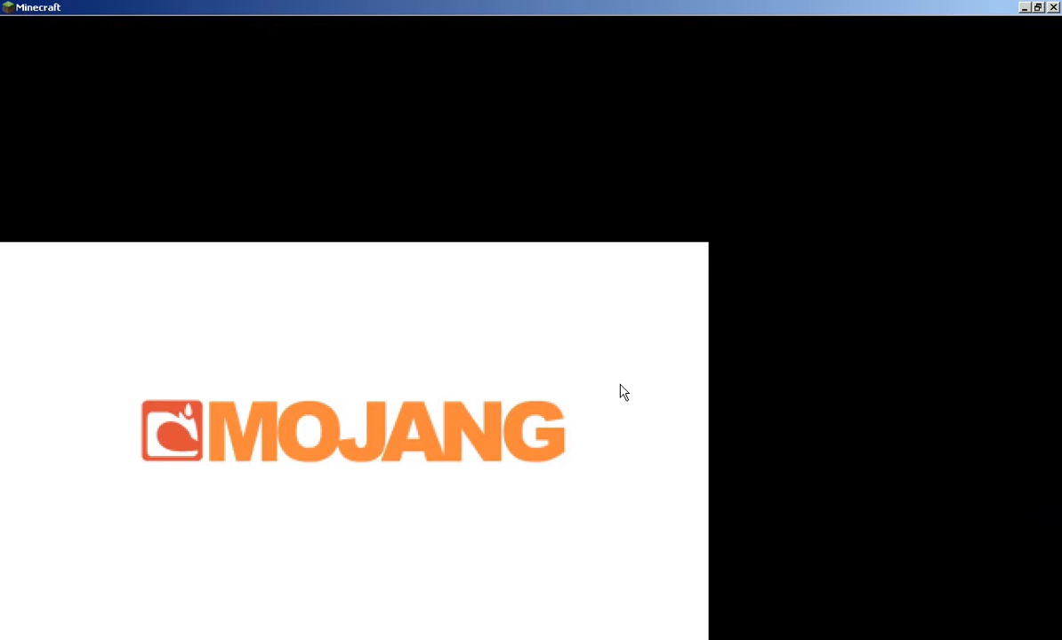
mouse_move(580, 398)
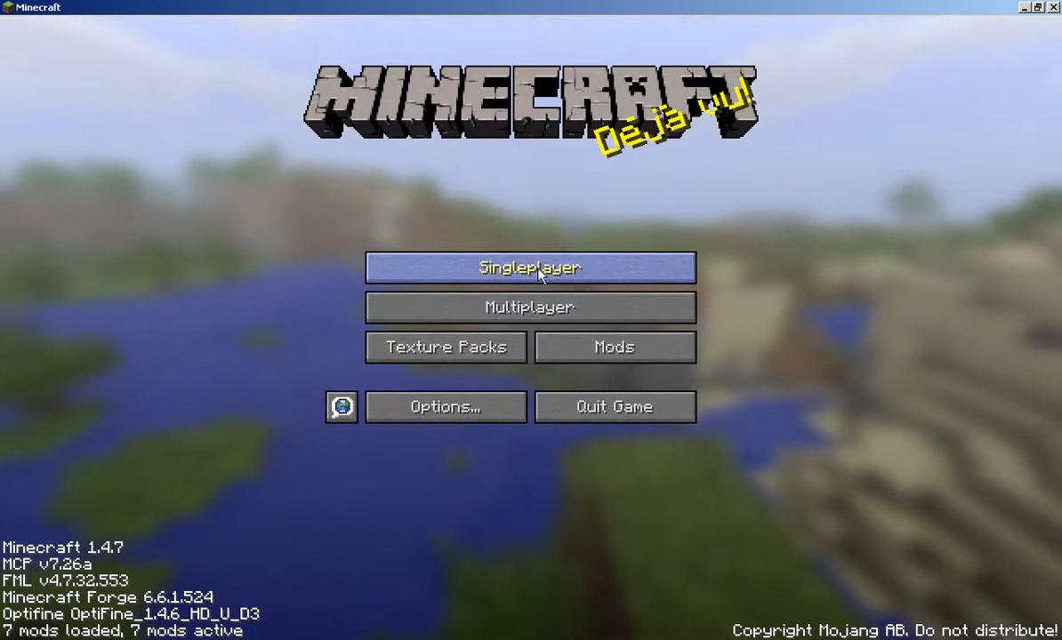
Step: Enter Singleplayer and start the cs wars world
click(529, 267)
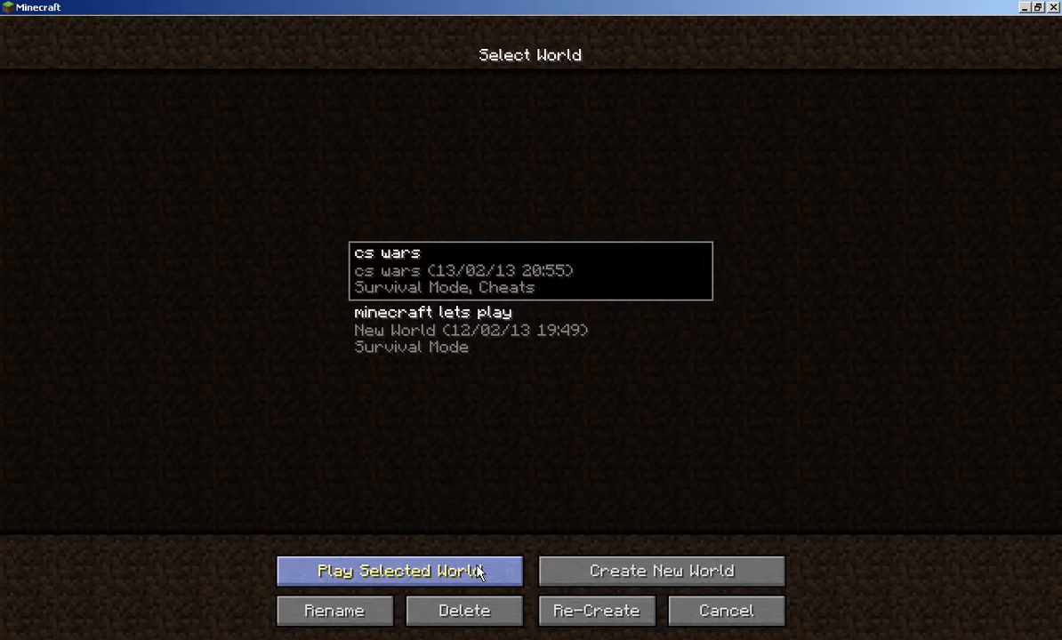
click(400, 571)
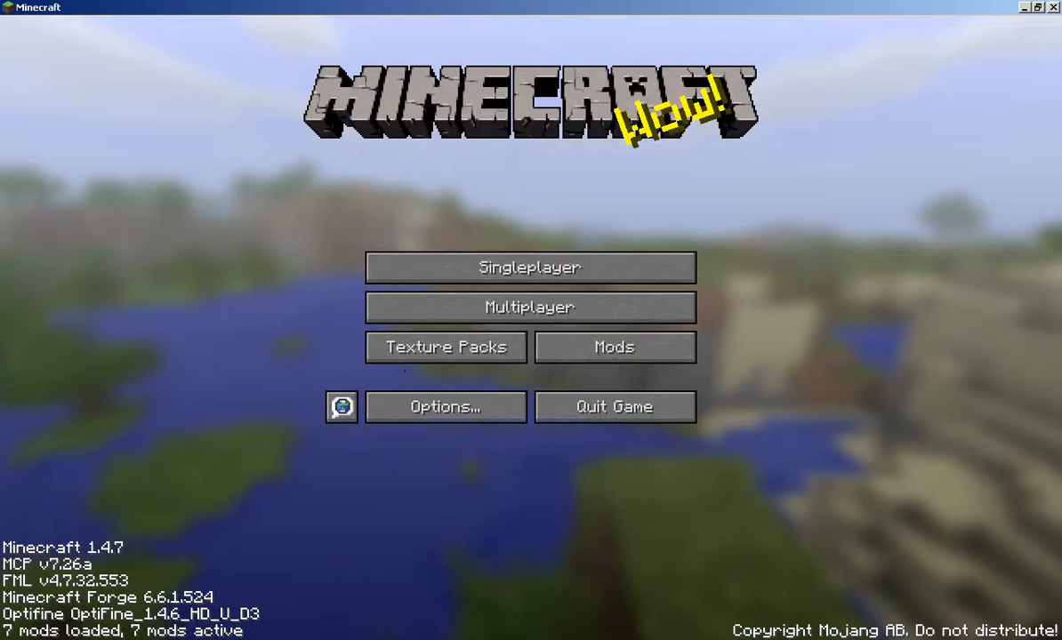
click(530, 266)
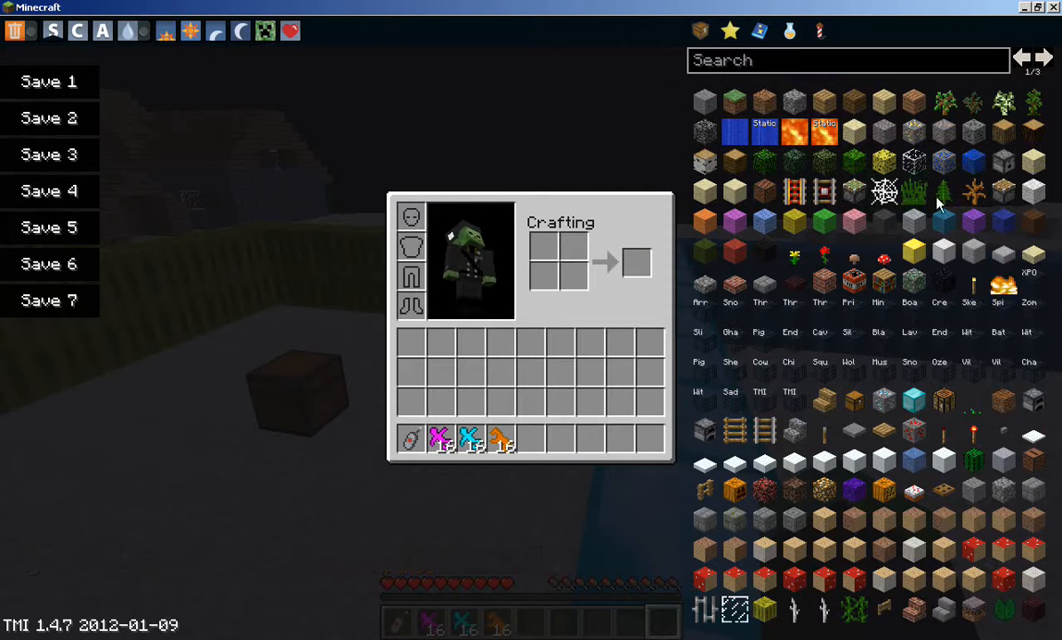
Step: Page forward in the TooManyItems panel, then close the inventory and return to the world
click(1037, 57)
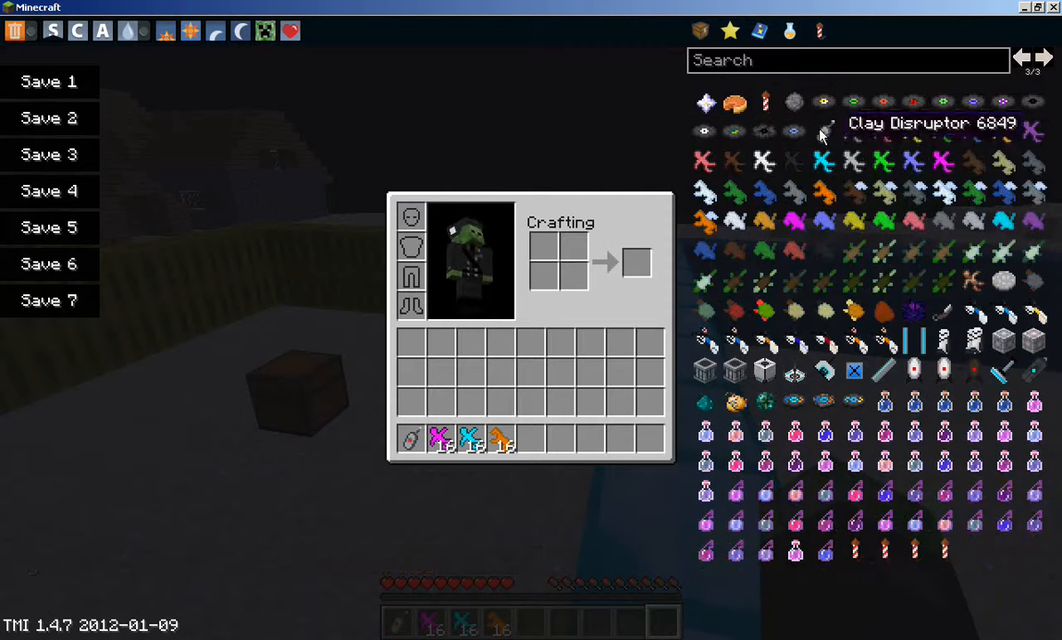
mouse_move(821, 343)
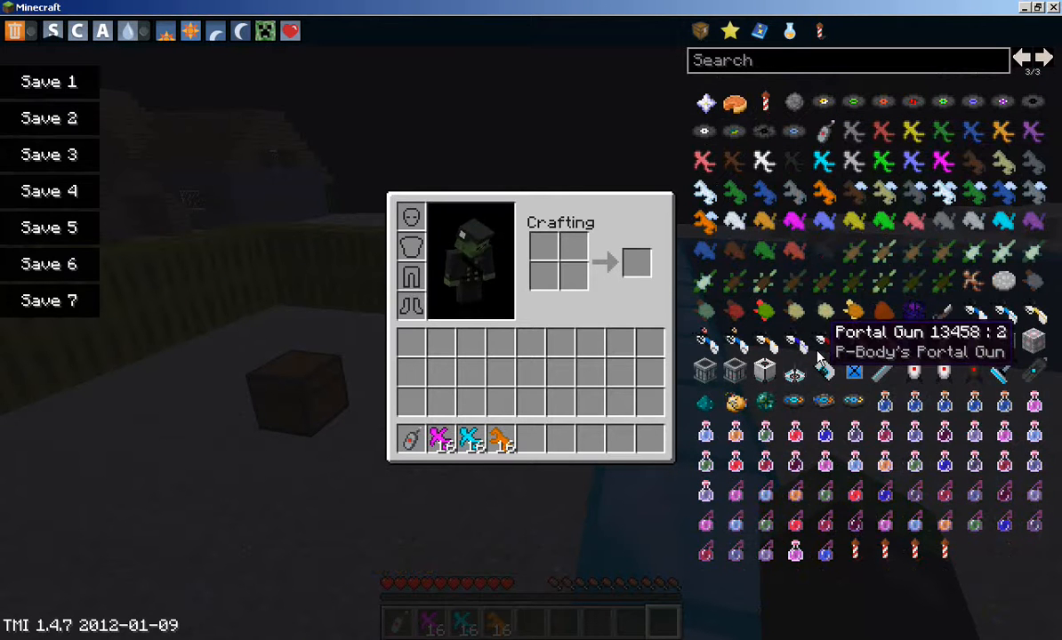
key(Escape)
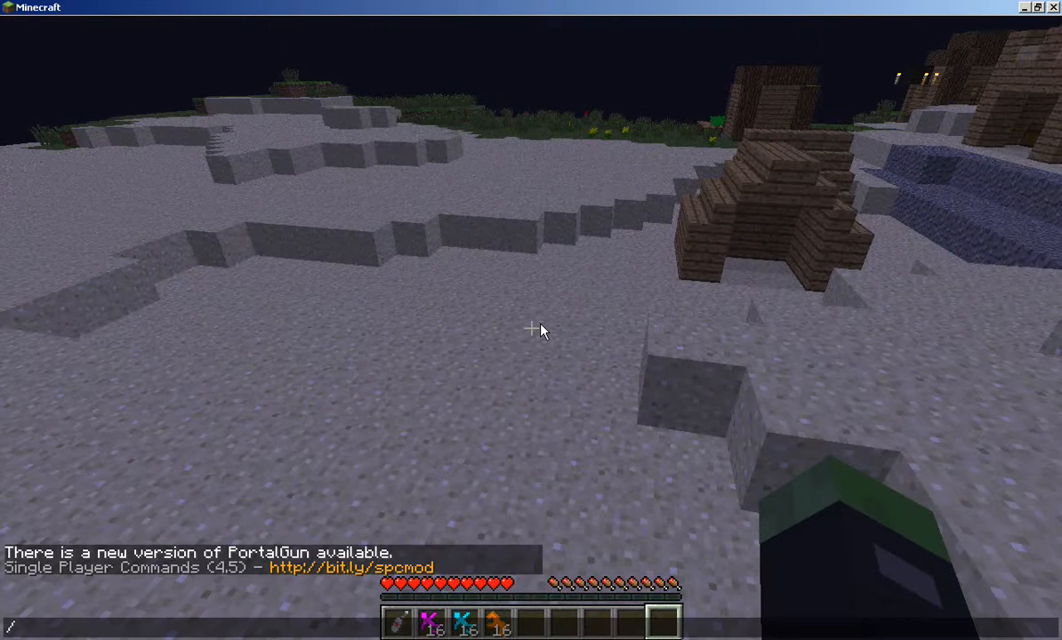
Step: Run the chat command '/spawn pig' to spawn a pig via Single Player Commands
text(/spawn)
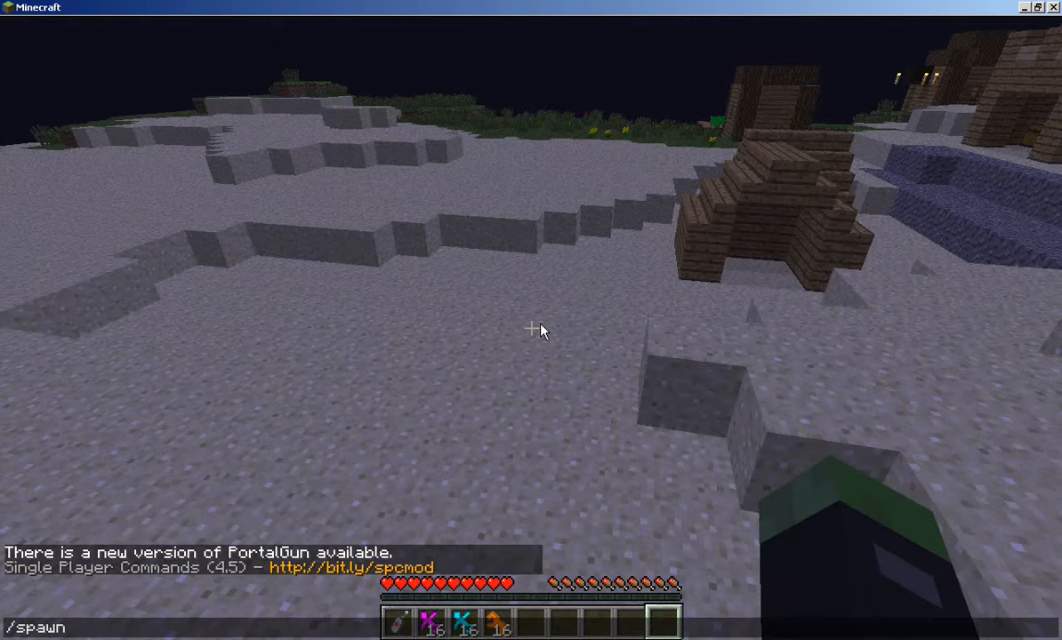
text(pig)
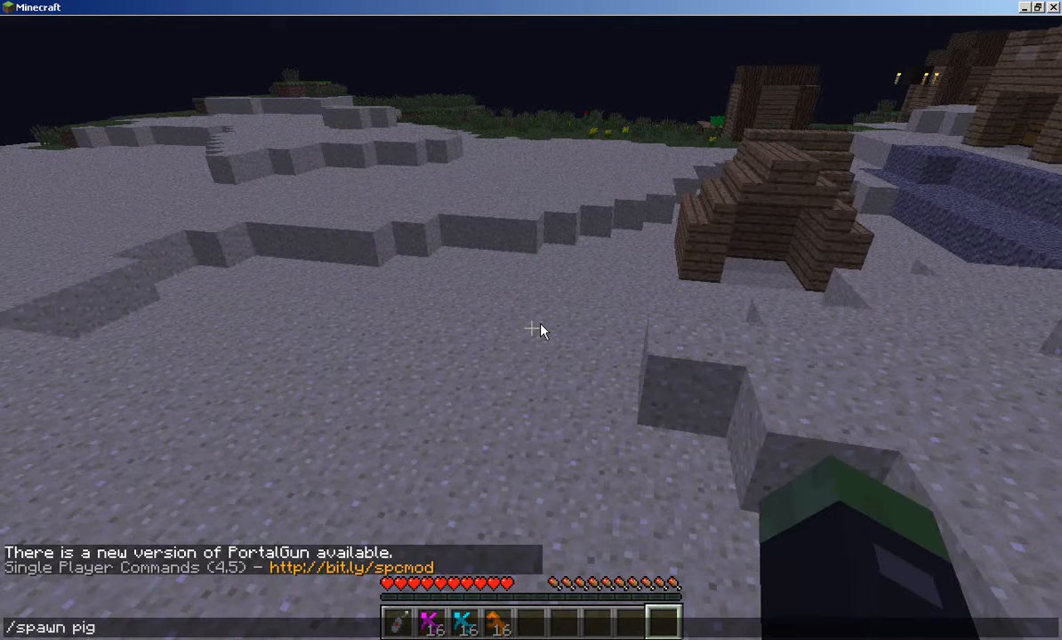
key(Return)
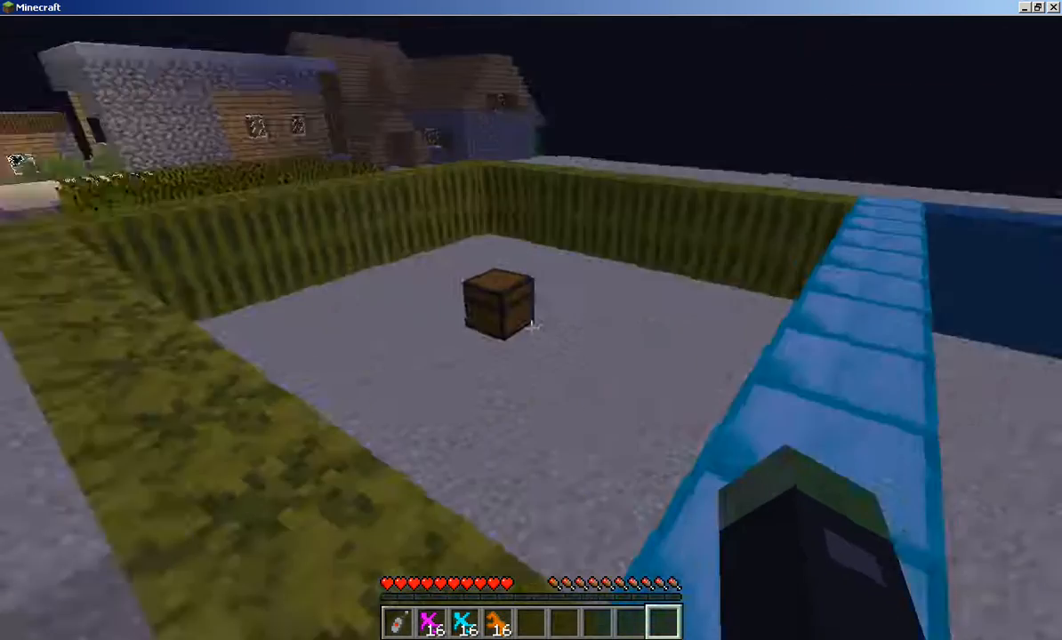
mouse_move(530, 329)
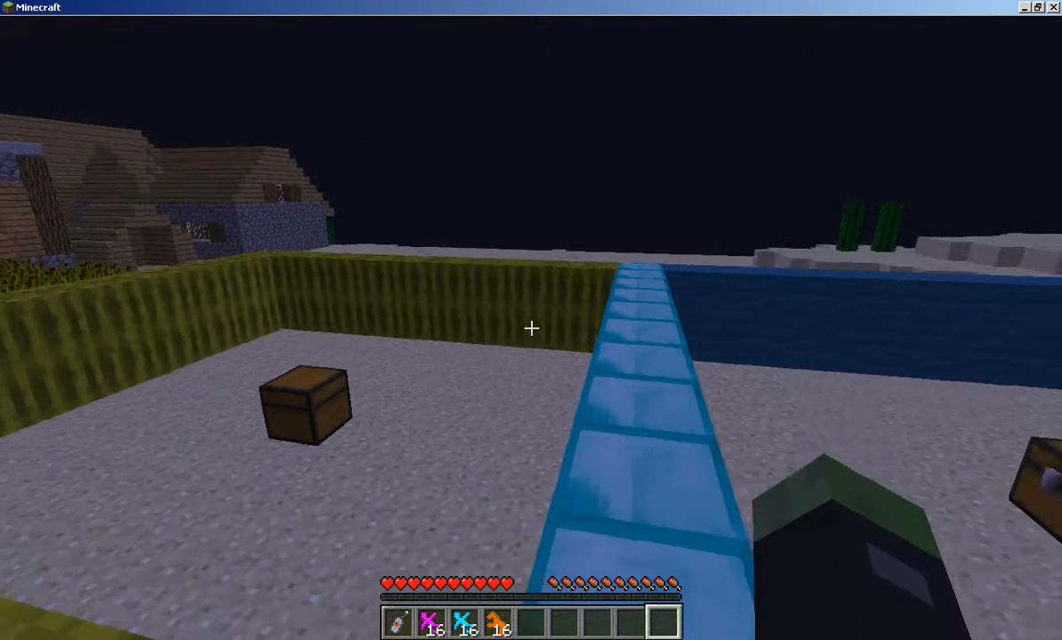
Step: Toggle the F3 debug overlay on and off while walking around the world
key(F3)
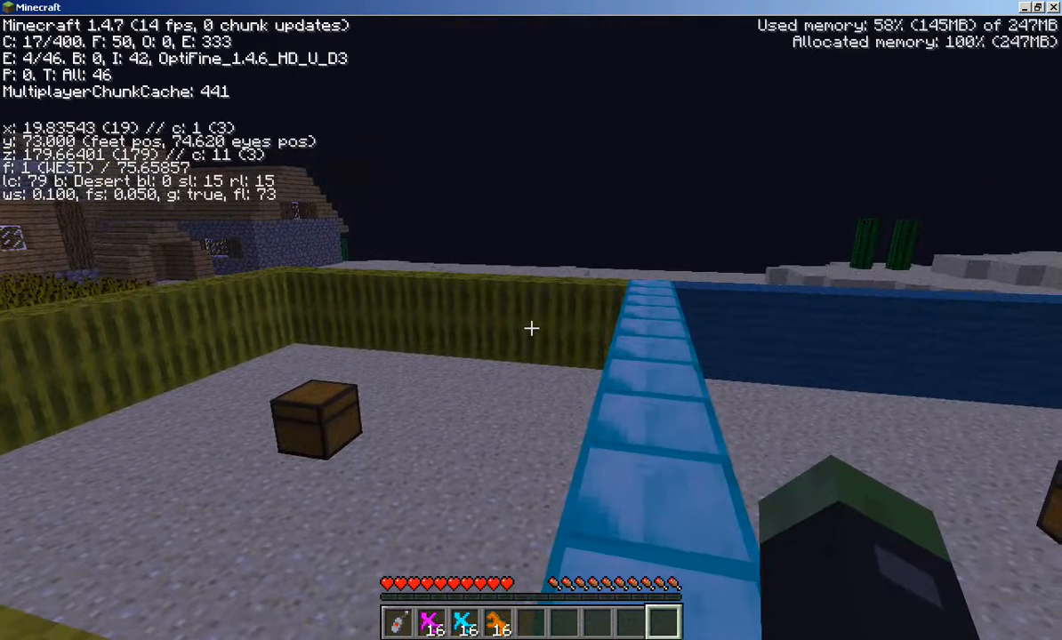
mouse_move(530, 327)
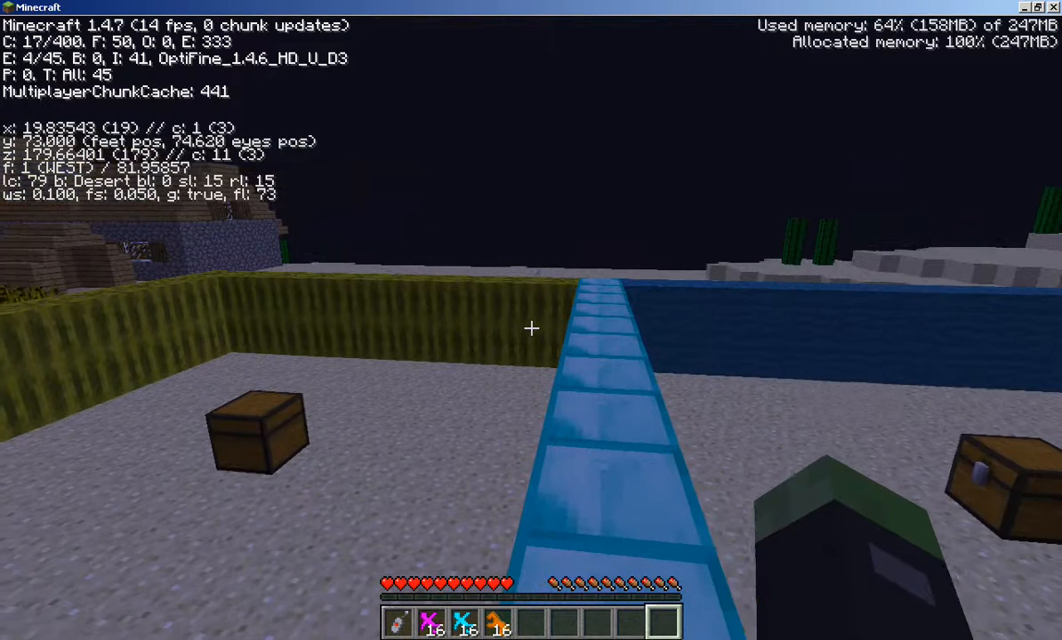
key(F3)
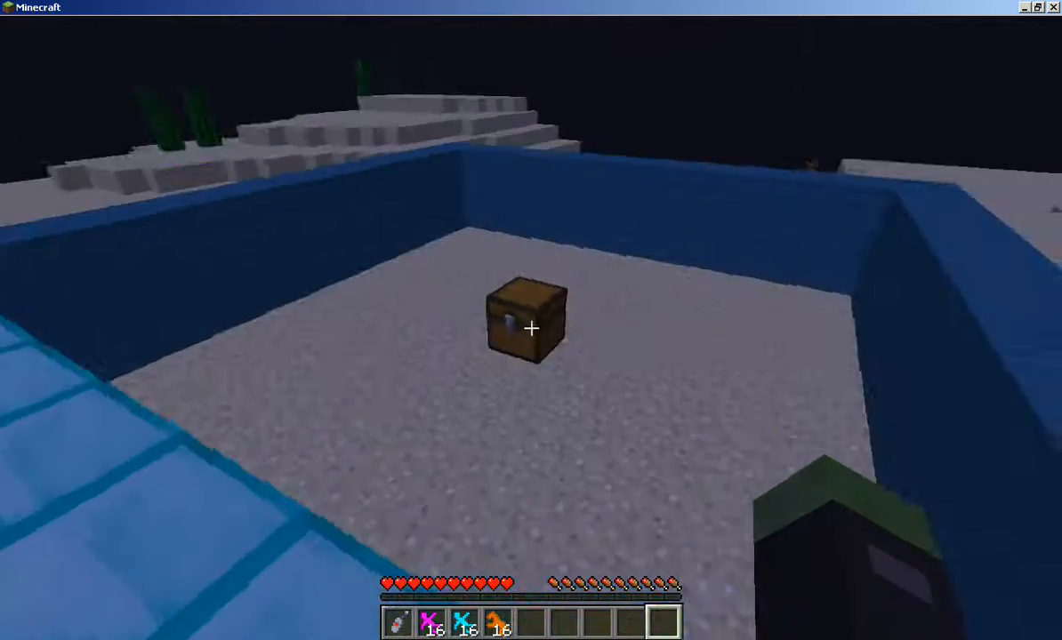
mouse_move(530, 328)
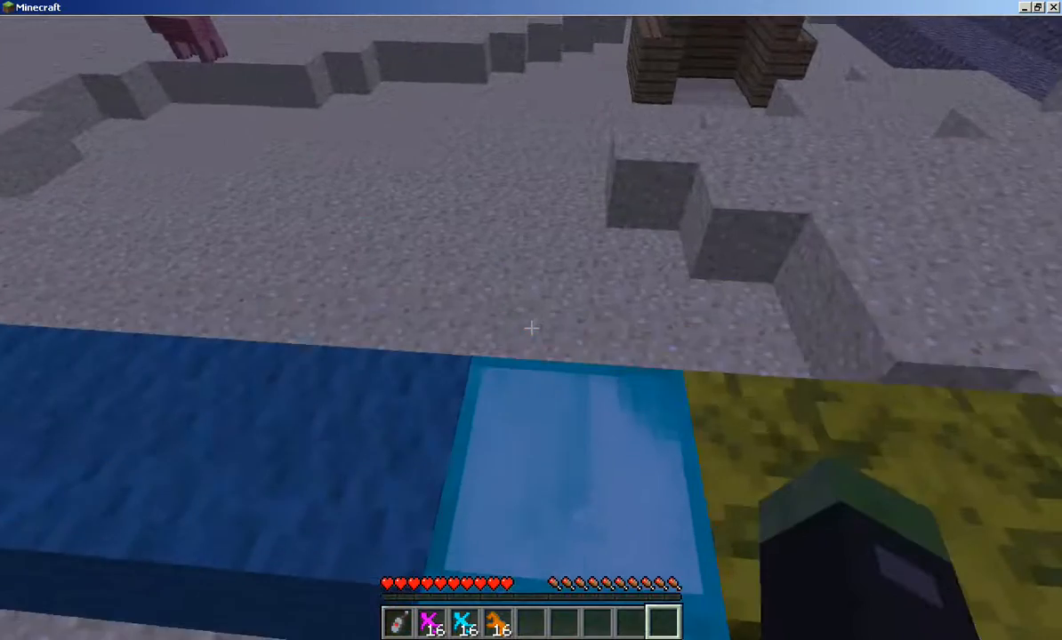
mouse_move(530, 329)
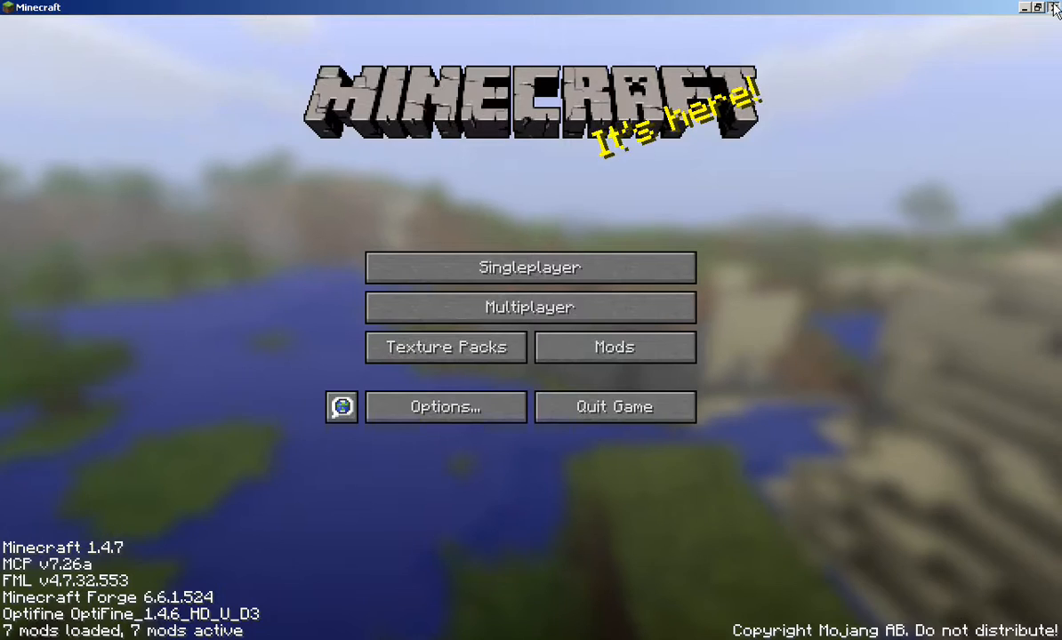
Step: Exit Minecraft via the window's X button, returning to the Windows desktop
click(1051, 9)
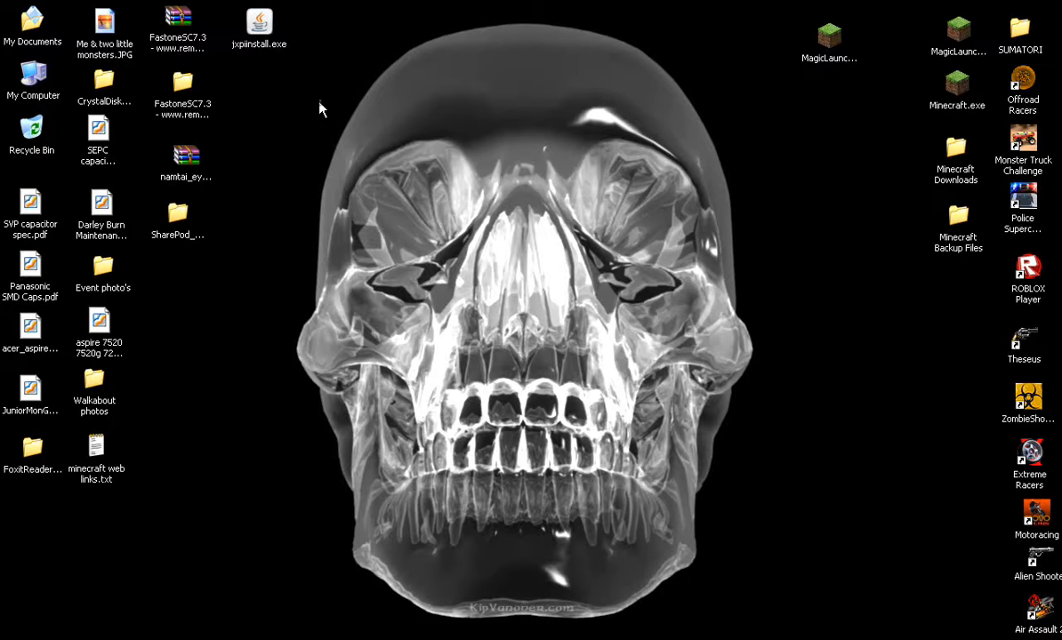
mouse_move(788, 261)
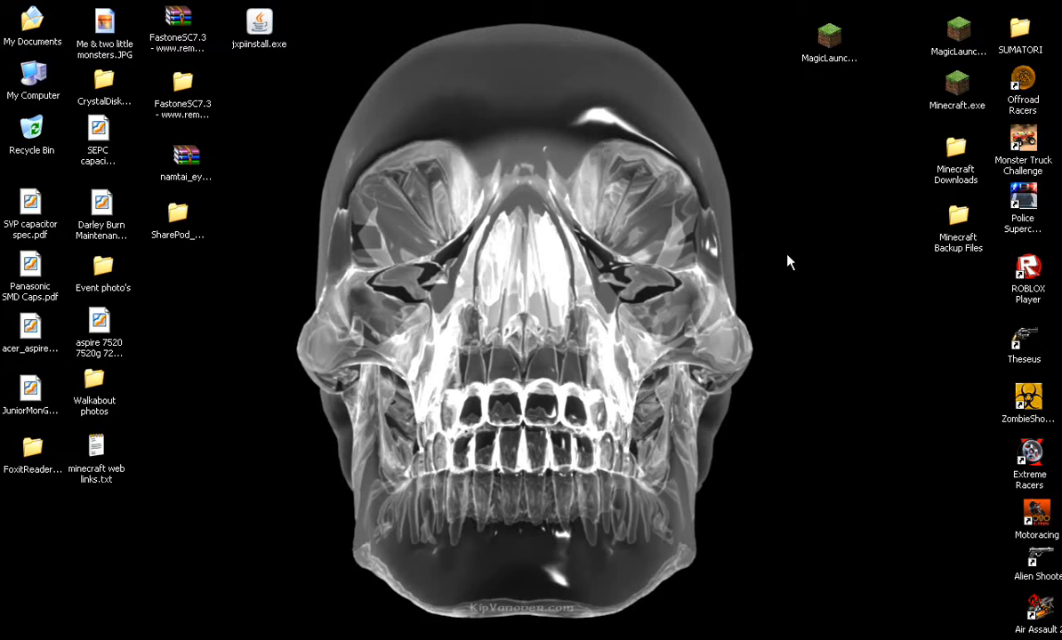
mouse_move(425, 626)
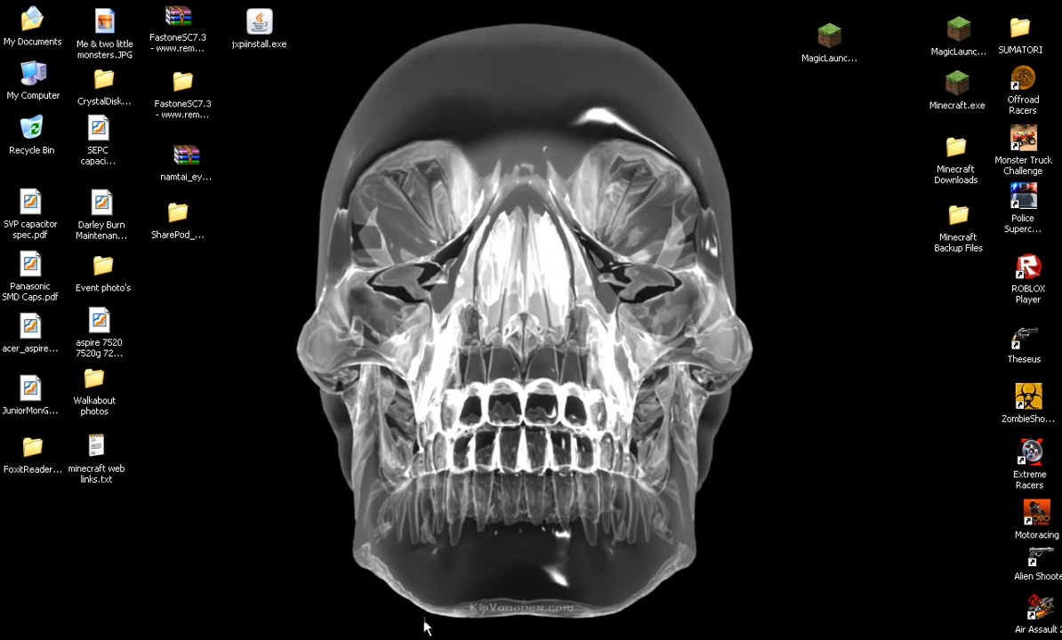
mouse_move(754, 43)
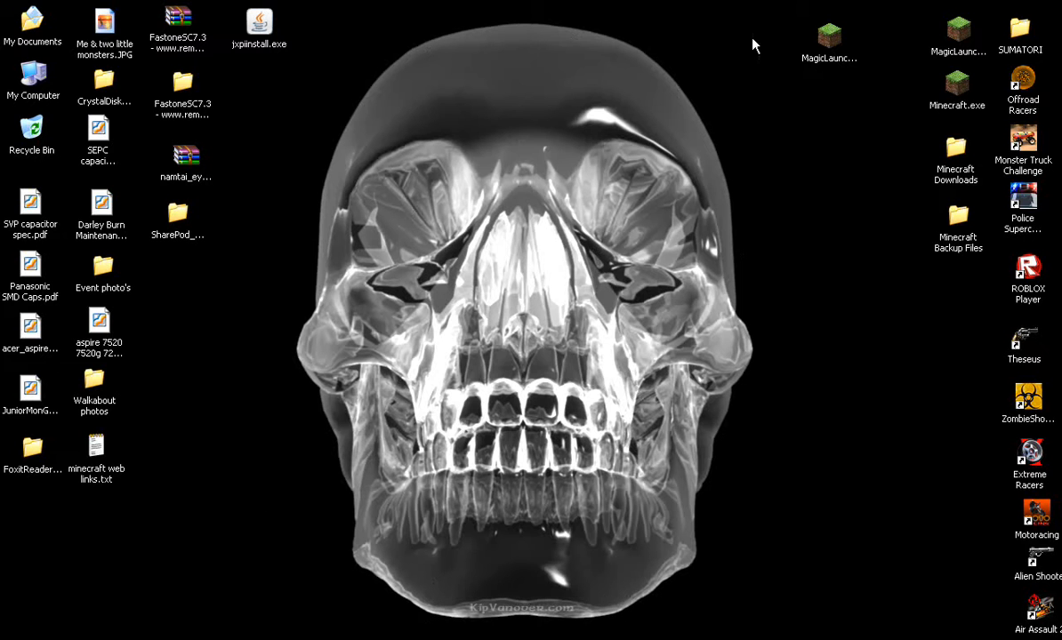
mouse_move(807, 404)
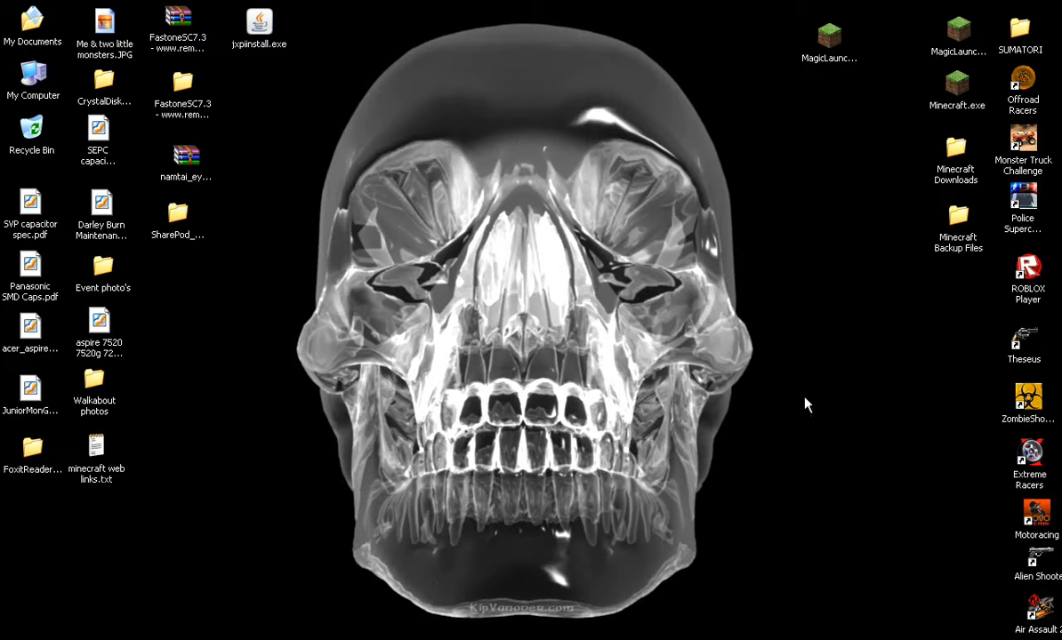
mouse_move(743, 305)
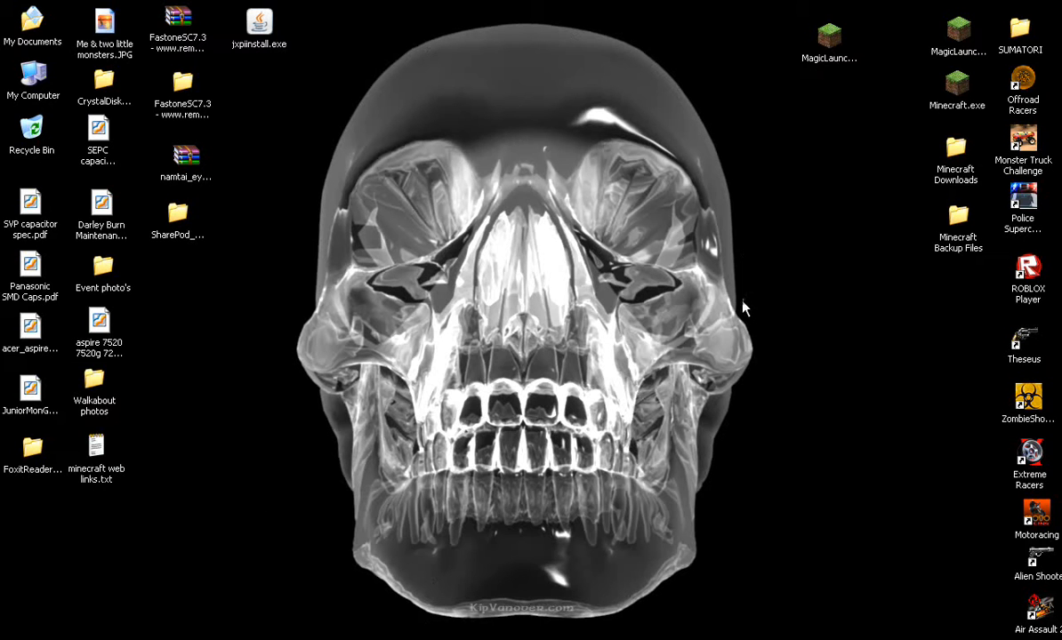
mouse_move(737, 317)
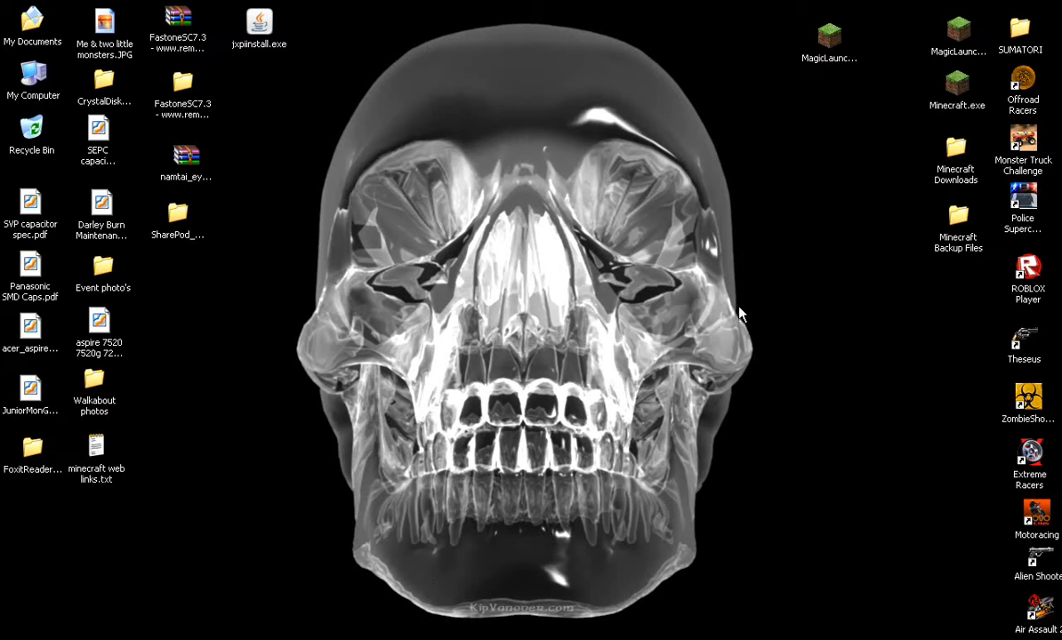
mouse_move(736, 391)
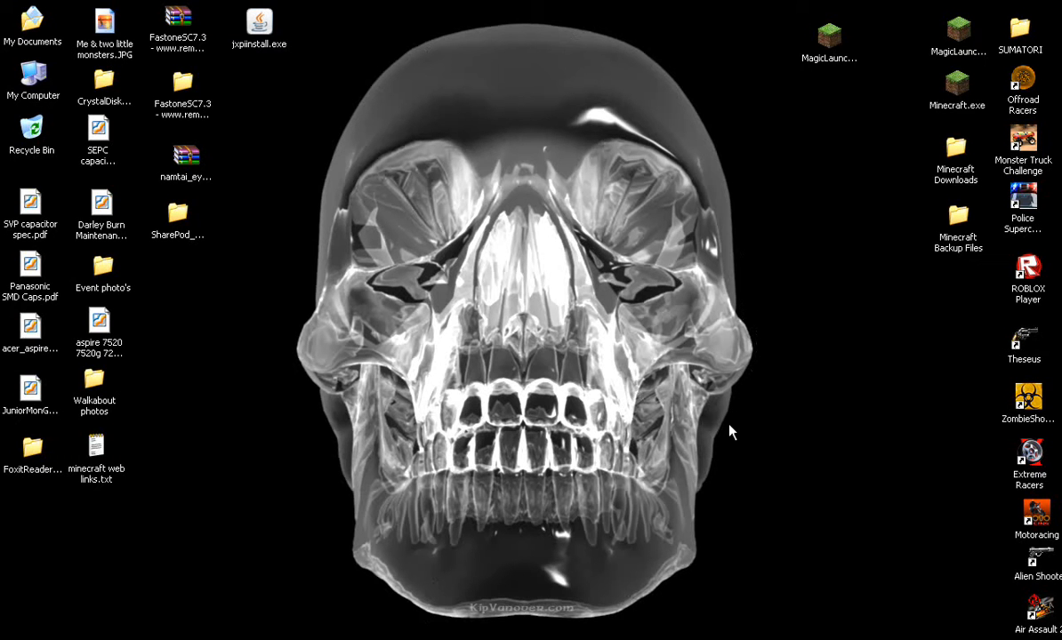
mouse_move(718, 425)
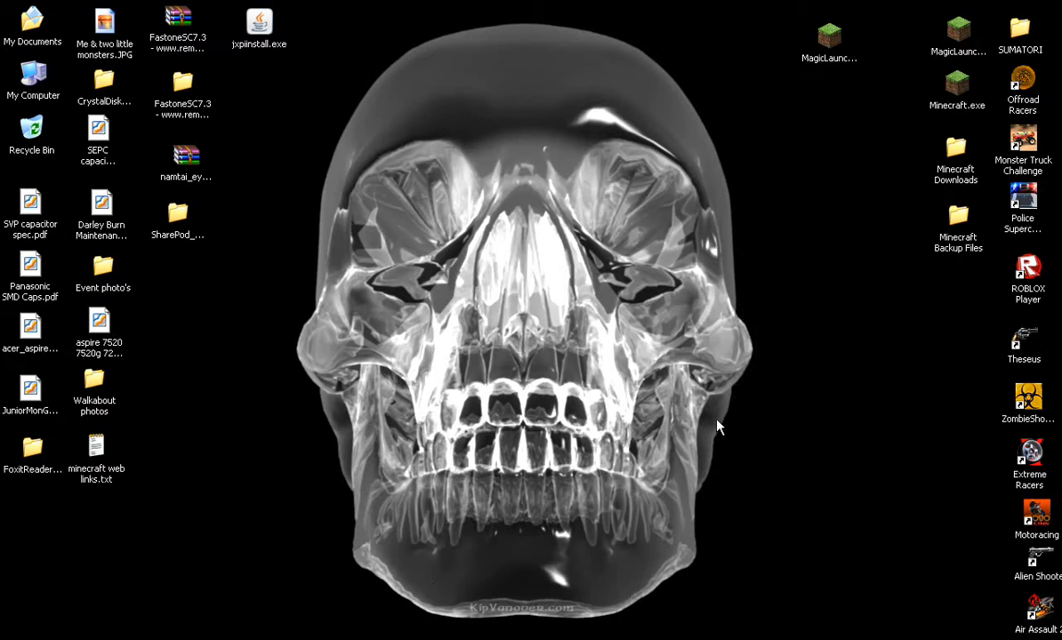
mouse_move(736, 422)
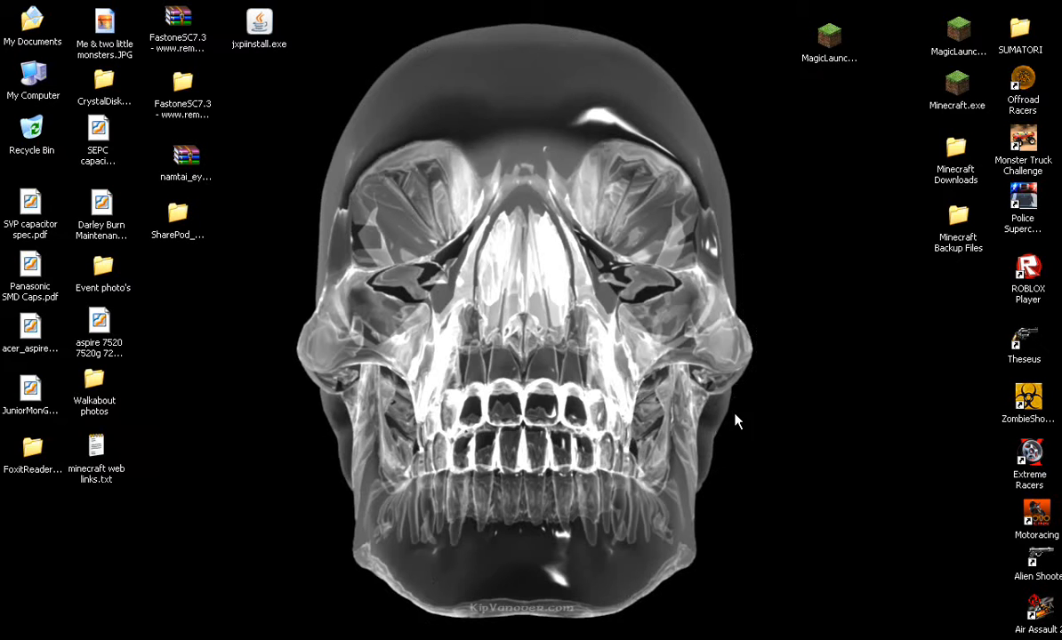
mouse_move(761, 412)
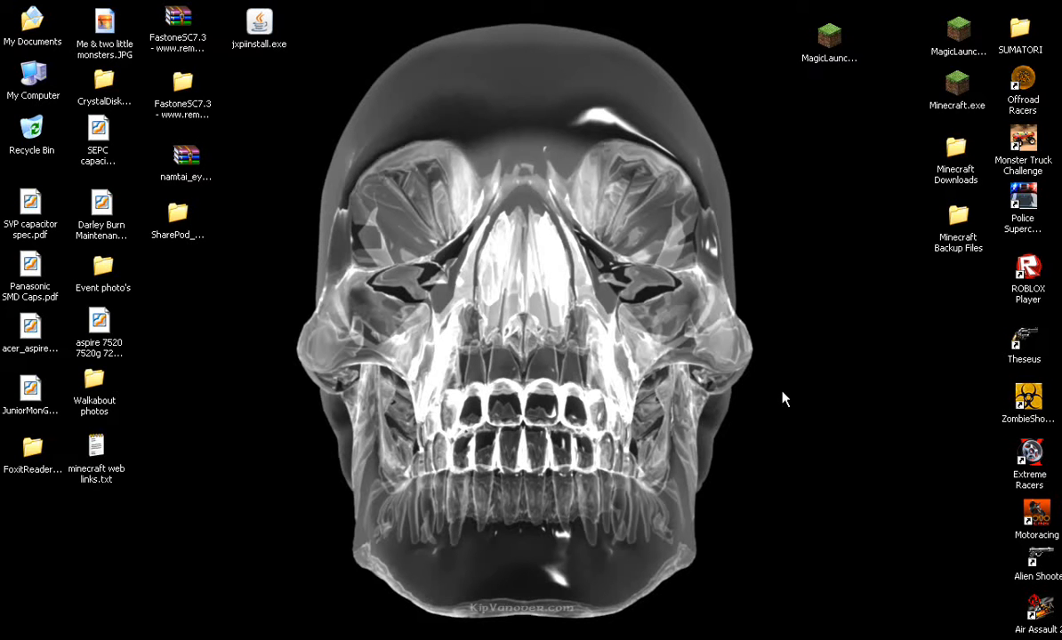
mouse_move(750, 131)
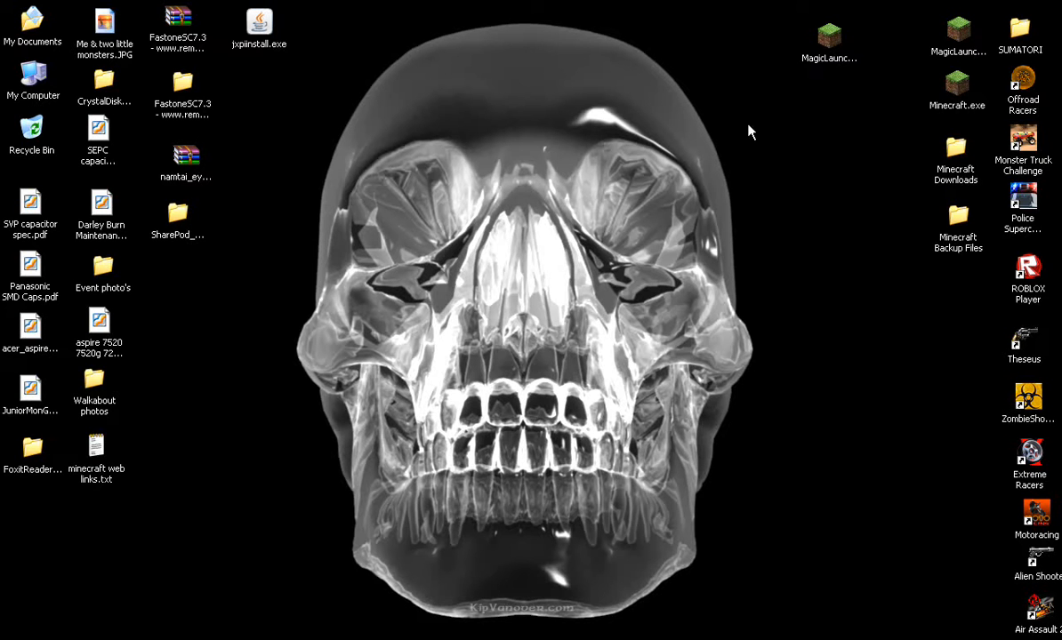
mouse_move(956, 55)
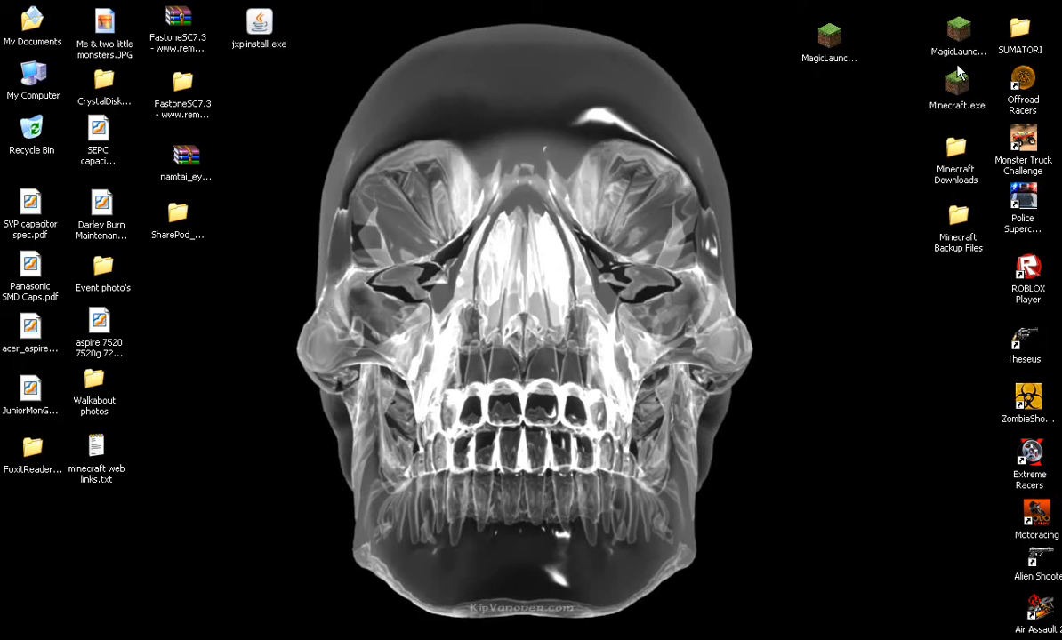
mouse_move(960, 230)
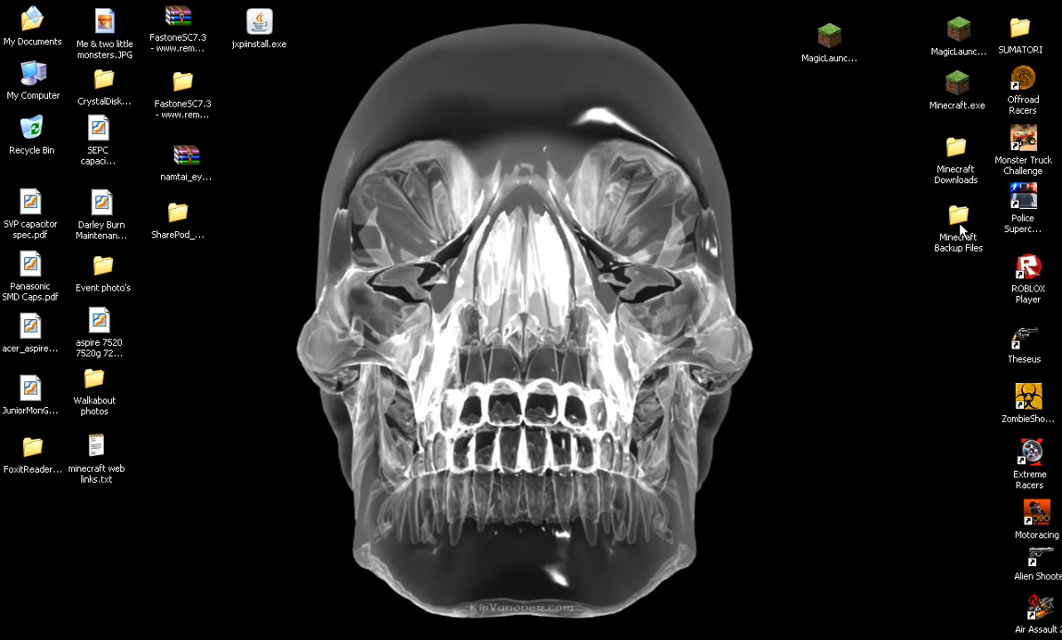
mouse_move(910, 102)
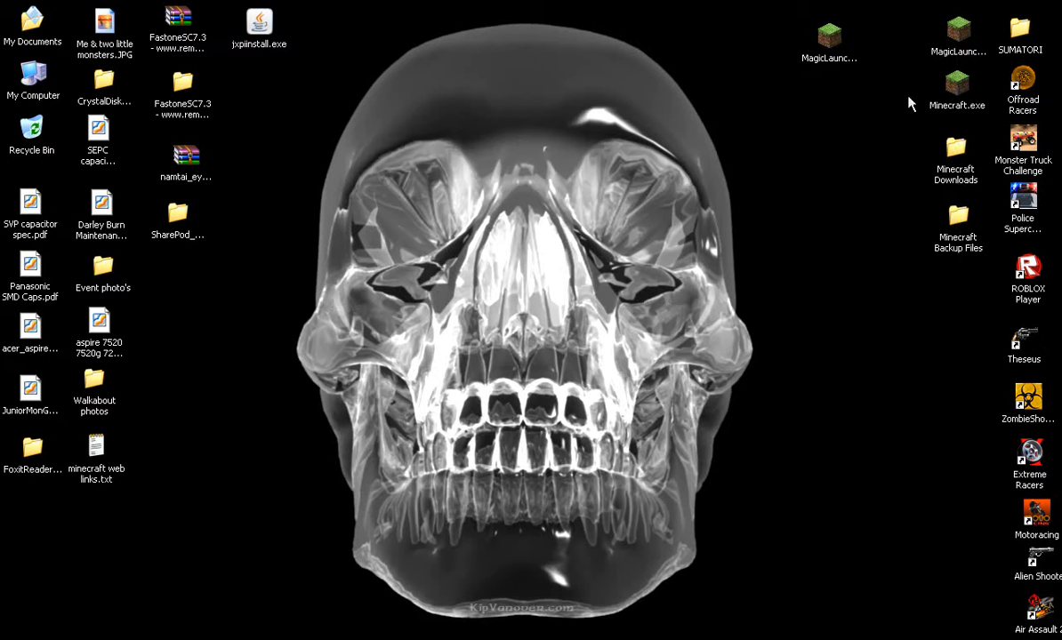
mouse_move(843, 38)
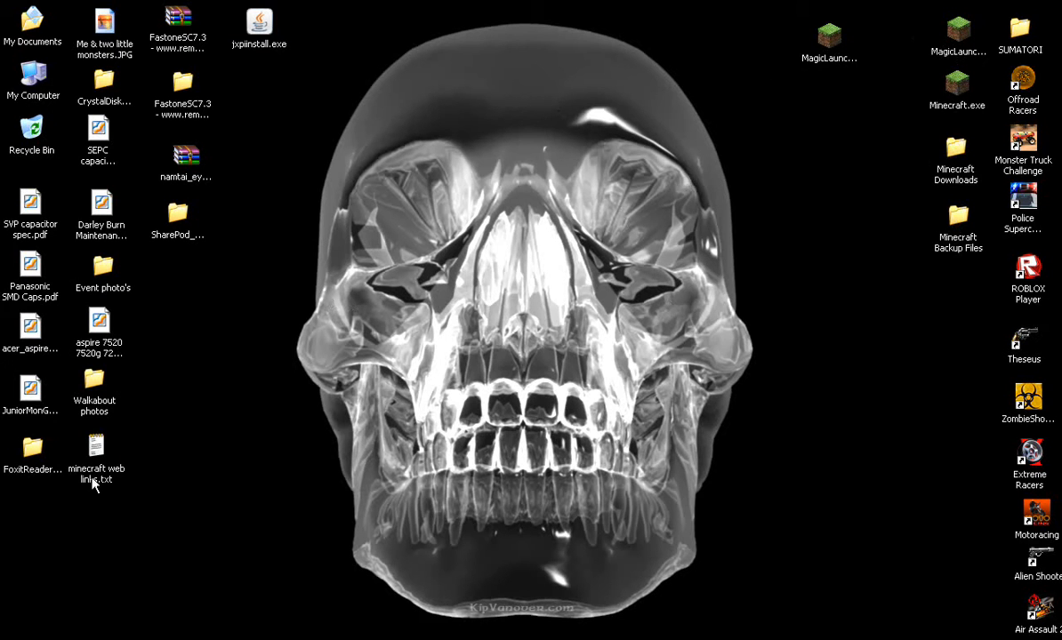
Step: Open 'minecraft web links.txt' in Notepad showing the Minecraft, Magic Launcher, Forge and mod download links
double_click(96, 451)
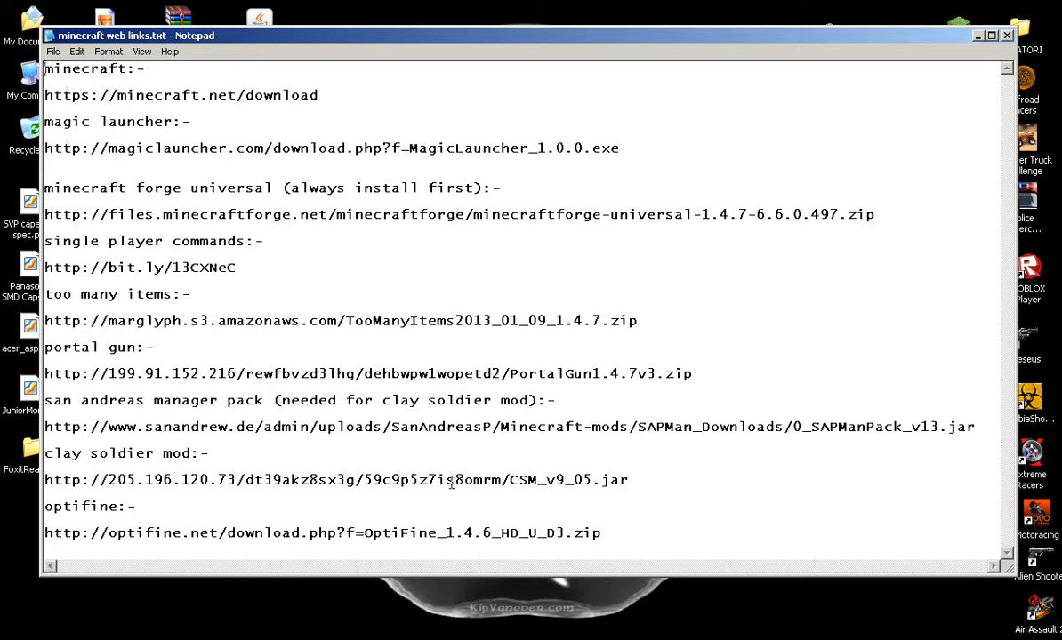
click(626, 480)
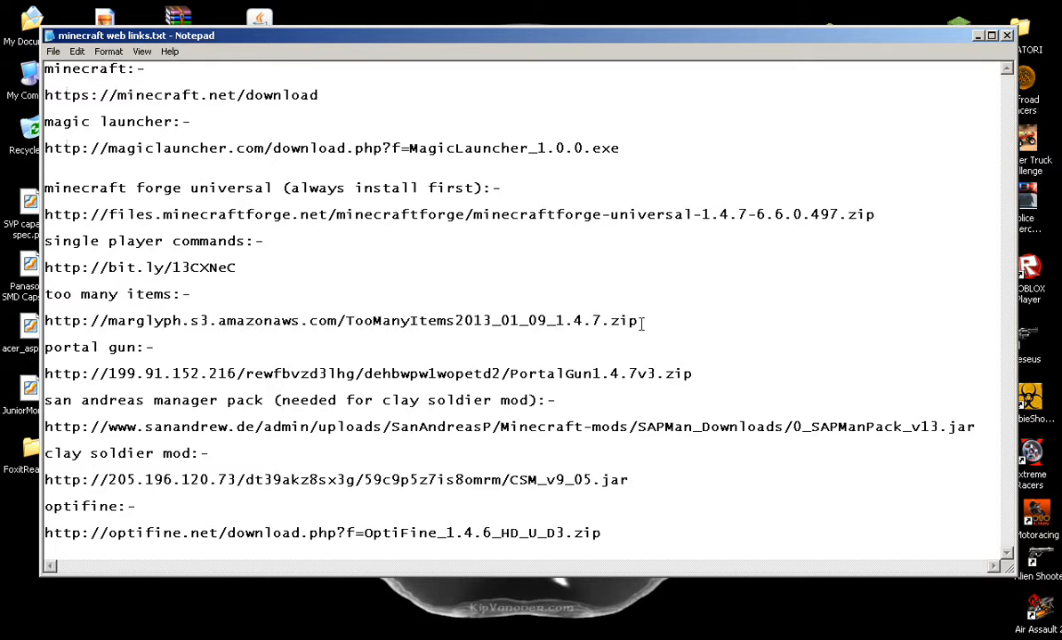
mouse_move(139, 125)
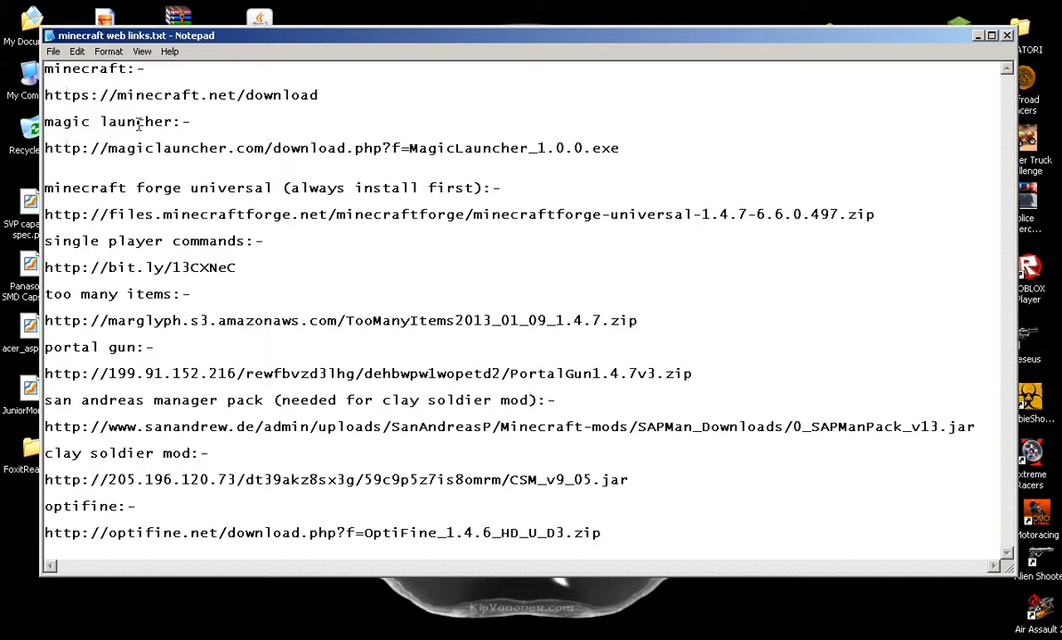
mouse_move(974, 116)
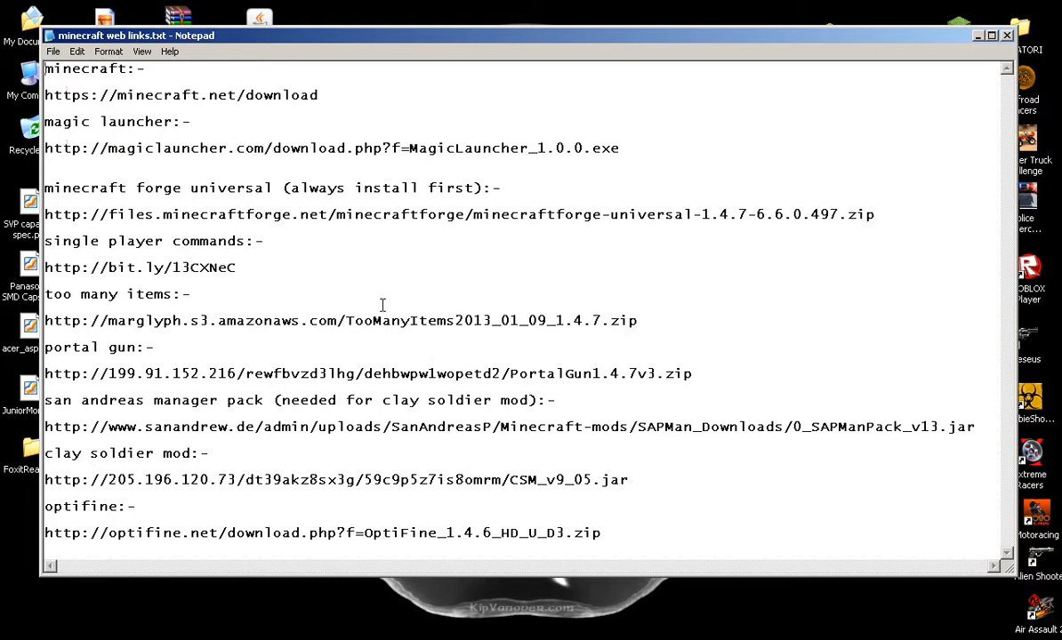
mouse_move(452, 420)
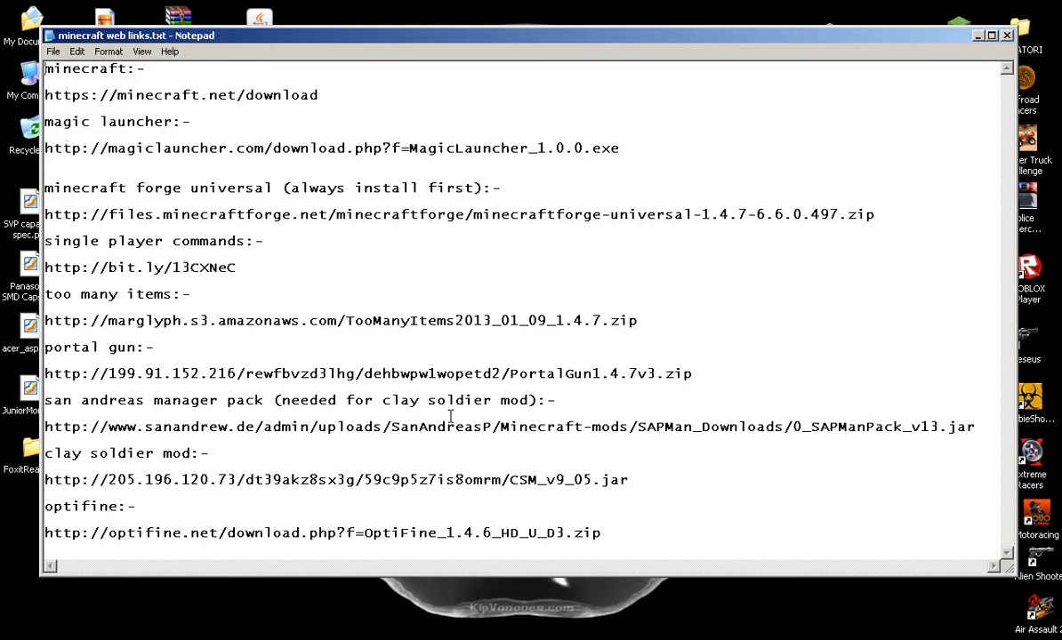